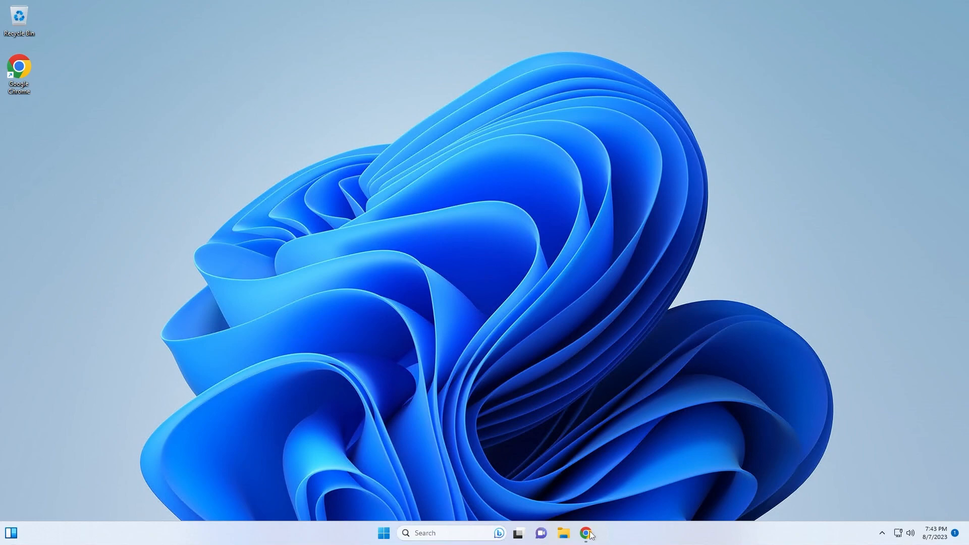
Step: Bring up Chrome showing the UE 5.2 hardware and software specifications page
click(585, 533)
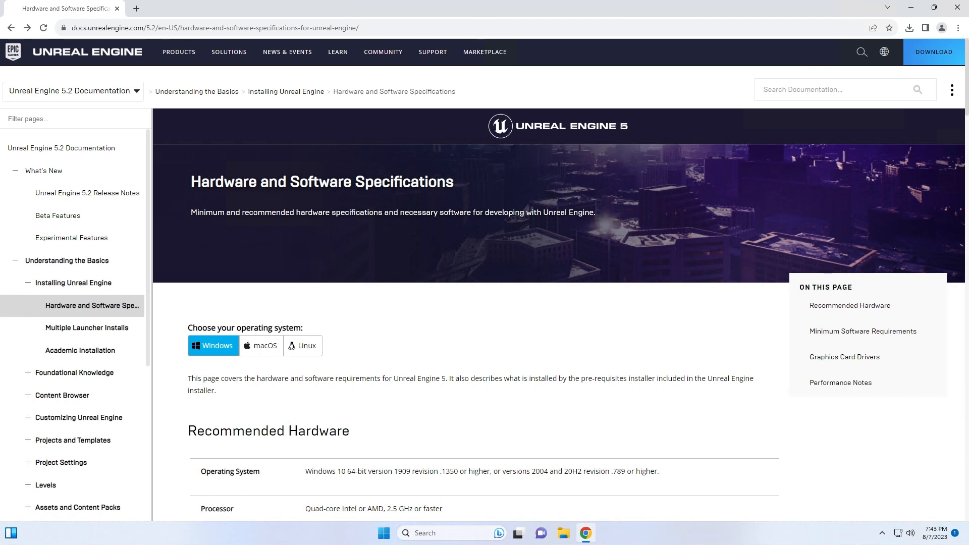
mouse_move(468, 386)
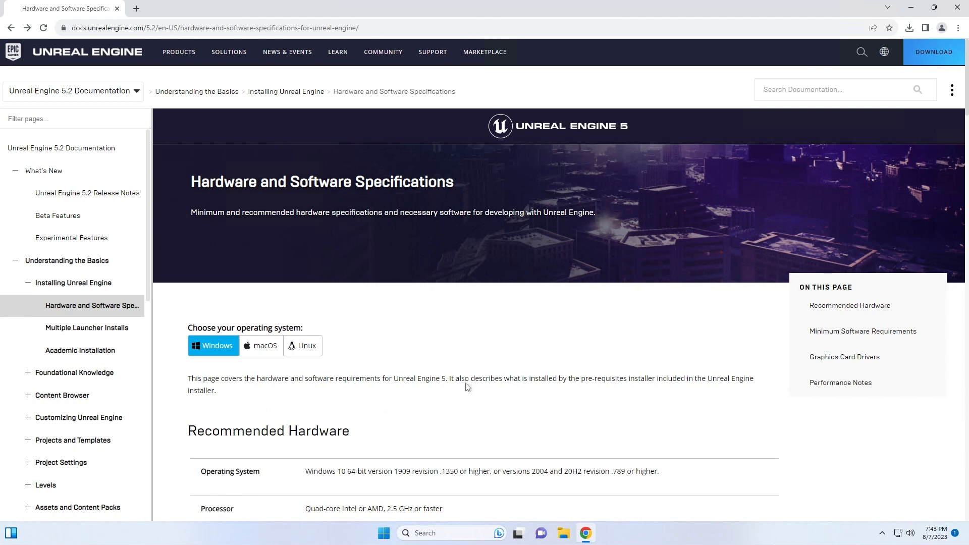
mouse_move(596, 259)
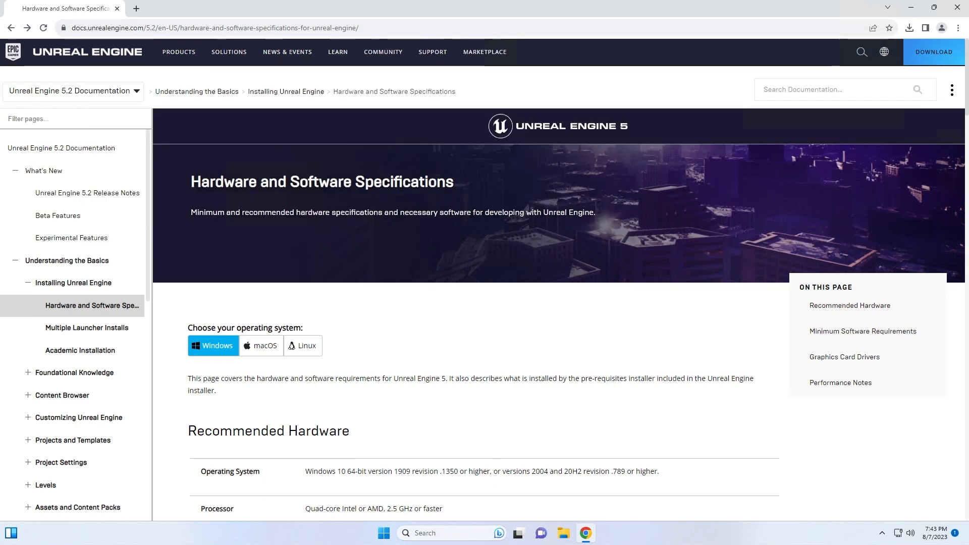
scroll(down, 3)
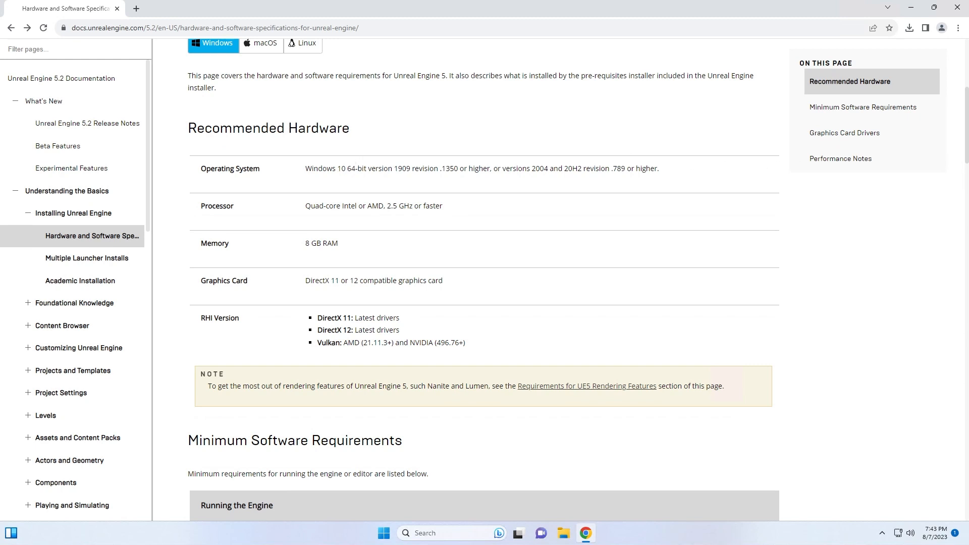
mouse_move(492, 180)
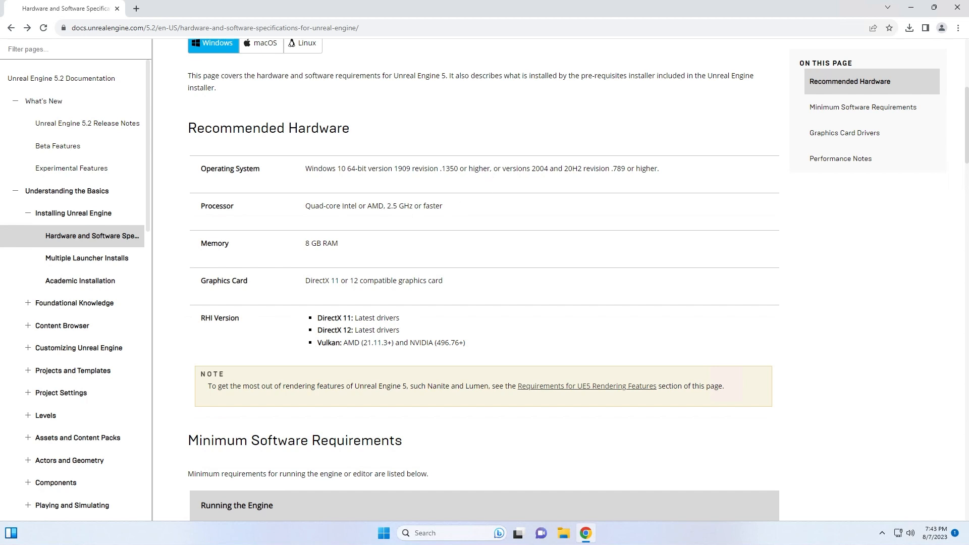
mouse_move(655, 203)
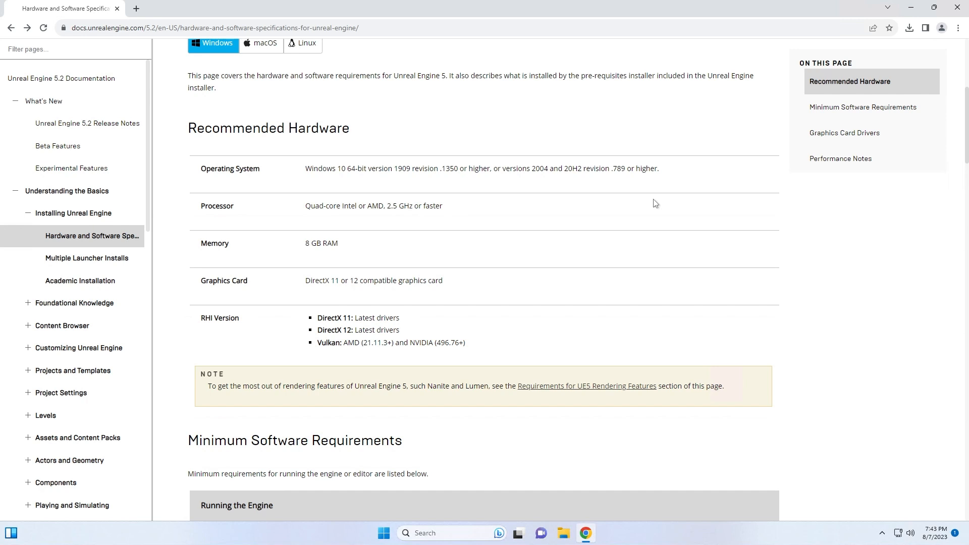
mouse_move(615, 258)
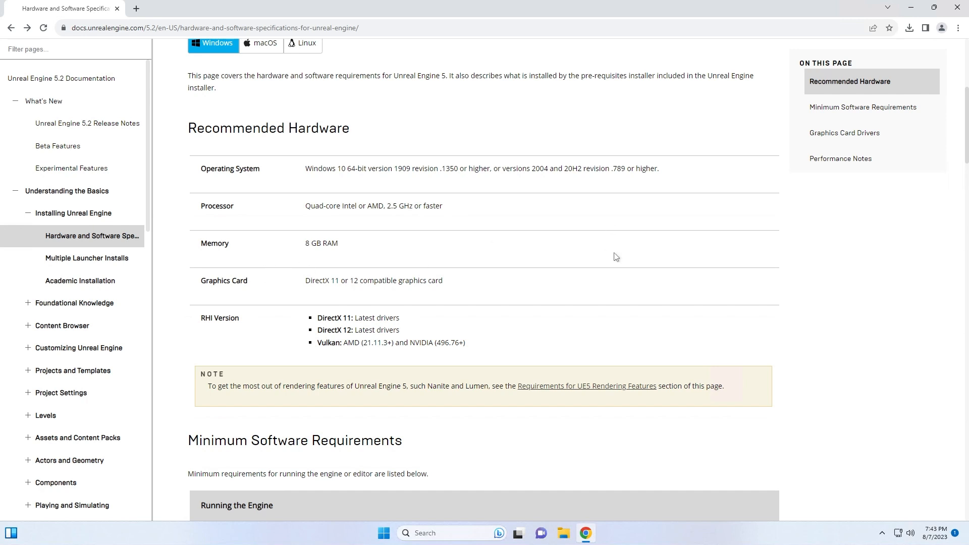
mouse_move(324, 293)
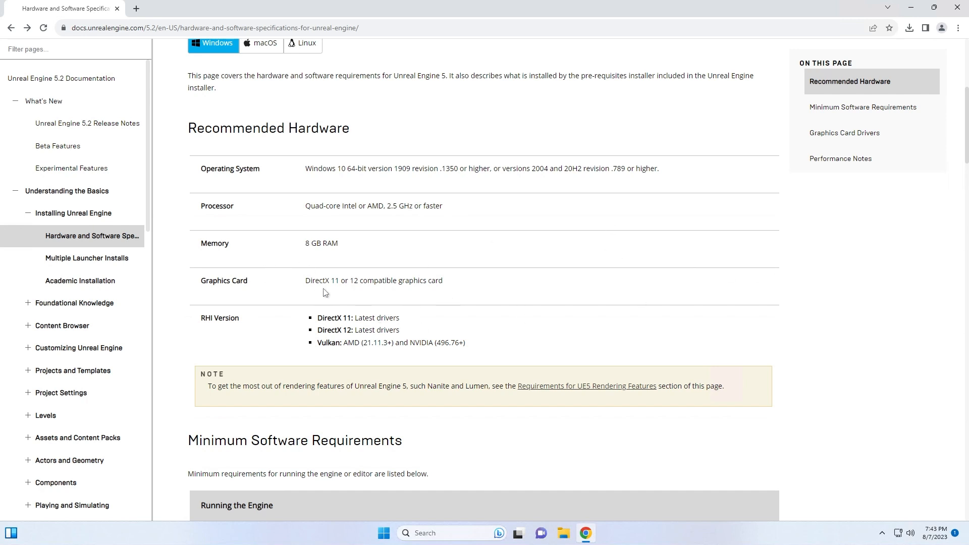
mouse_move(511, 292)
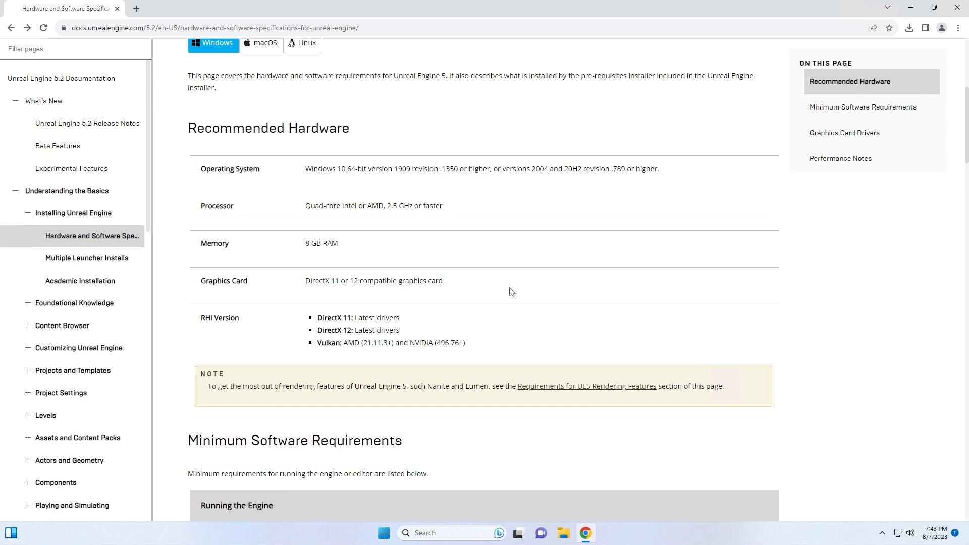
mouse_move(533, 303)
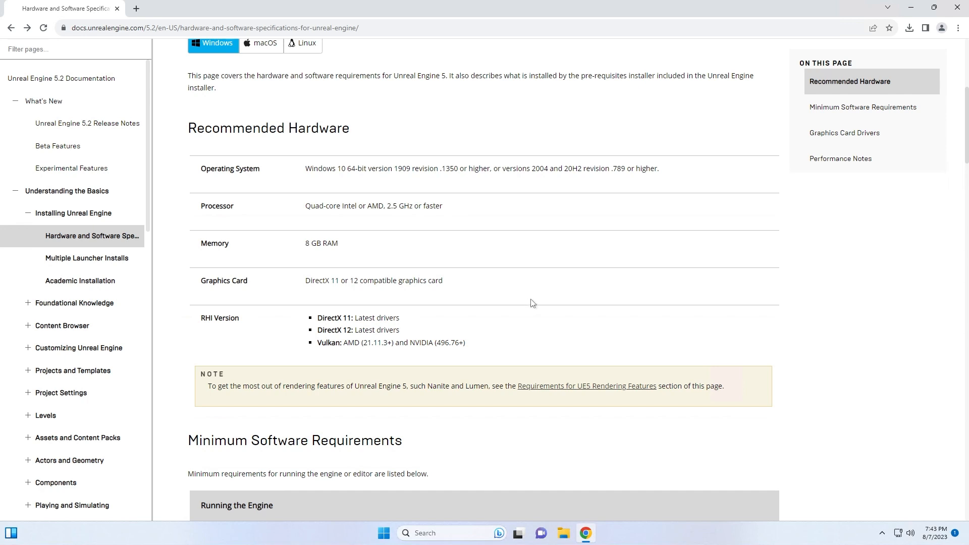
scroll(down, 3)
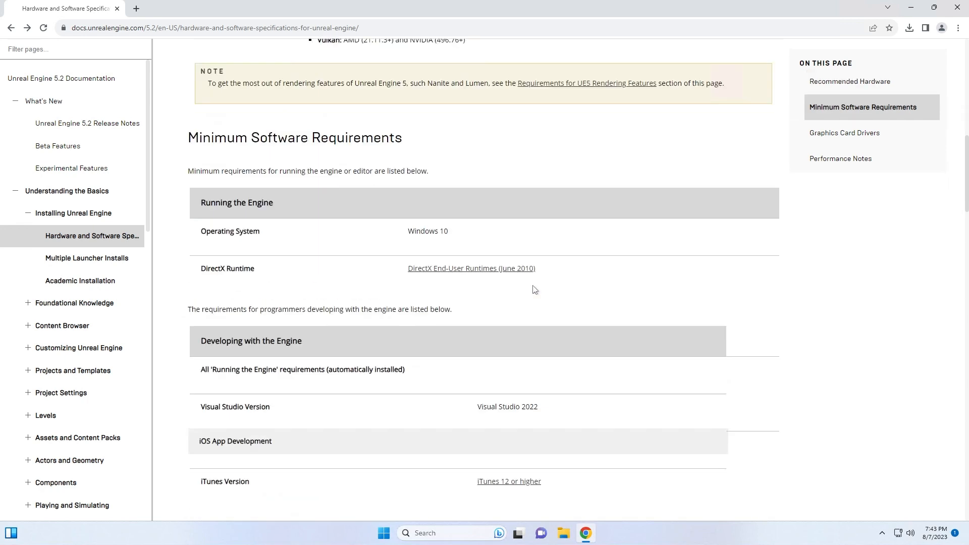
scroll(down, 3)
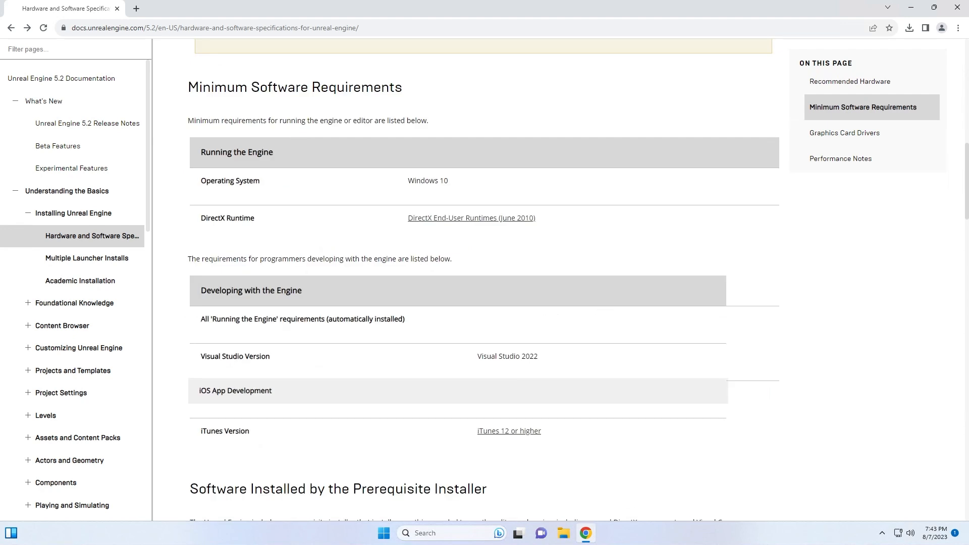
mouse_move(612, 362)
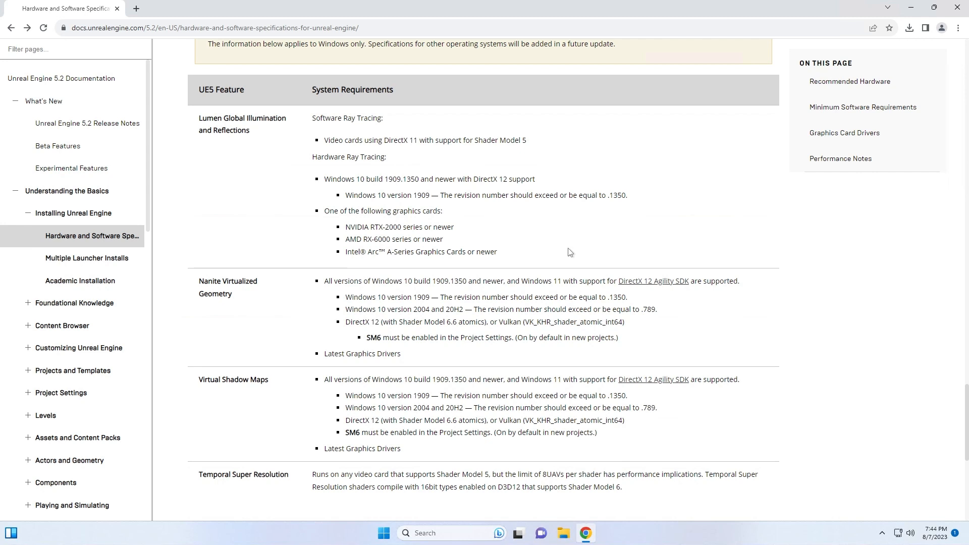
mouse_move(648, 187)
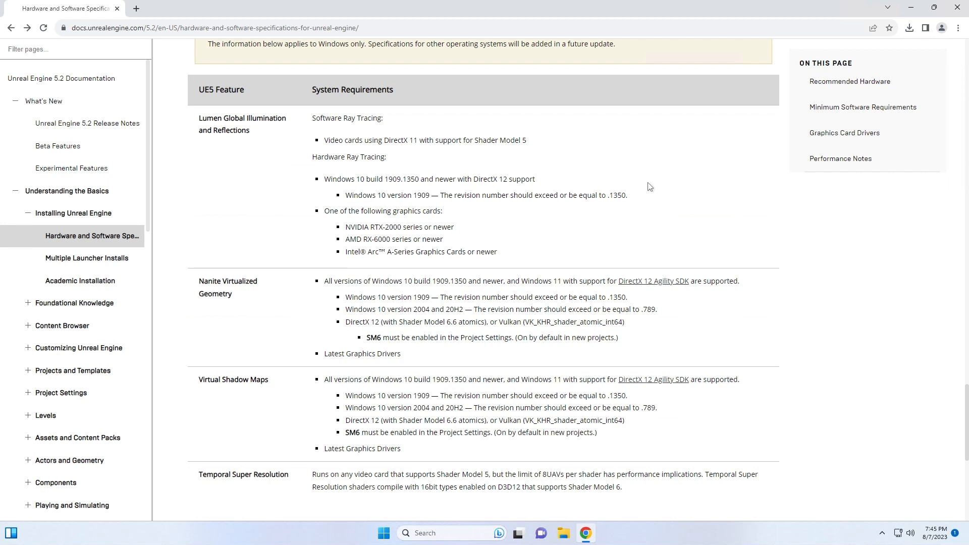
mouse_move(633, 279)
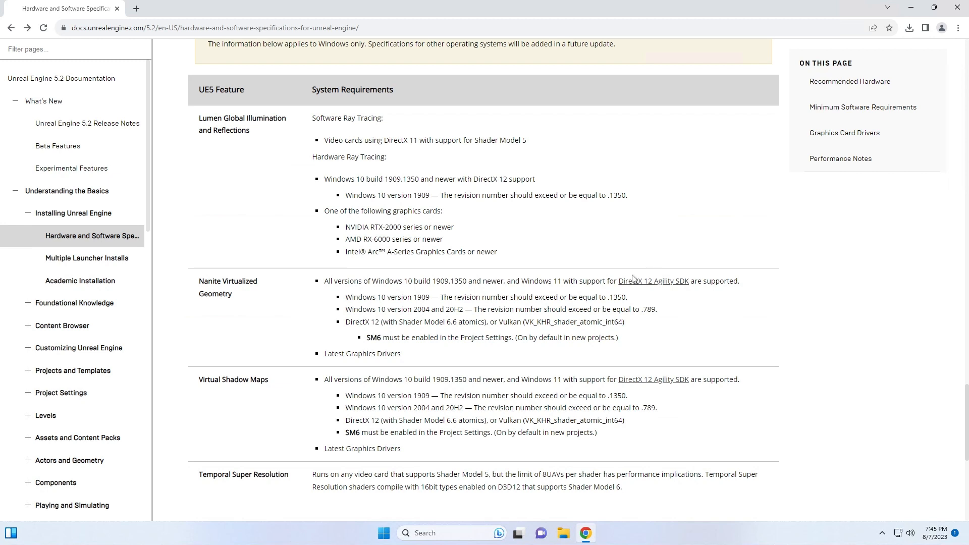
Step: Launch the Run app from Start search and start dxdiag from it
click(383, 533)
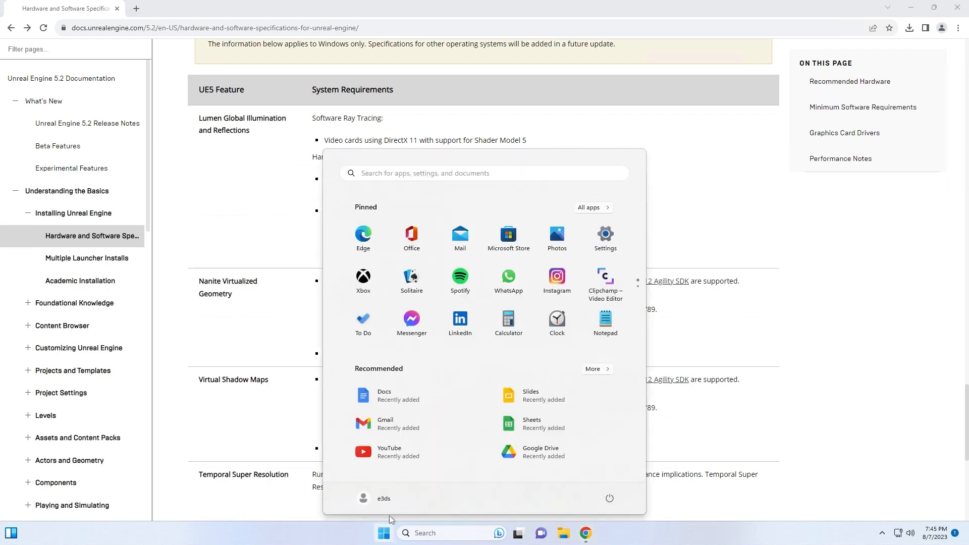
text(run)
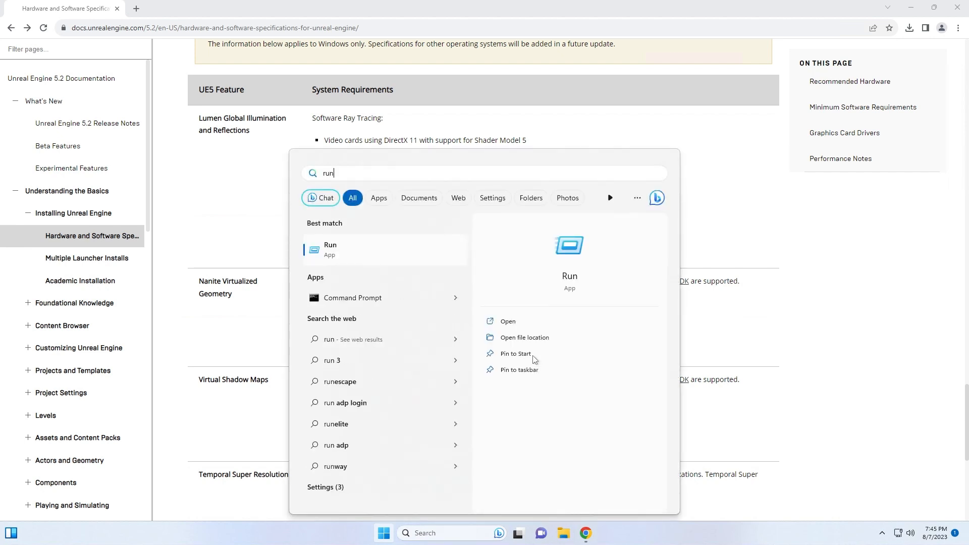
click(508, 321)
text(dx)
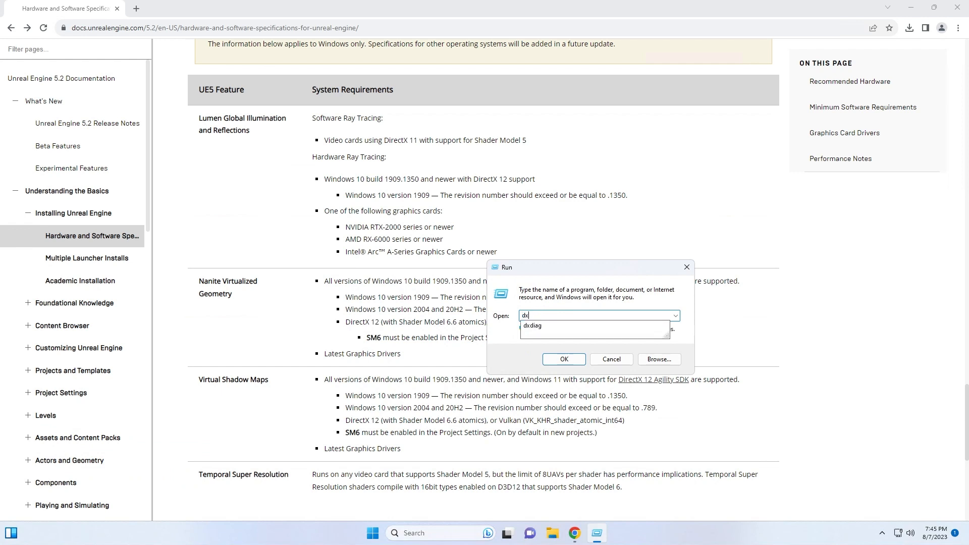
click(609, 360)
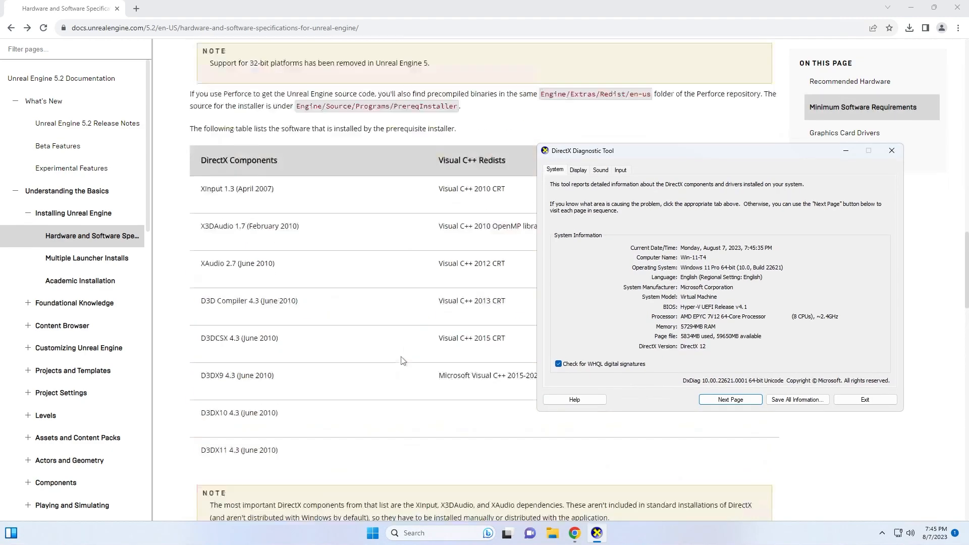
Step: Scroll the dxdiag System tab to read OS, processor, memory and DirectX version
scroll(up, 3)
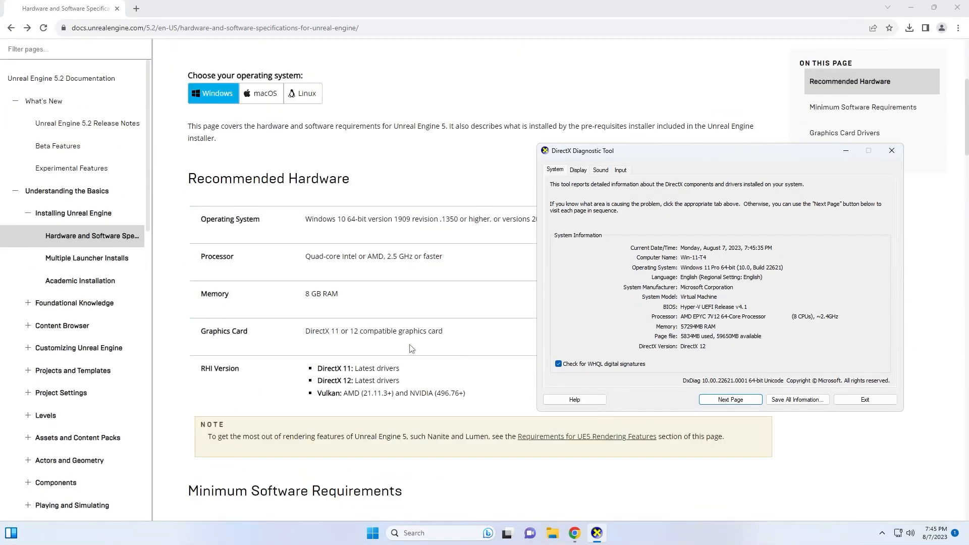
scroll(down, 3)
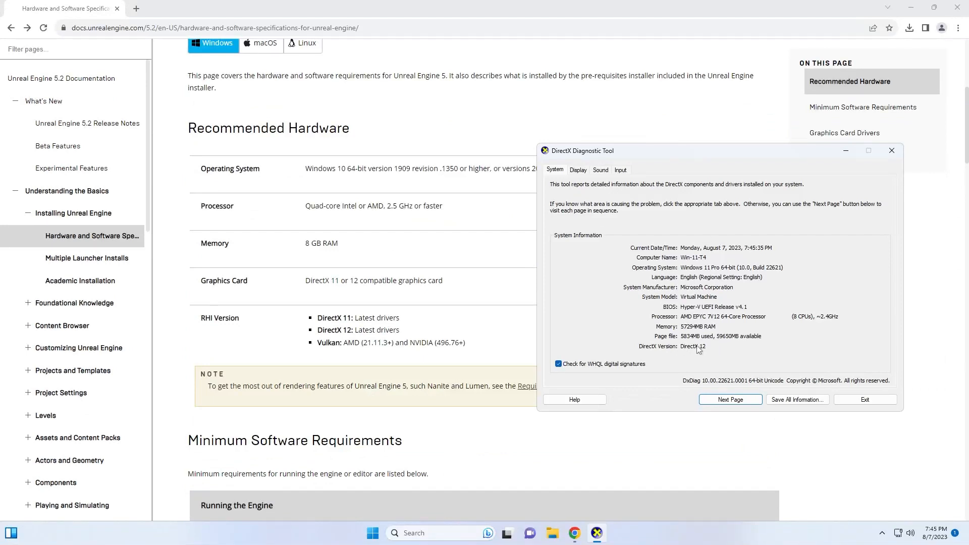
mouse_move(697, 352)
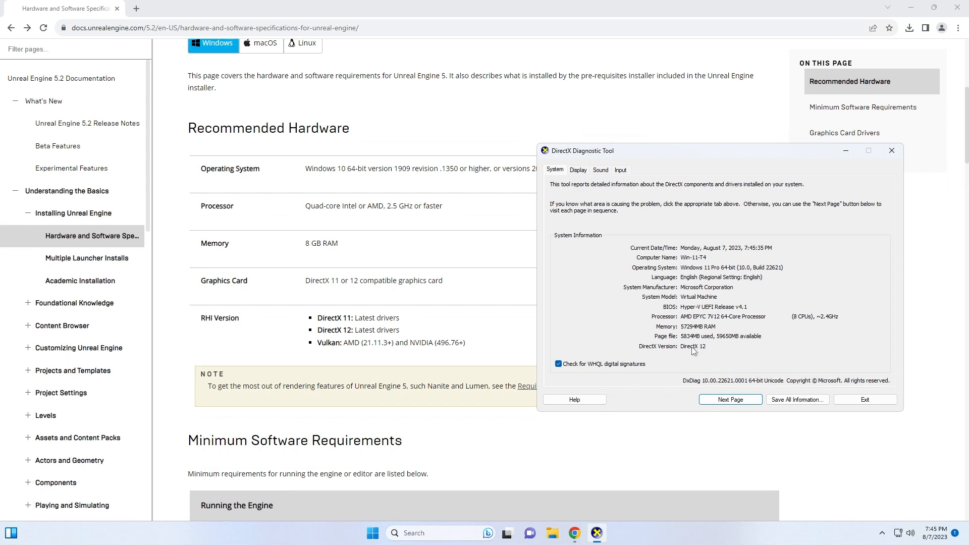
mouse_move(336, 258)
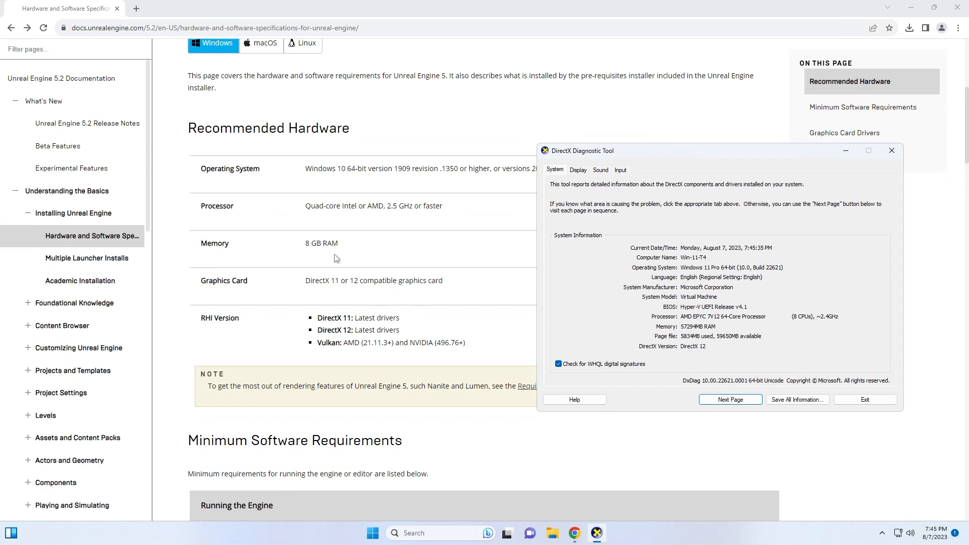
mouse_move(690, 331)
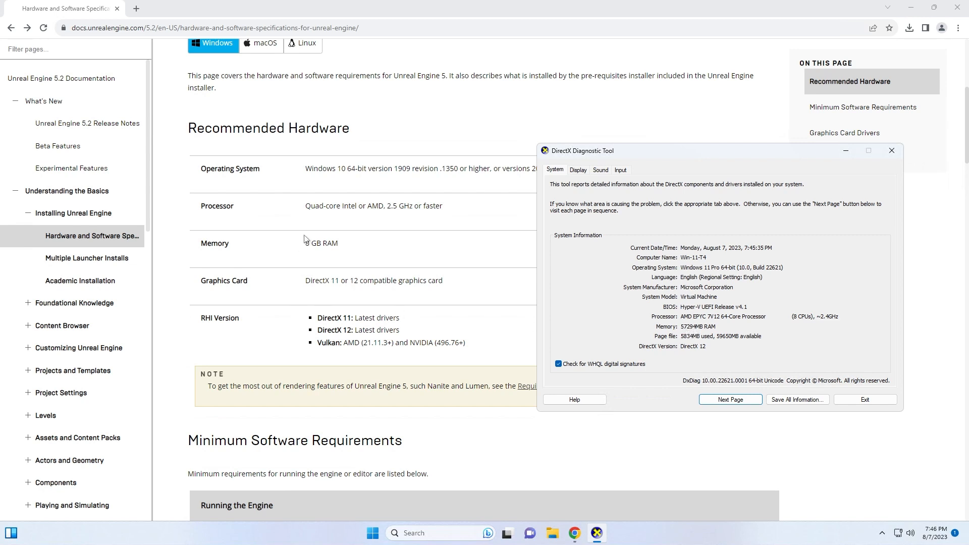
mouse_move(321, 212)
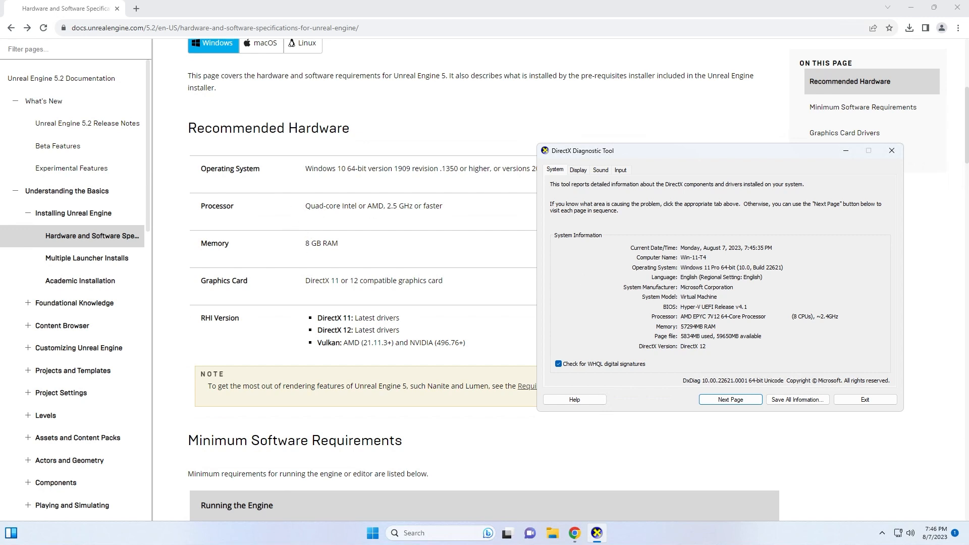
mouse_move(728, 327)
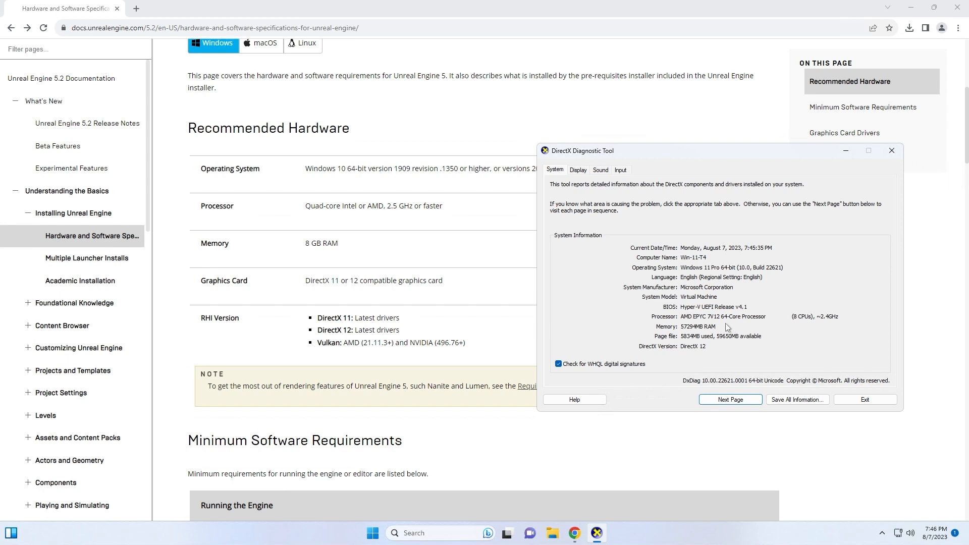
mouse_move(810, 333)
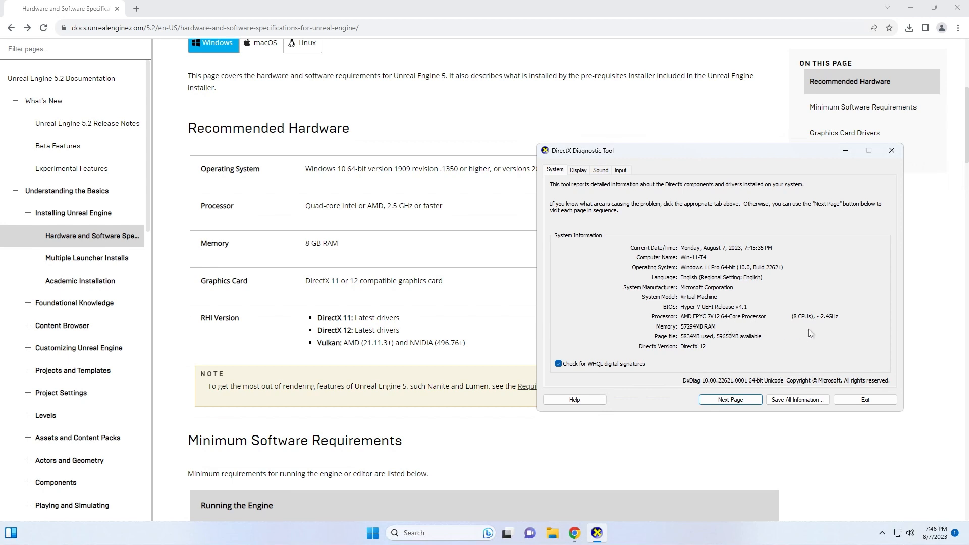
mouse_move(791, 293)
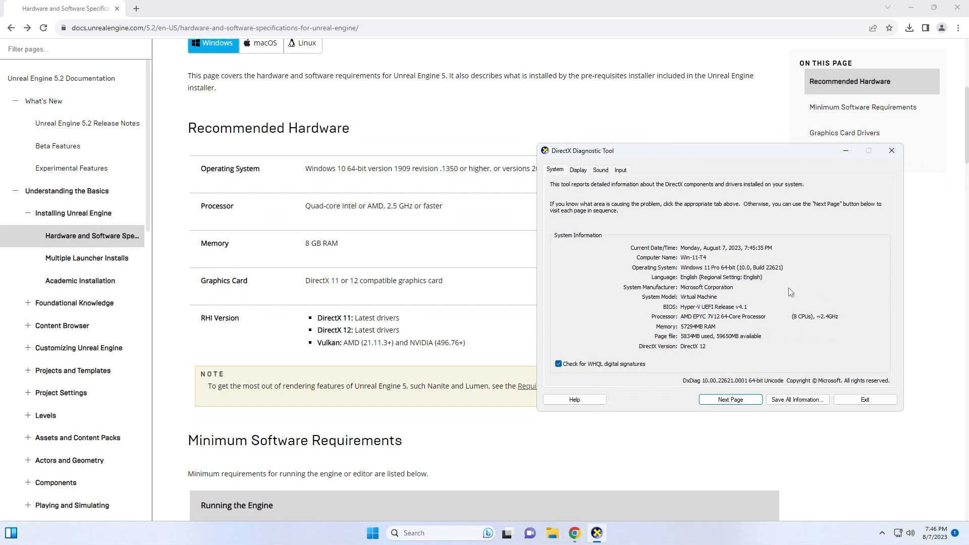
mouse_move(685, 266)
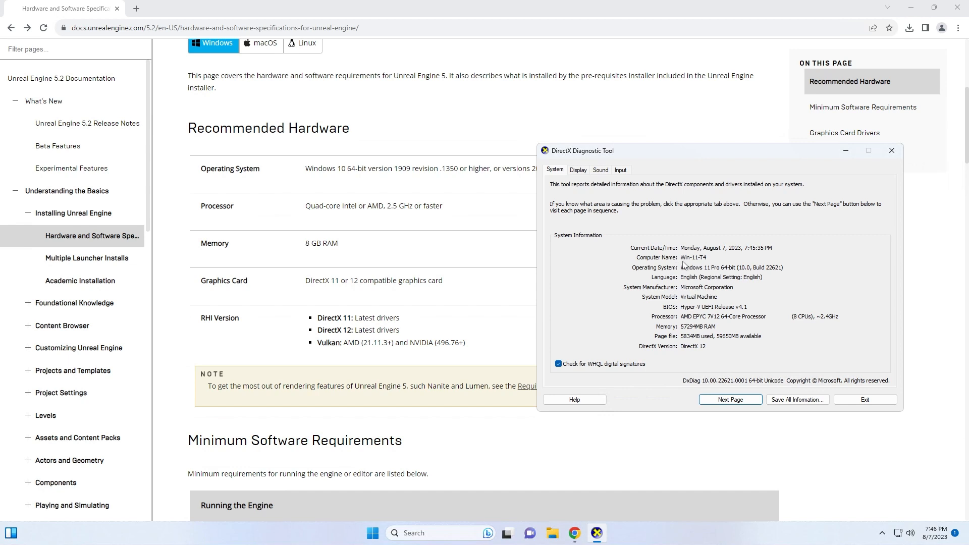
mouse_move(745, 195)
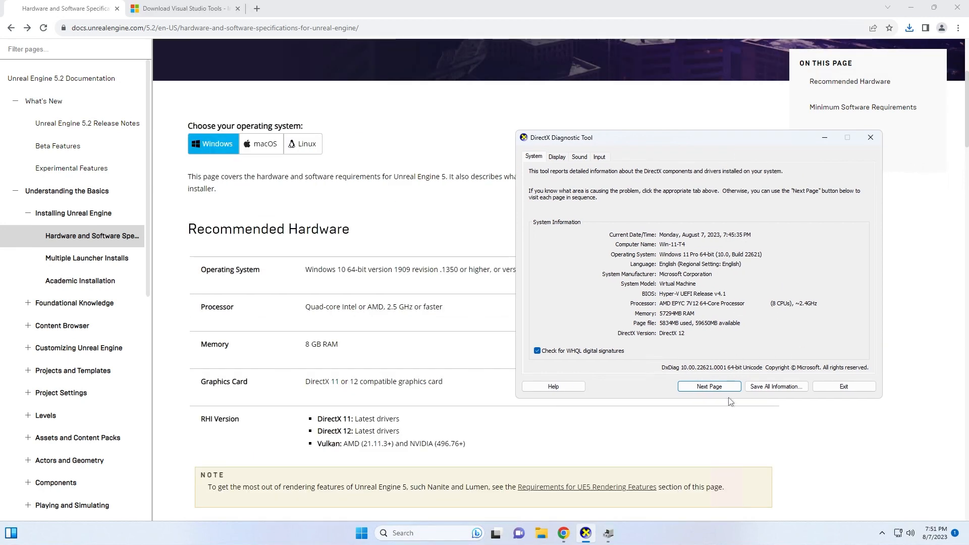
mouse_move(677, 336)
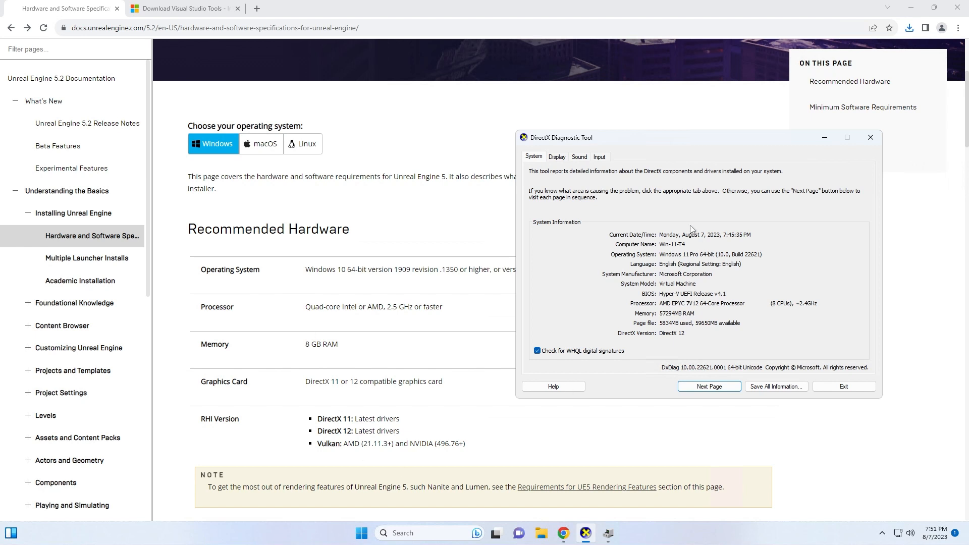
mouse_move(692, 230)
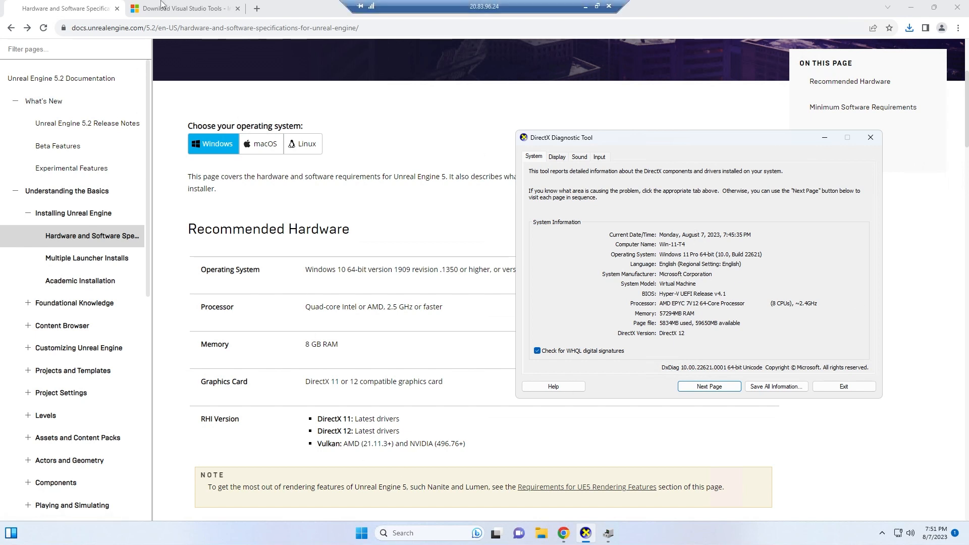
Step: Download Visual Studio 2022 Community and launch VisualStudioSetup.exe from Chrome's downloads
click(183, 8)
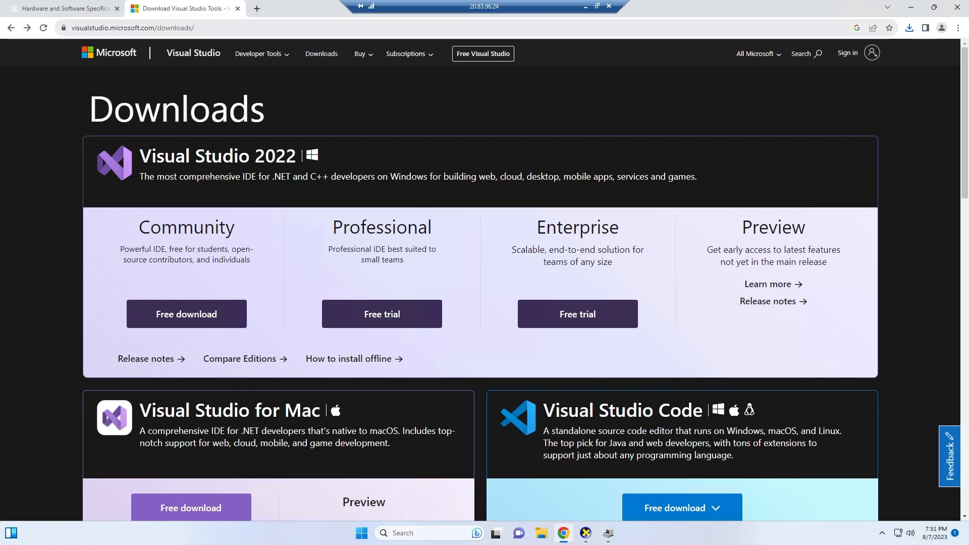
mouse_move(45, 284)
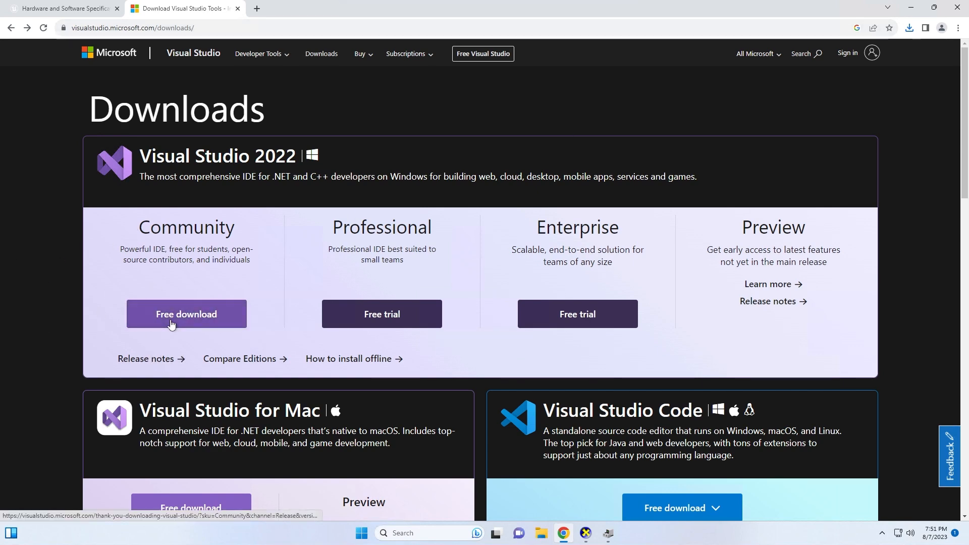
click(185, 314)
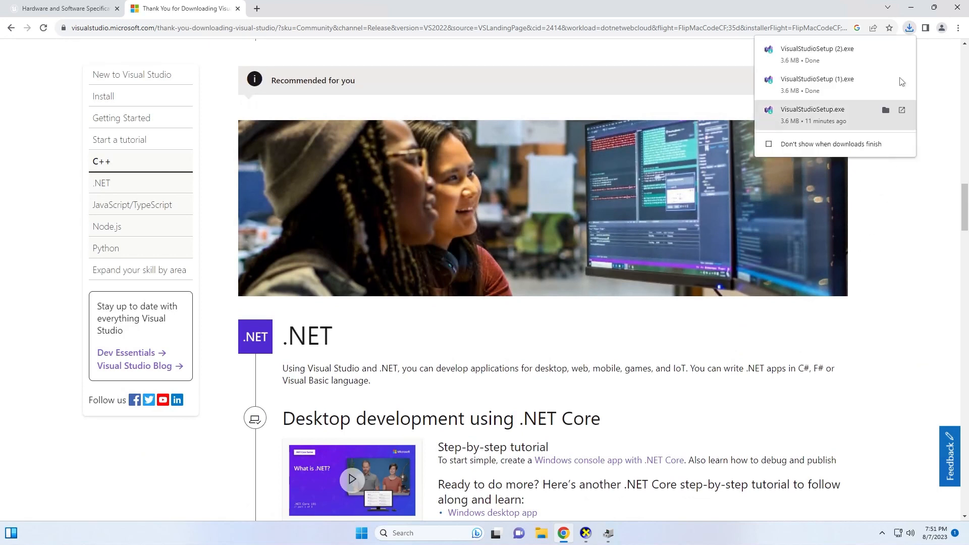
mouse_move(827, 50)
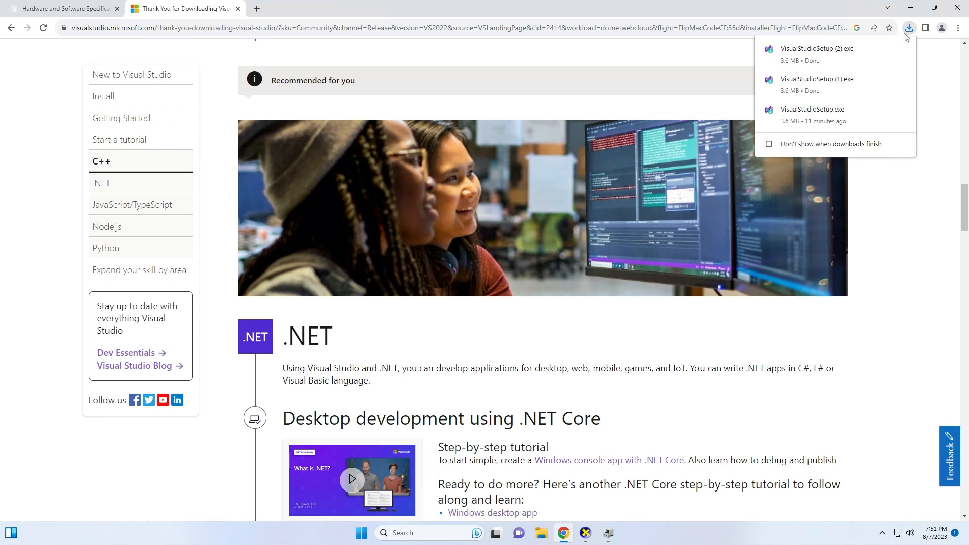
click(763, 184)
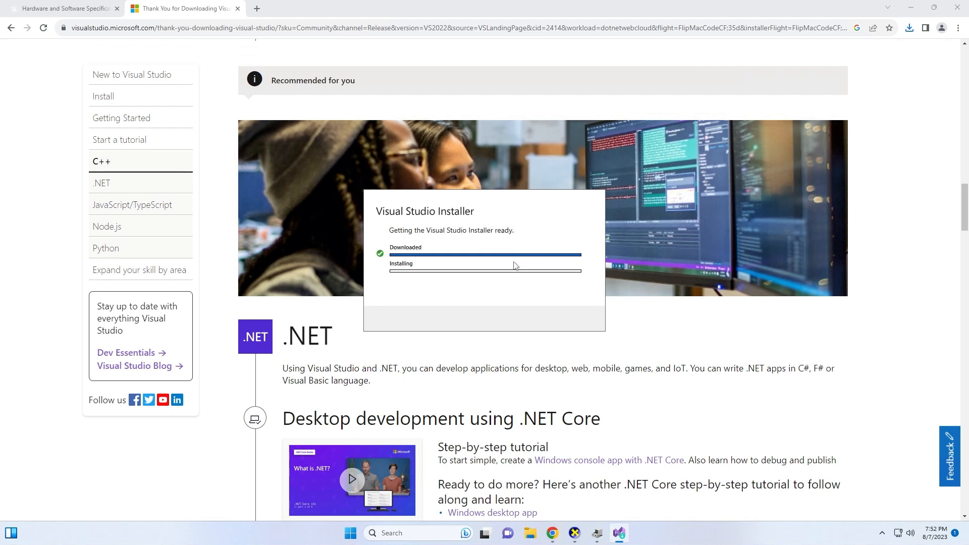
mouse_move(464, 206)
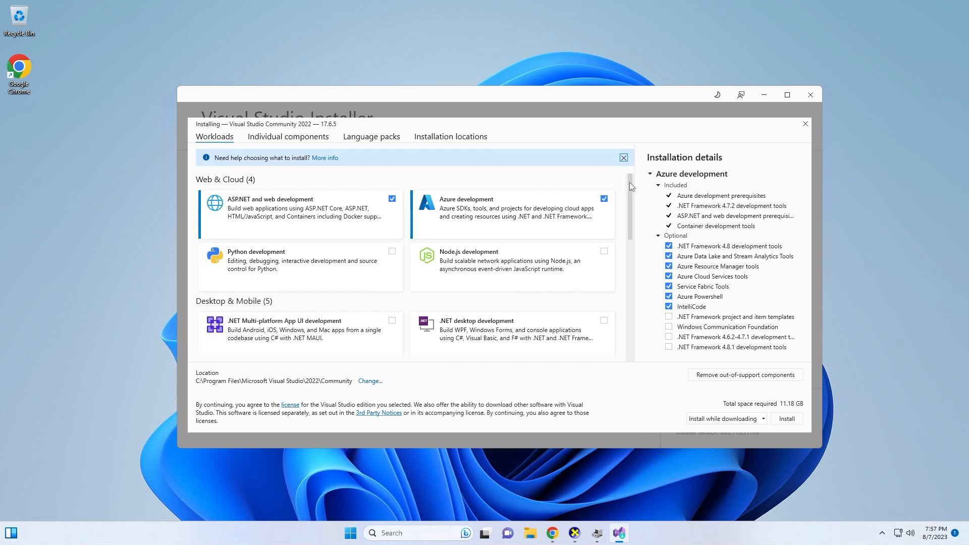
Step: Select the Desktop development with C++ and Game development with C++ workloads
scroll(down, 3)
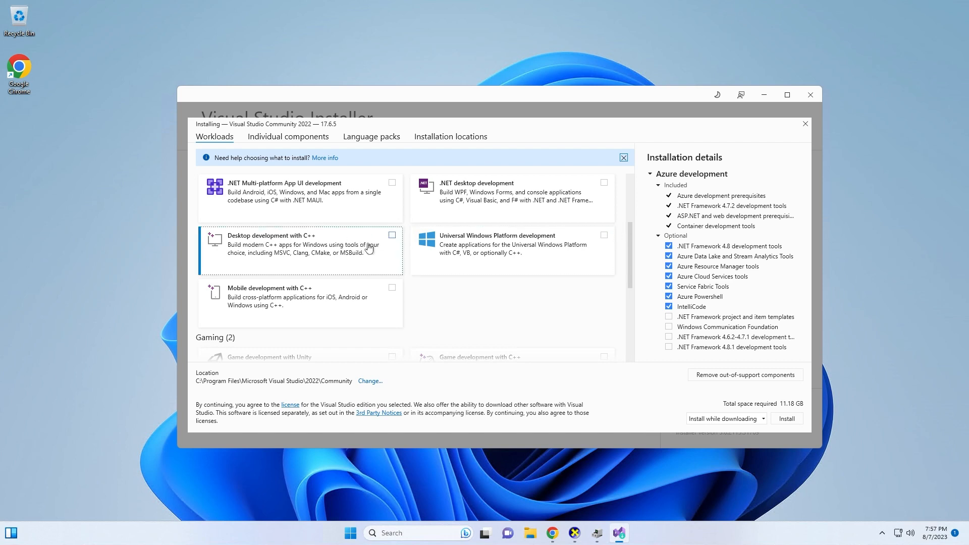
mouse_move(394, 239)
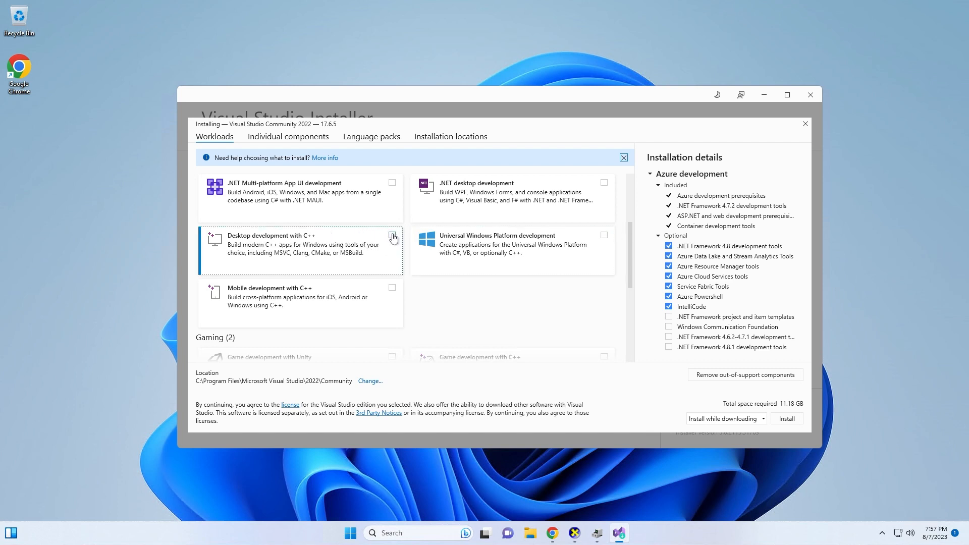
click(391, 235)
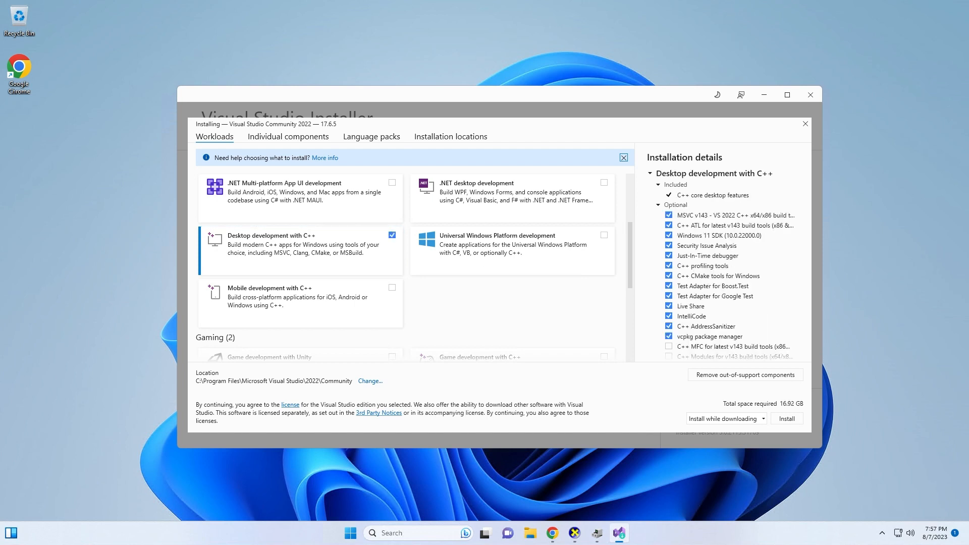
mouse_move(630, 246)
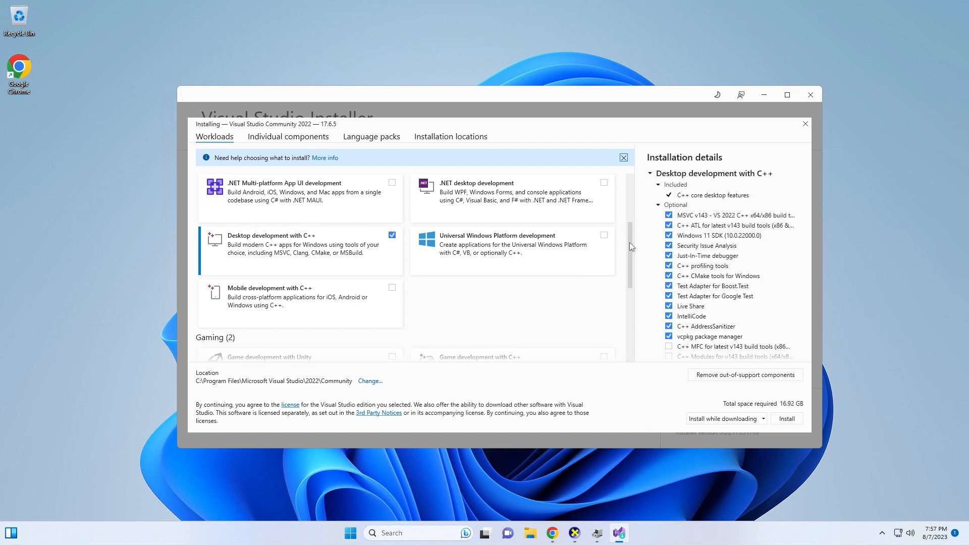
scroll(down, 3)
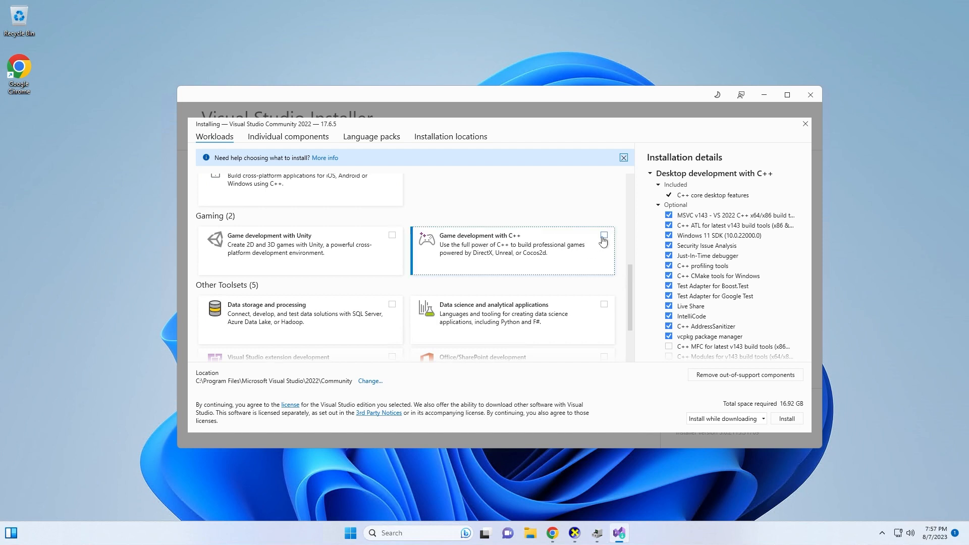
click(603, 235)
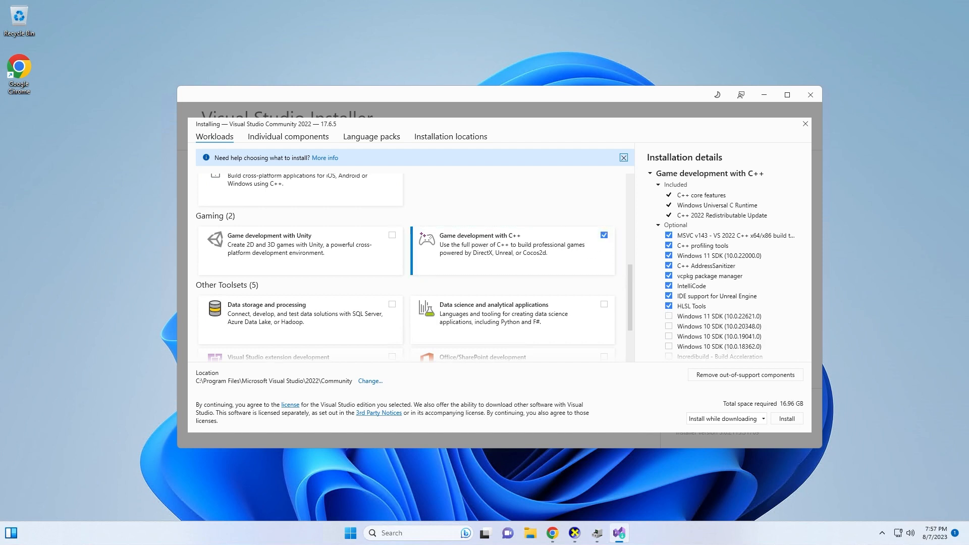
mouse_move(736, 309)
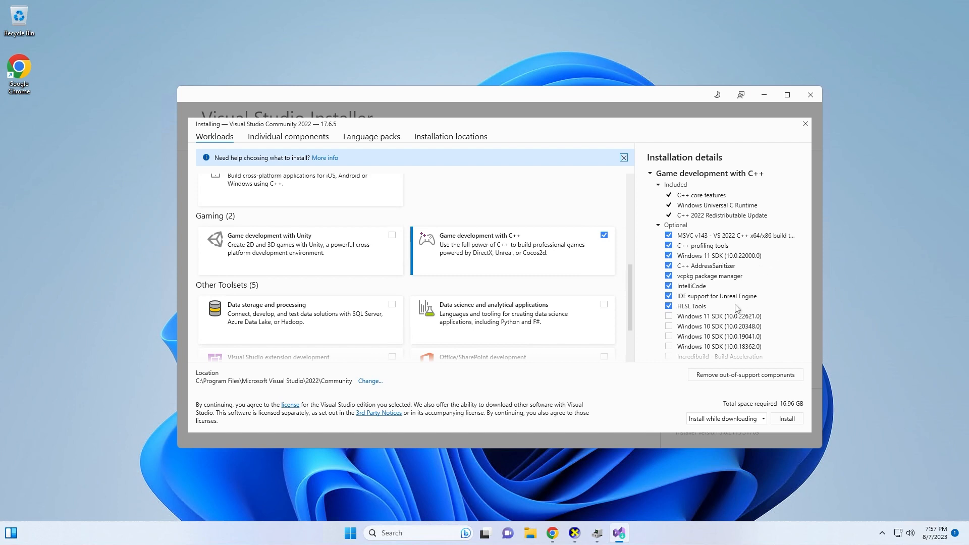
mouse_move(686, 331)
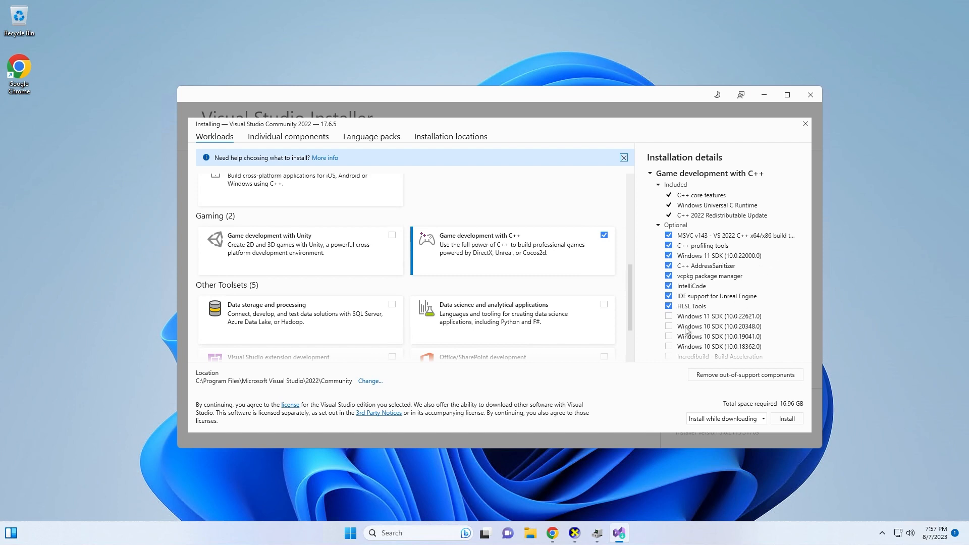
Step: Add Windows 11 SDK 22621, Windows 10 SDK 20348 and the Unreal Engine installer component
click(668, 316)
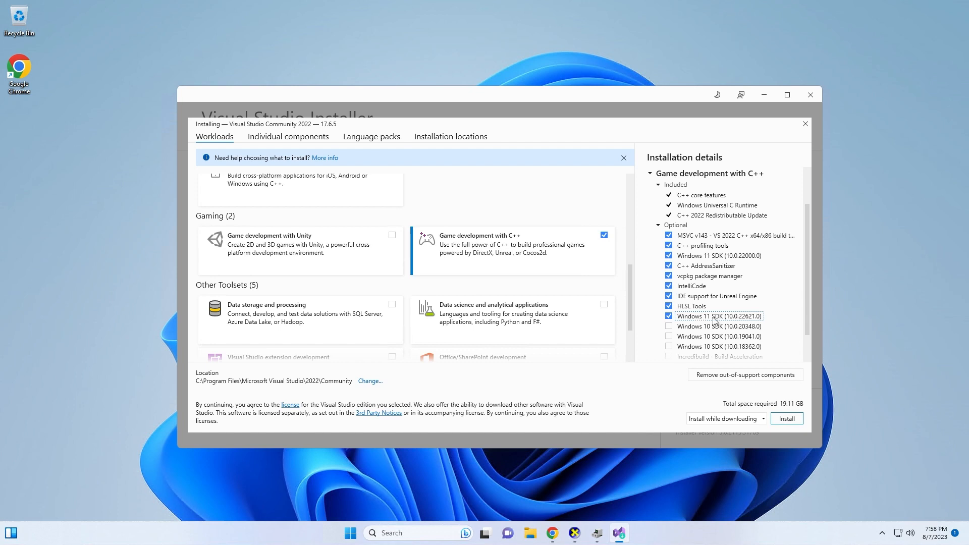
click(668, 326)
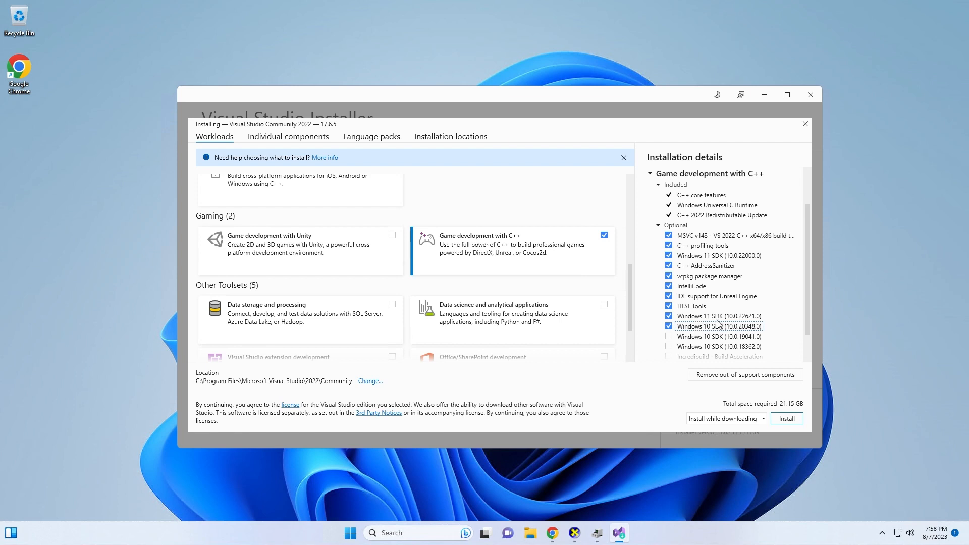
mouse_move(879, 334)
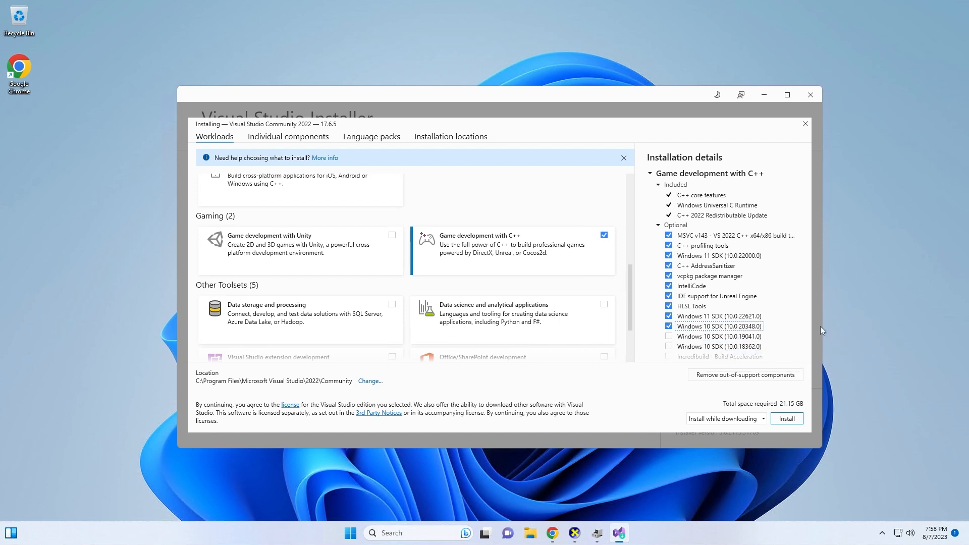
scroll(down, 3)
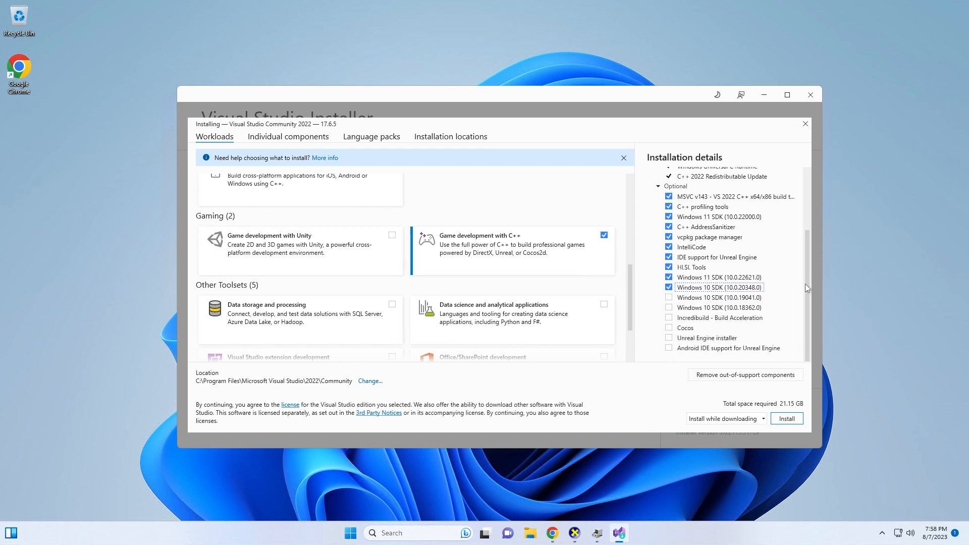
click(668, 337)
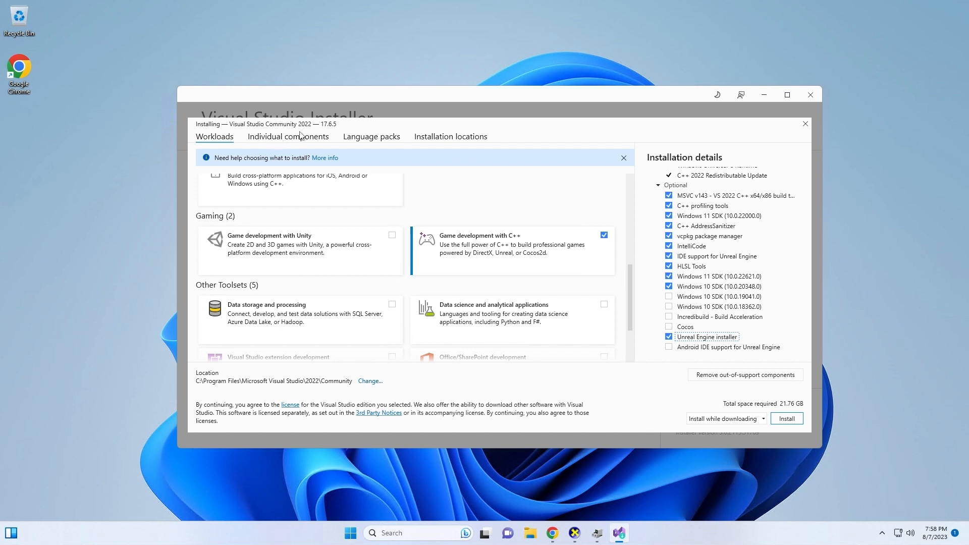
Step: Review the individual components list and install Visual Studio Community 2022
click(287, 137)
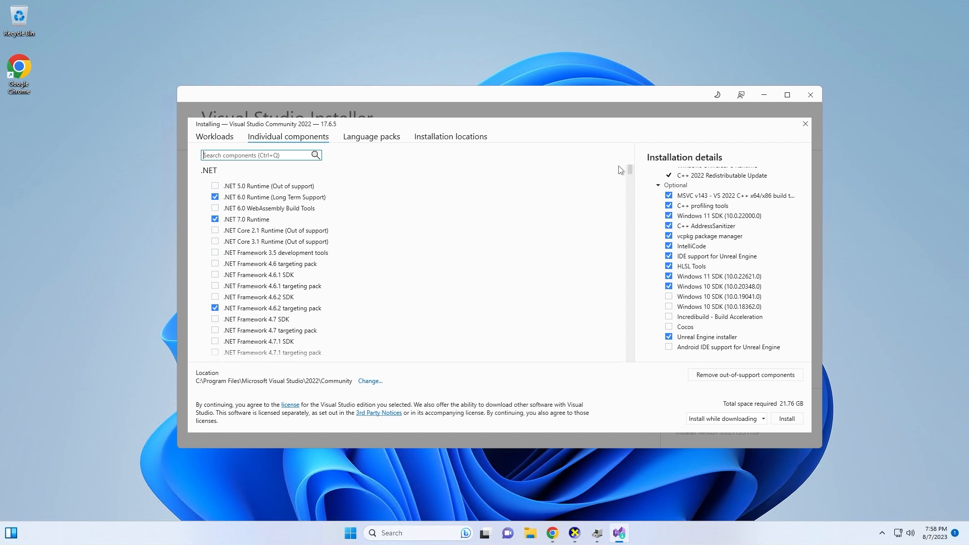
mouse_move(630, 176)
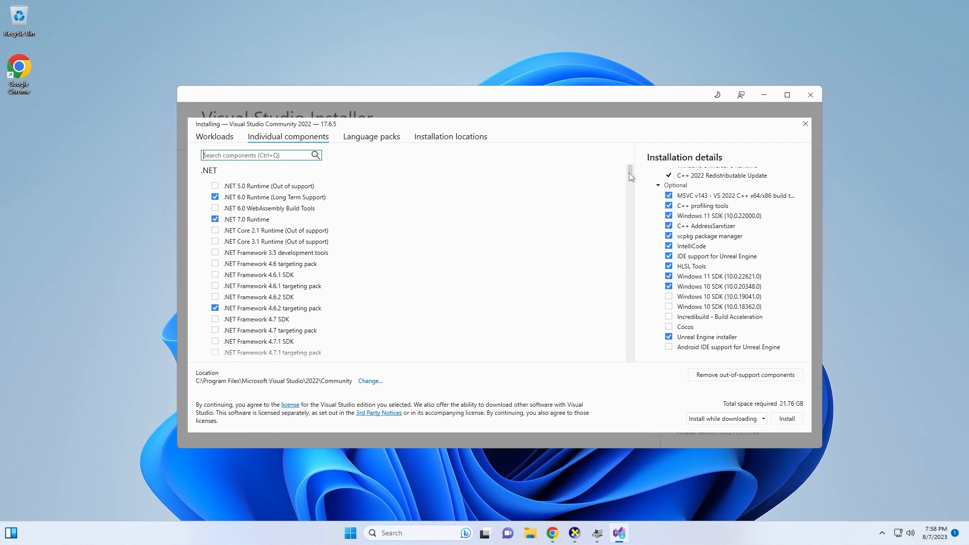
scroll(down, 3)
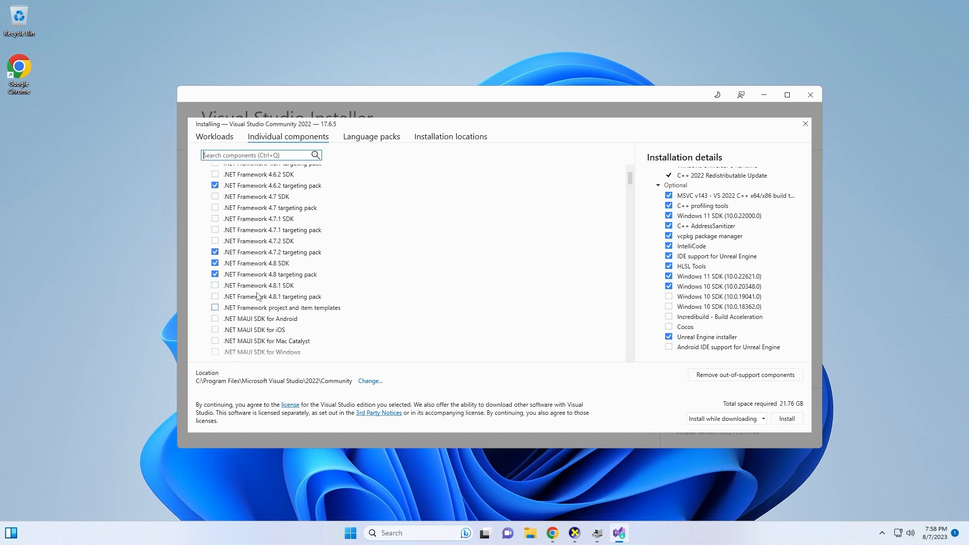
mouse_move(390, 276)
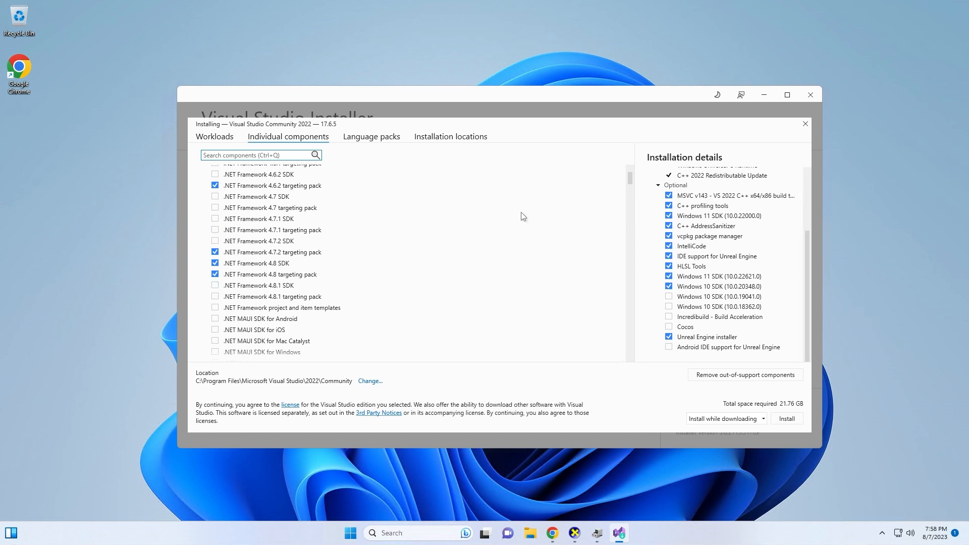
mouse_move(550, 169)
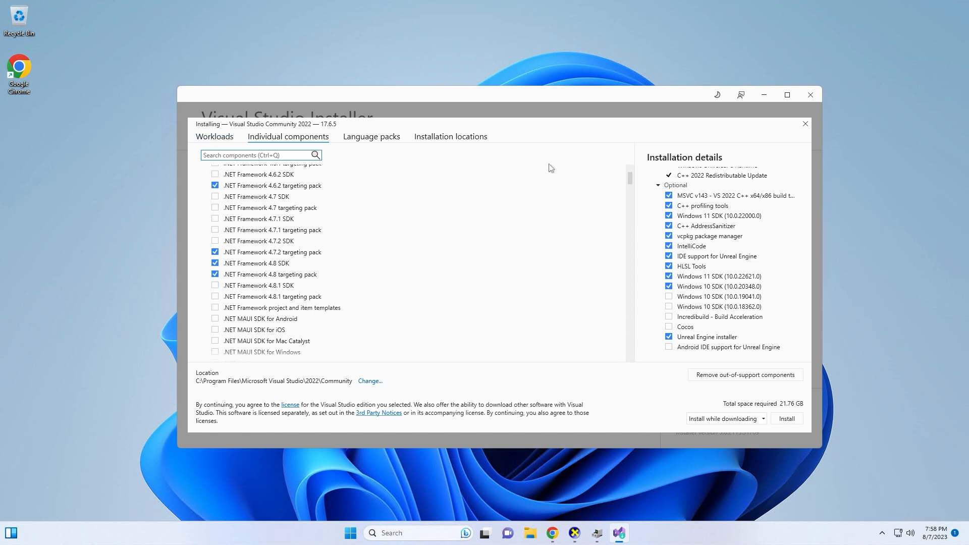
mouse_move(797, 429)
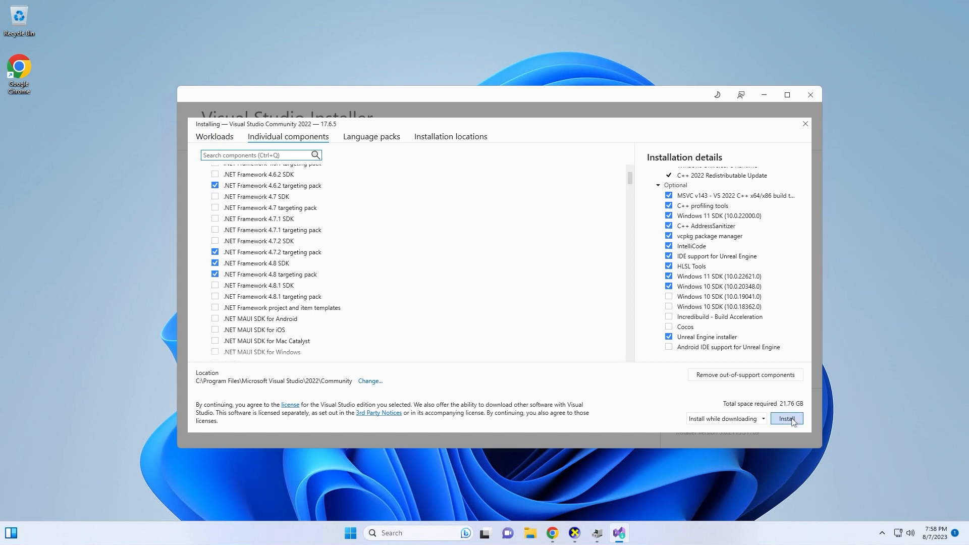
click(787, 418)
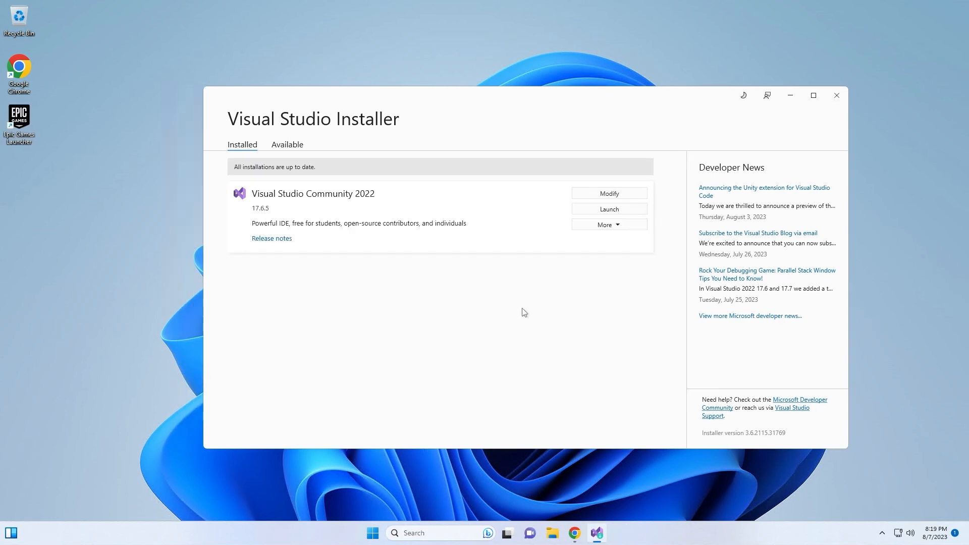
mouse_move(810, 112)
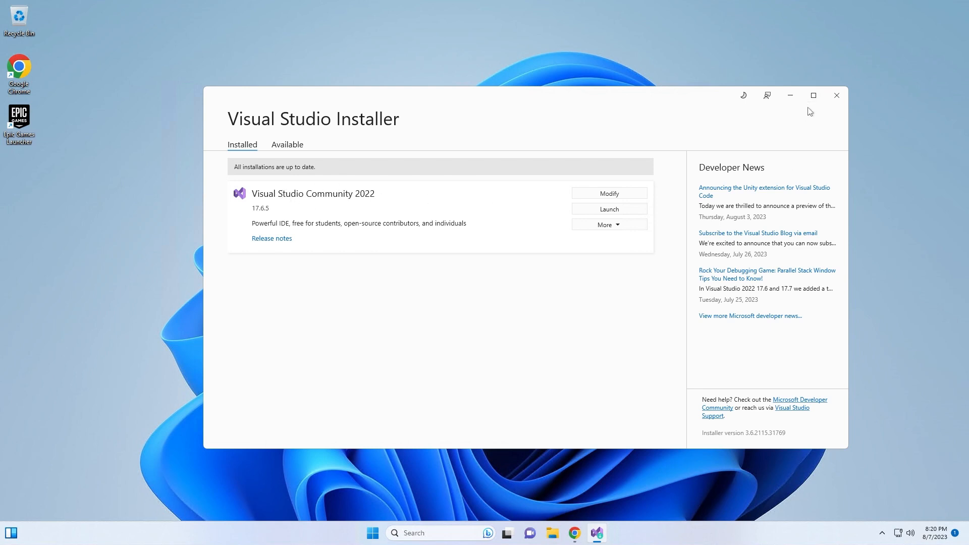
Step: Close the installer and reopen Visual Studio Installer from a Start search for 'visual'
click(836, 95)
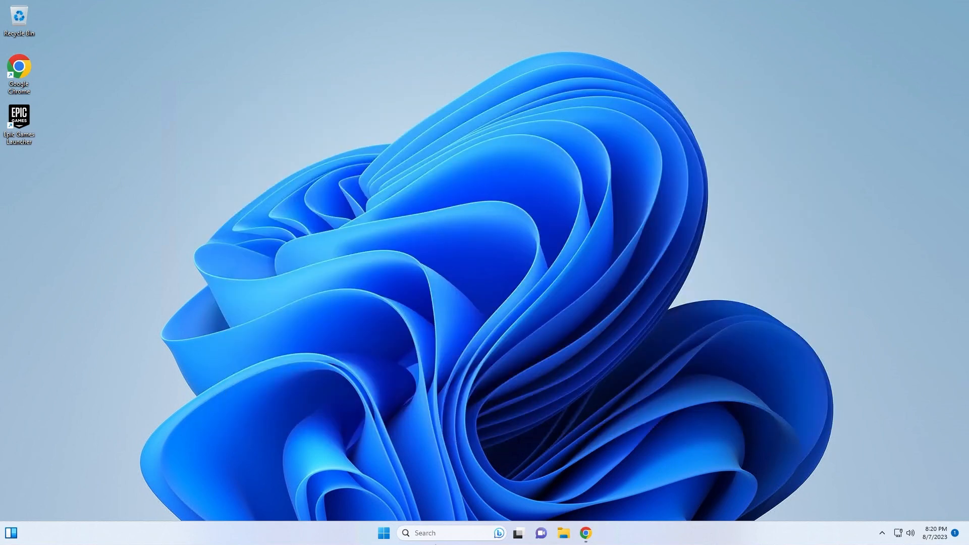
click(383, 532)
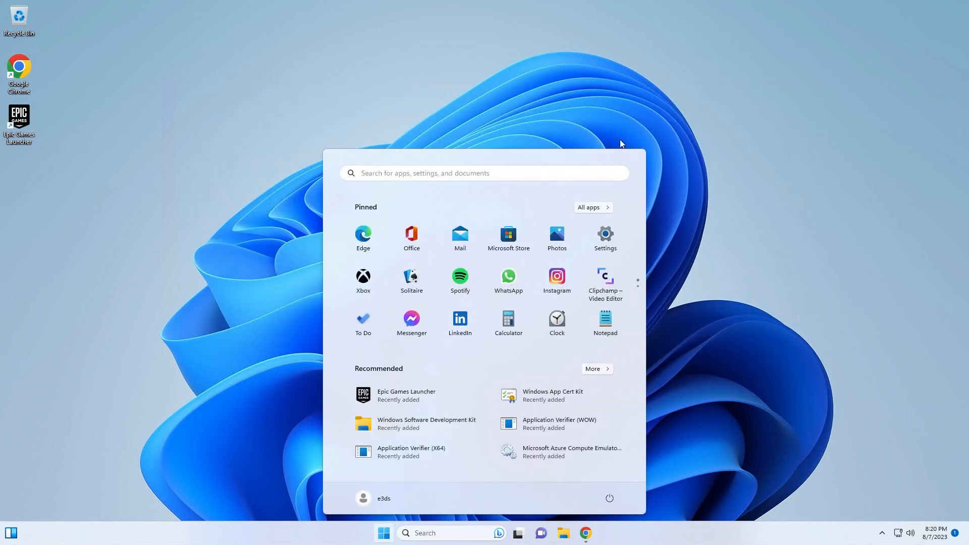
text(visual)
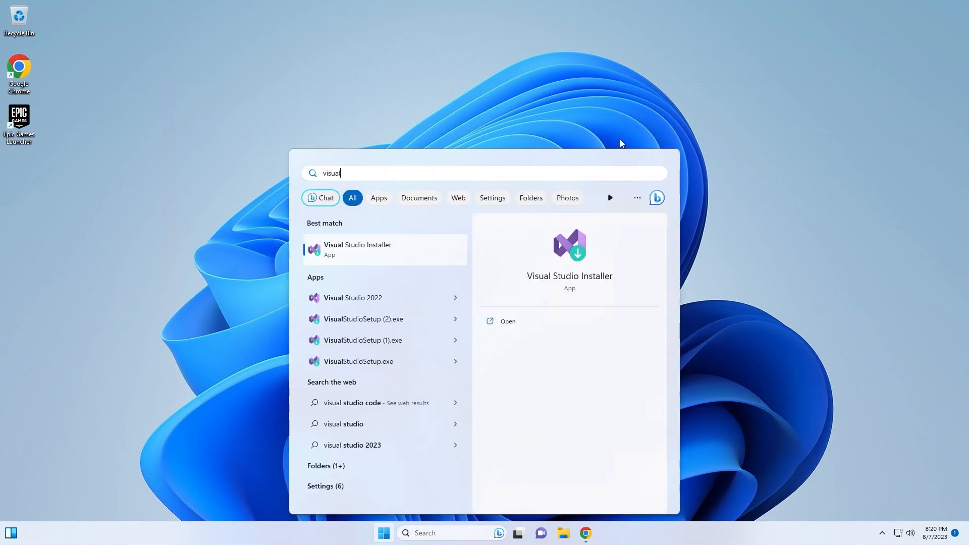
right_click(383, 250)
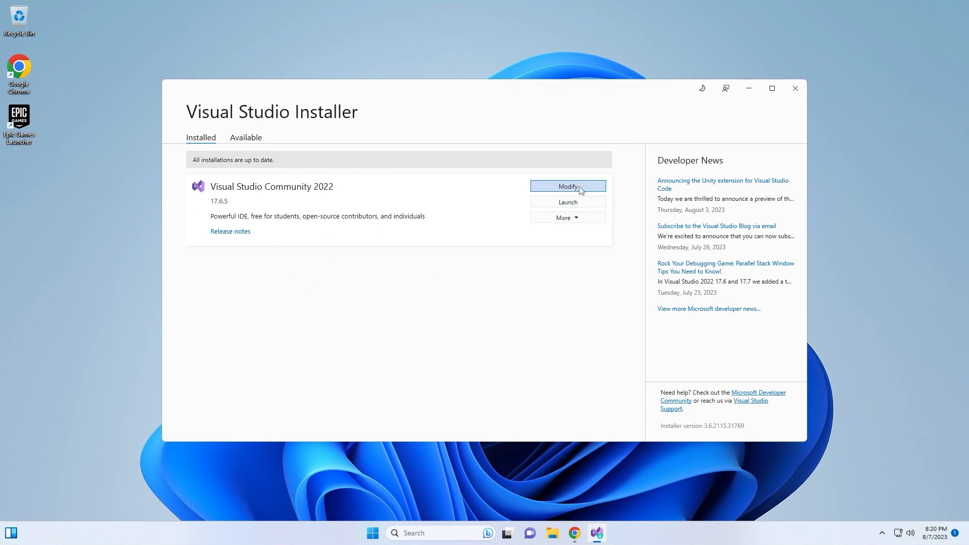
Step: Review the installed workloads via Modify, then close without changes
click(566, 187)
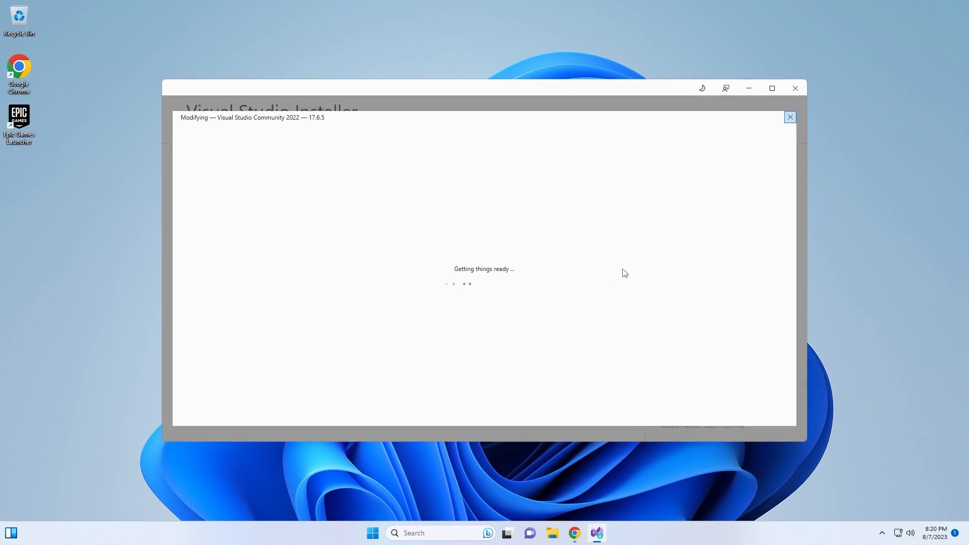
mouse_move(366, 208)
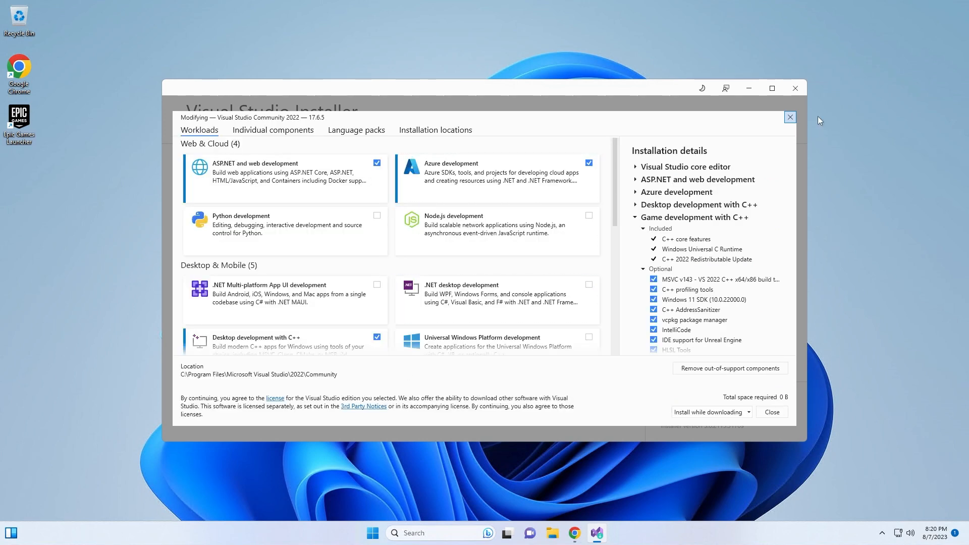
mouse_move(852, 129)
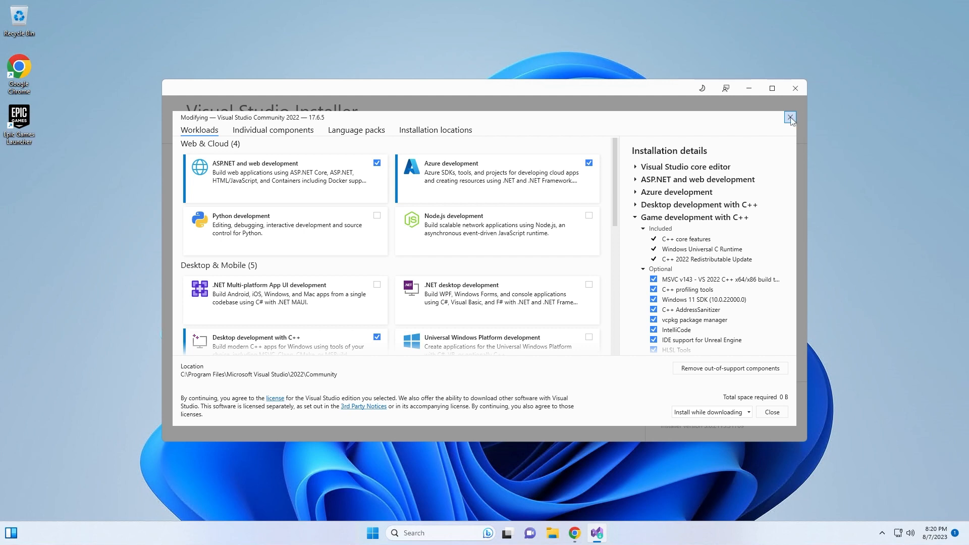
click(789, 117)
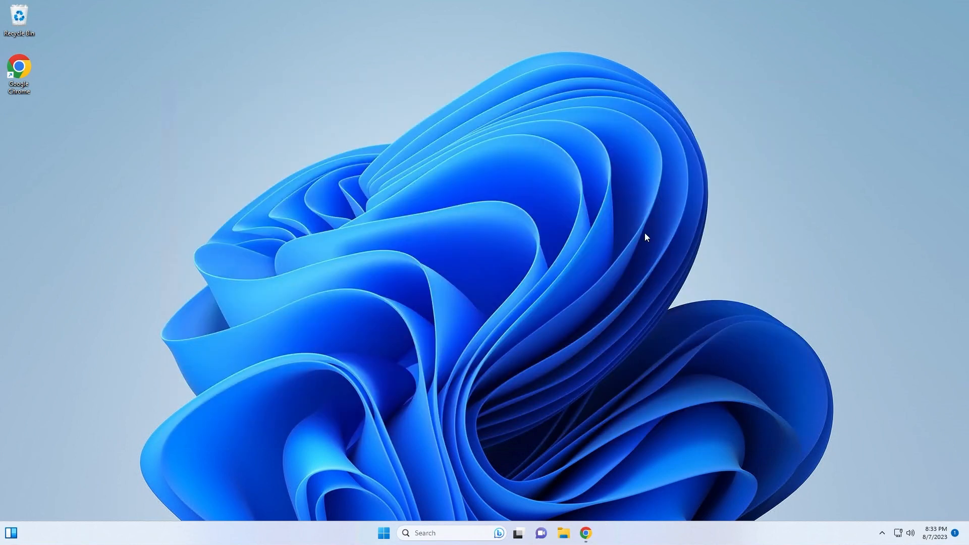
mouse_move(647, 244)
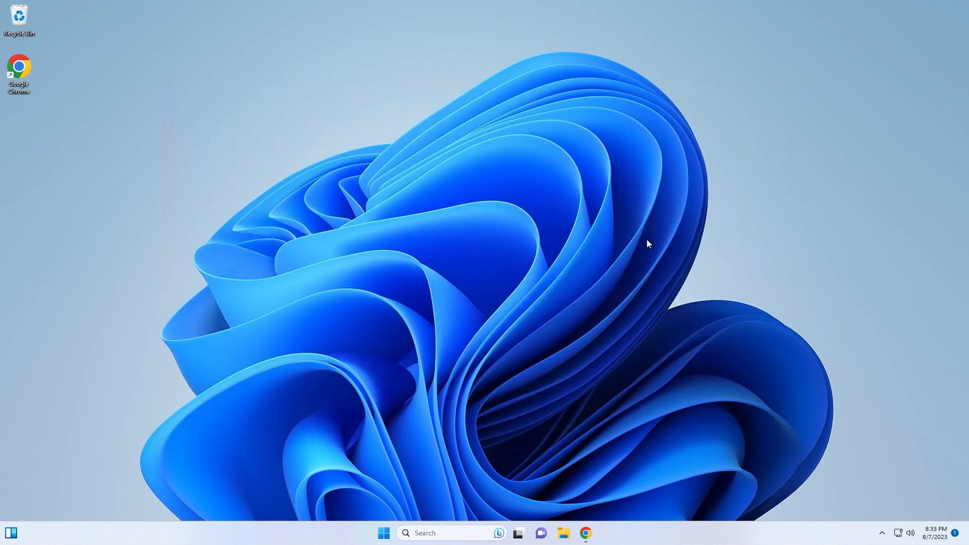
mouse_move(680, 300)
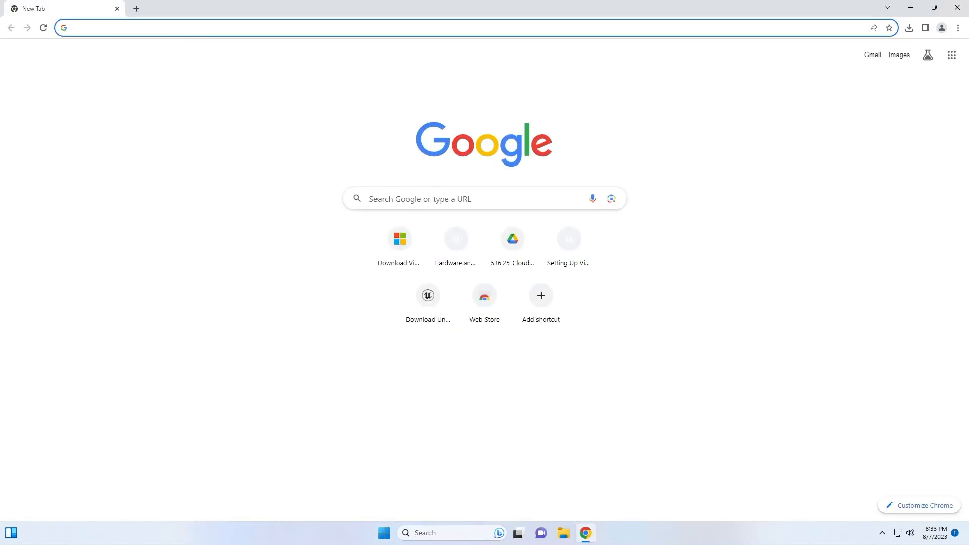
Step: Search 'download unreal engine', open the unrealengine.com download page and reach the launcher step
text(down)
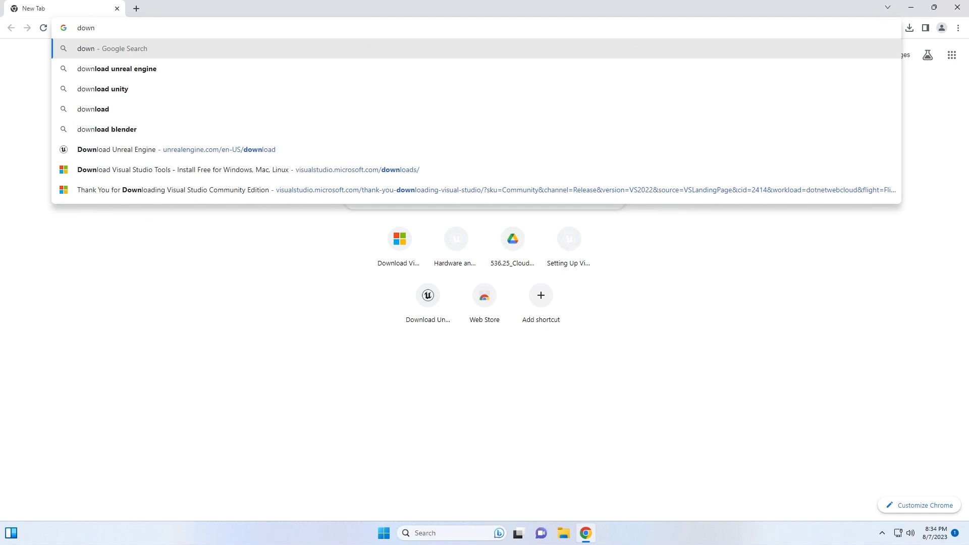
click(117, 68)
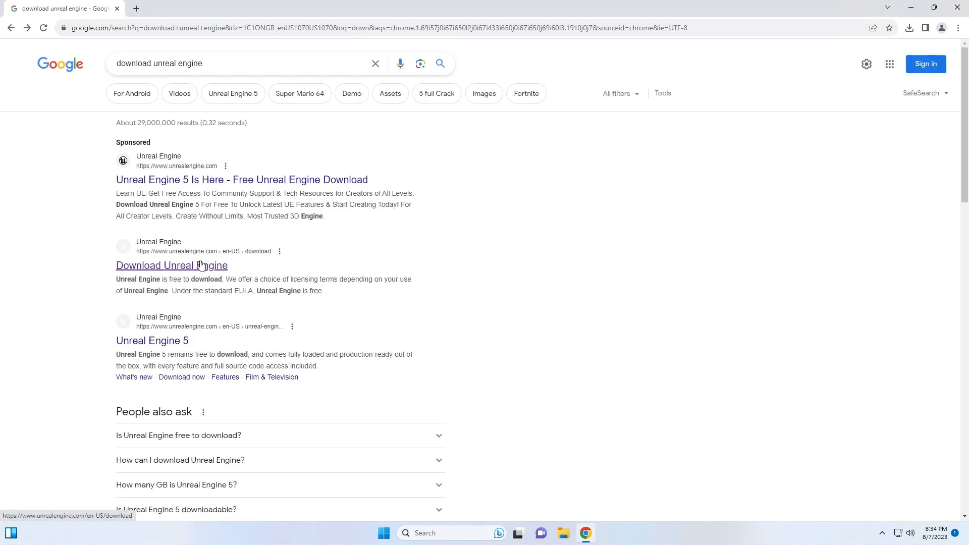
click(171, 266)
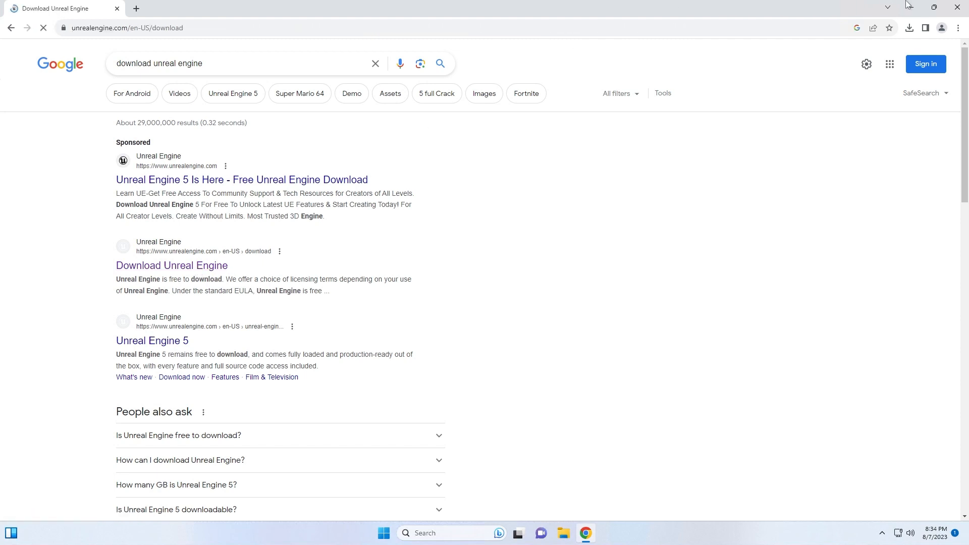
click(171, 266)
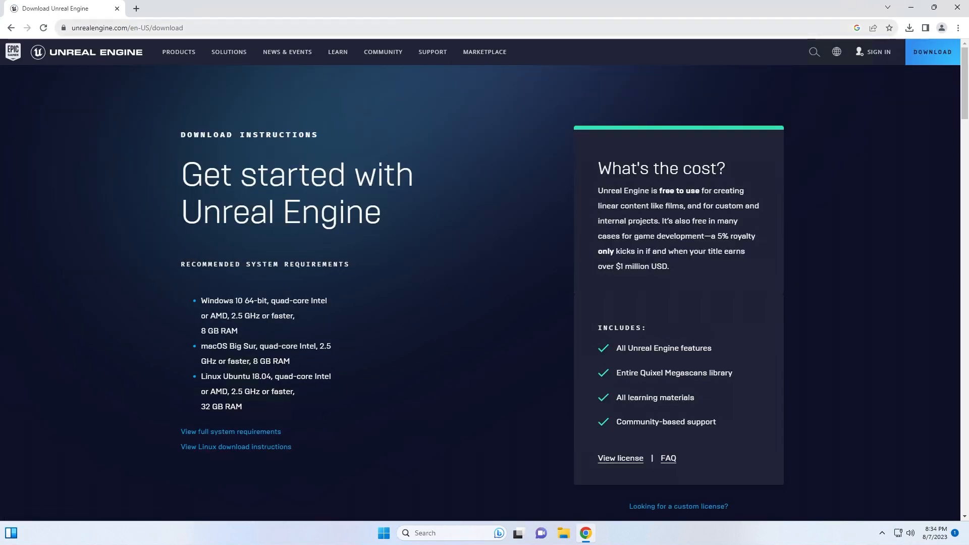
scroll(down, 3)
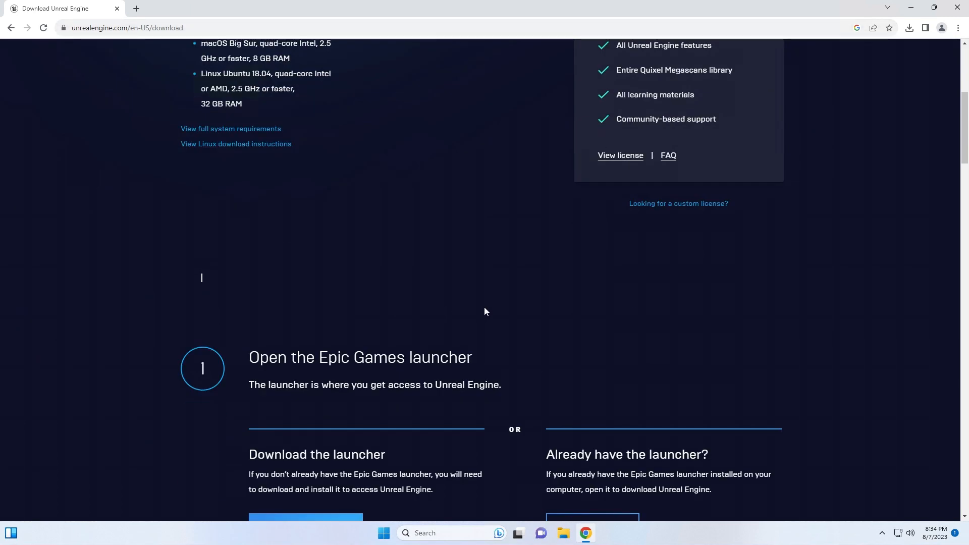
scroll(down, 3)
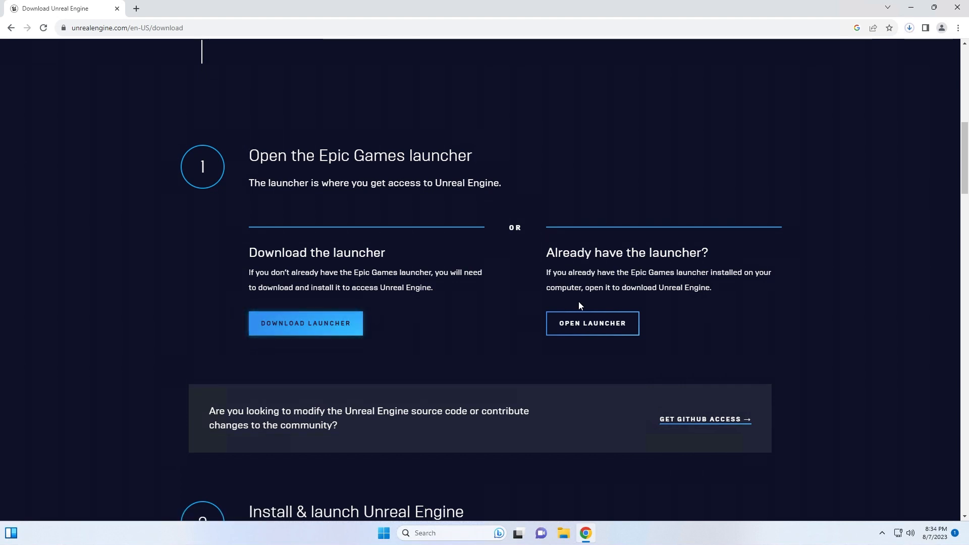
mouse_move(909, 29)
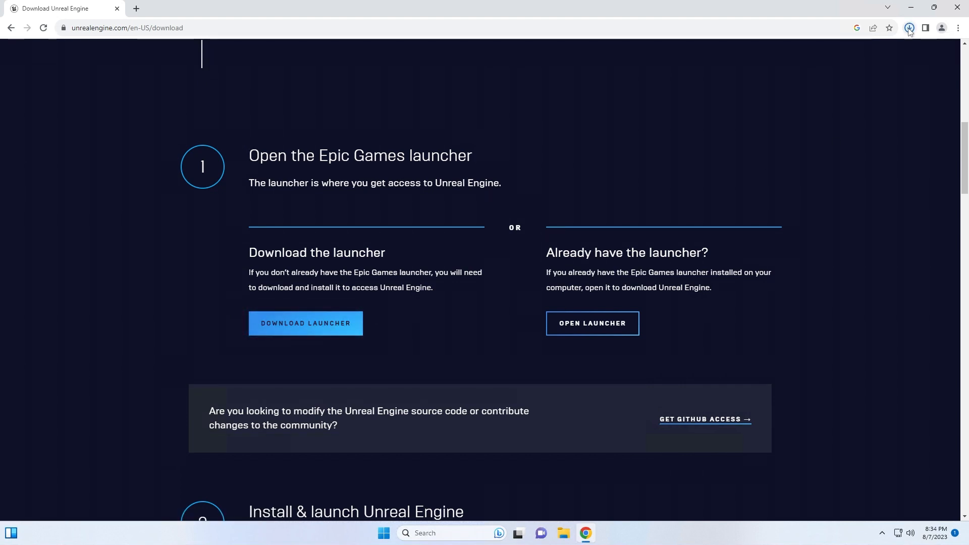
Step: Run the Epic Games launcher installer and install to the default Epic Games folder
click(909, 29)
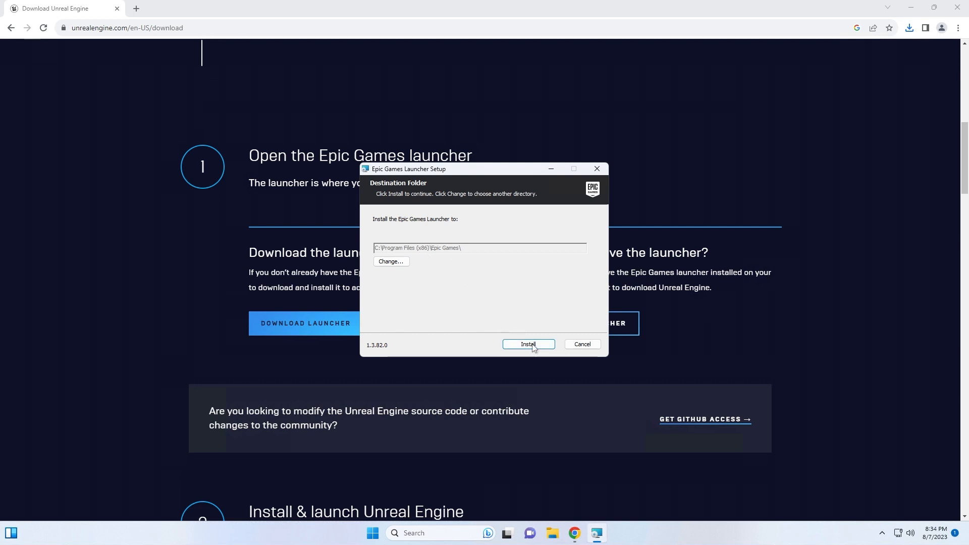
click(526, 344)
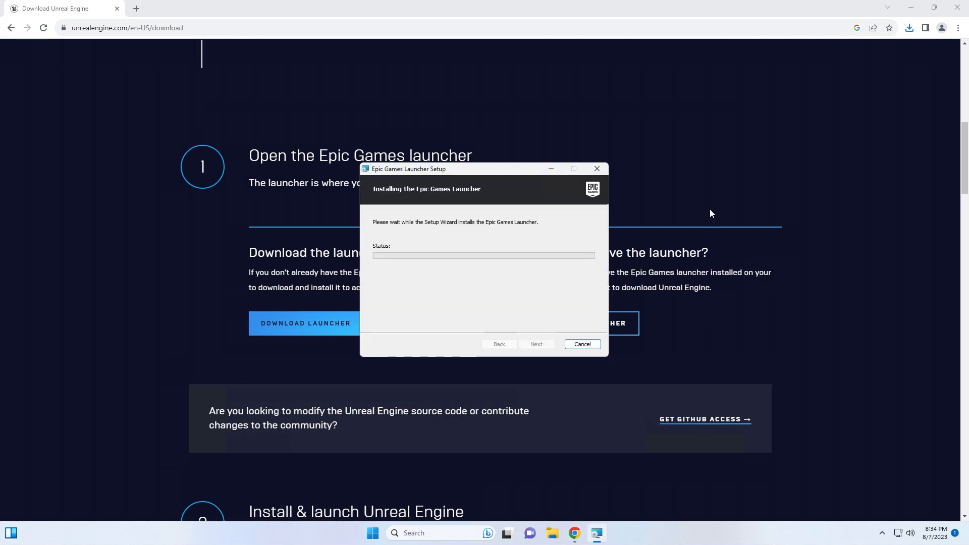
mouse_move(439, 262)
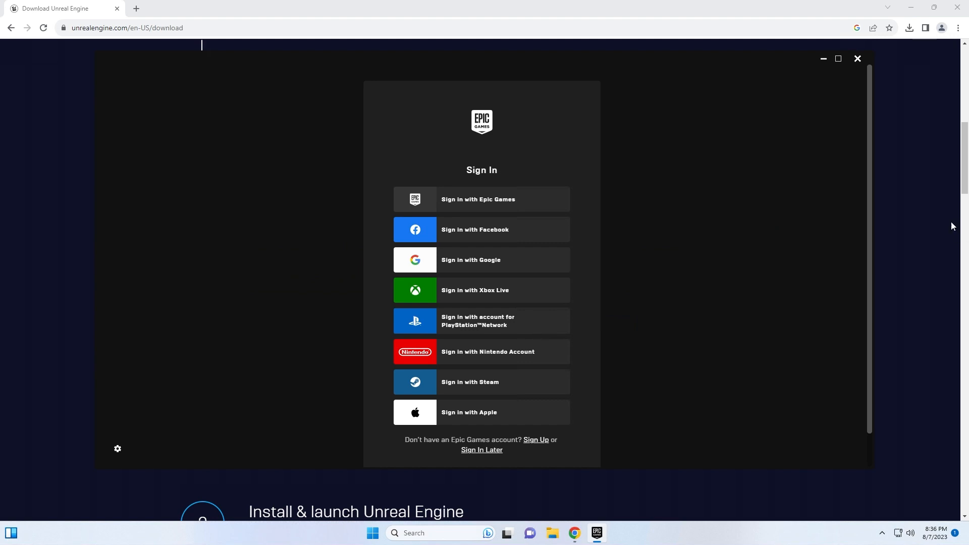
mouse_move(524, 356)
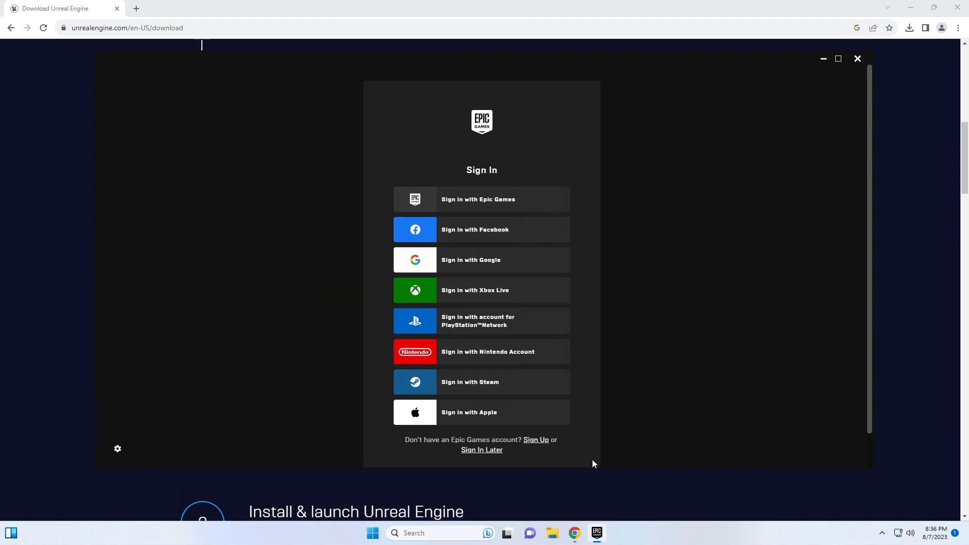
mouse_move(536, 443)
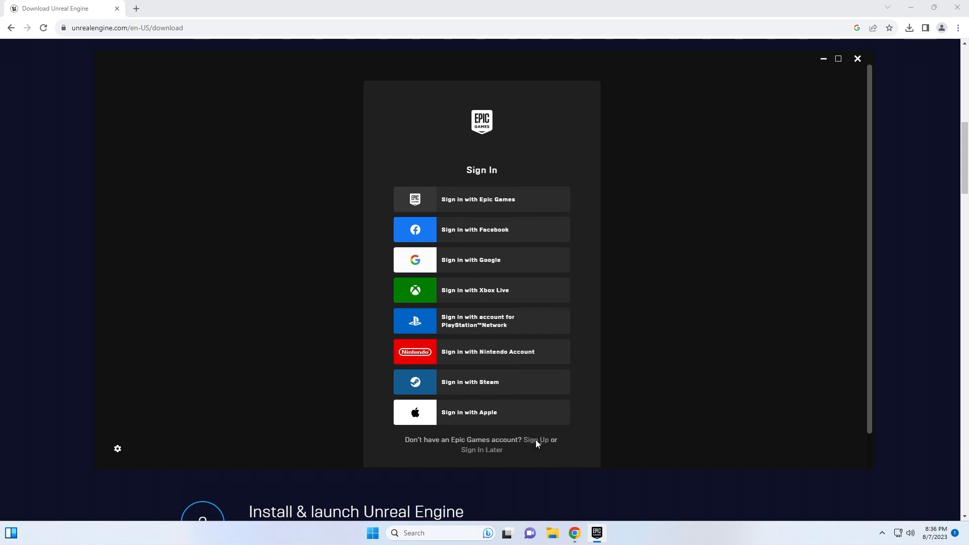
Step: Start a new Epic account and enter a November birth month and day
click(536, 439)
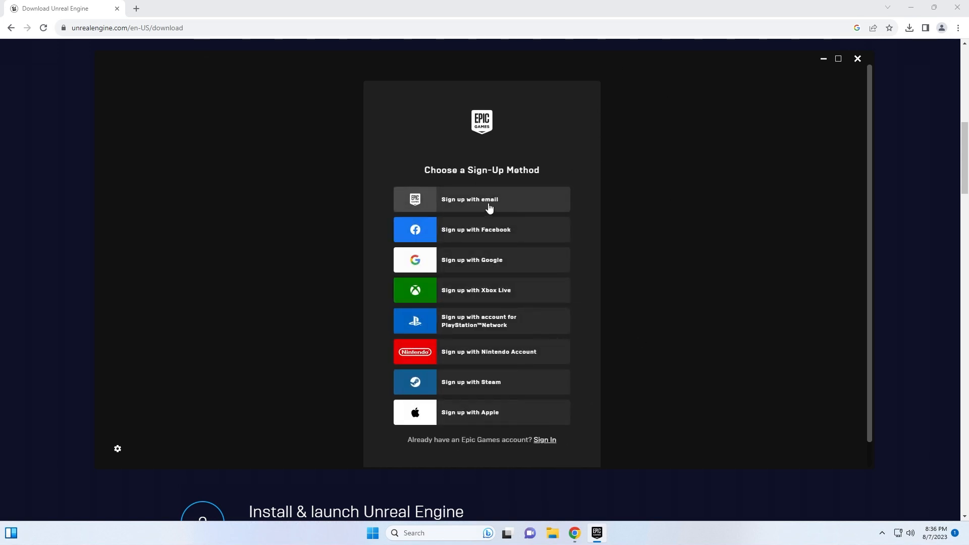
mouse_move(636, 211)
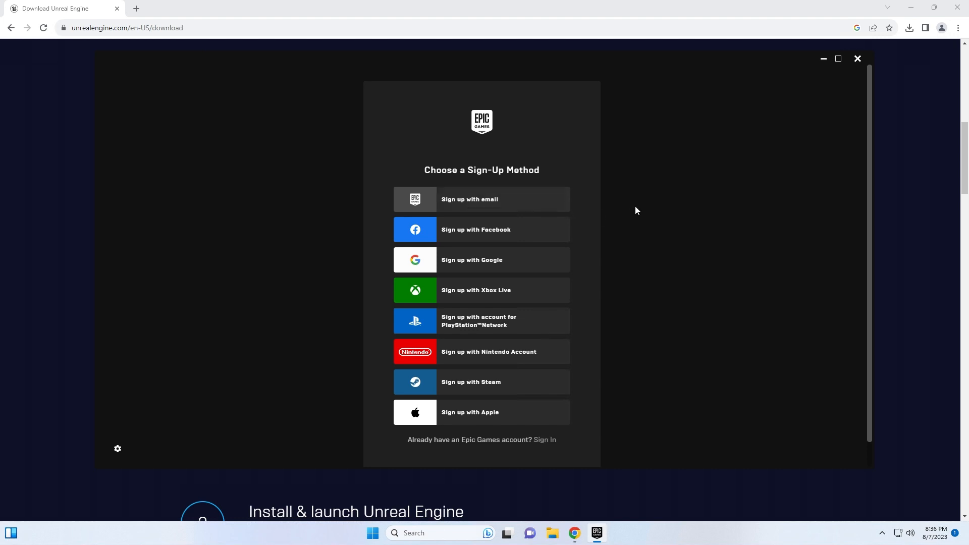
click(481, 199)
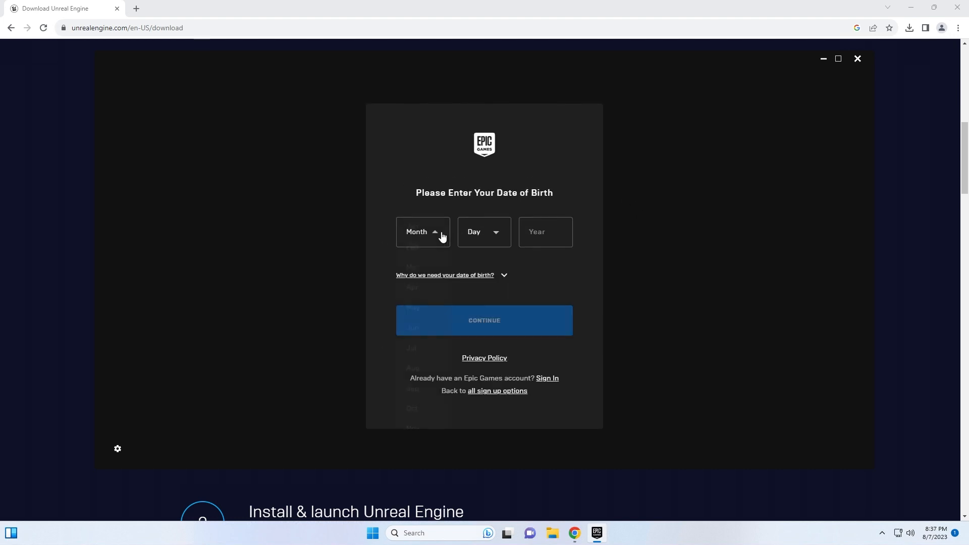
click(422, 232)
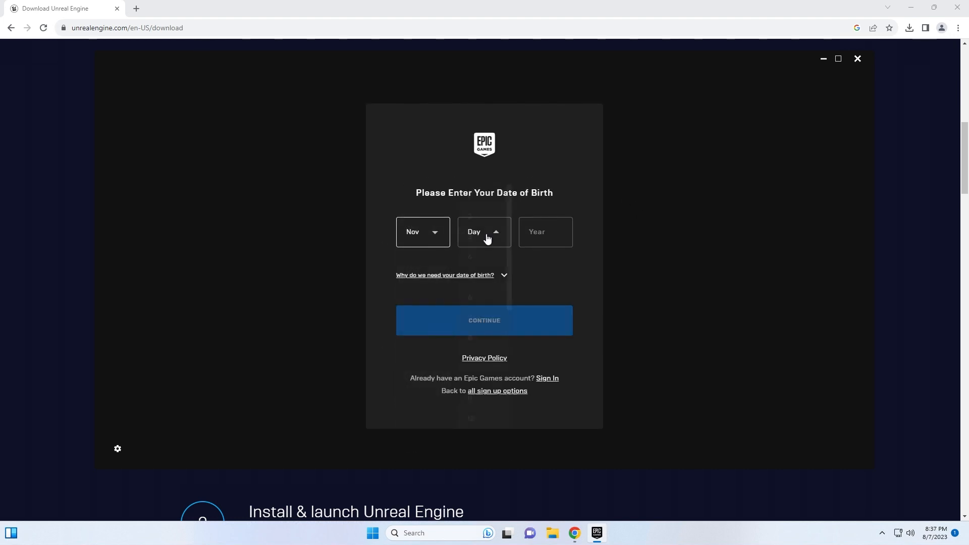
click(484, 320)
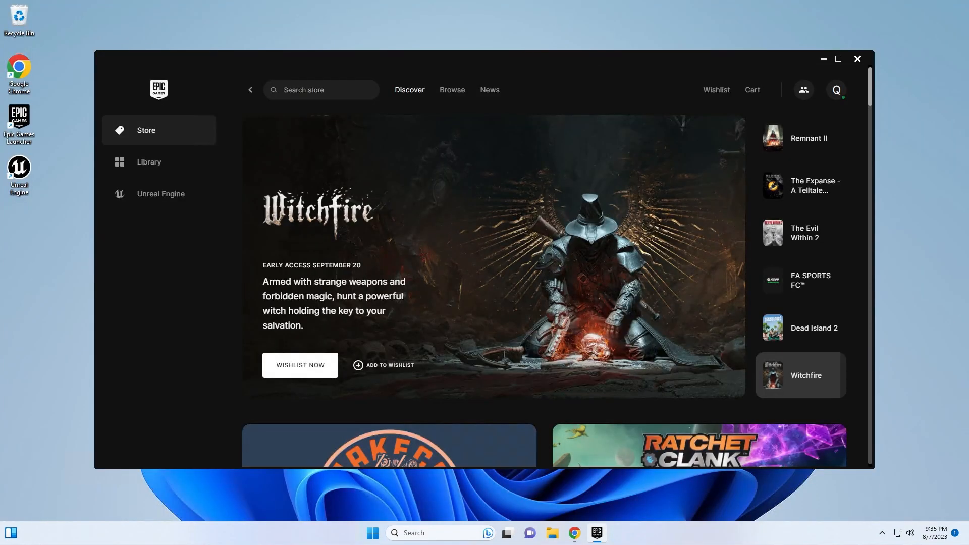
click(800, 138)
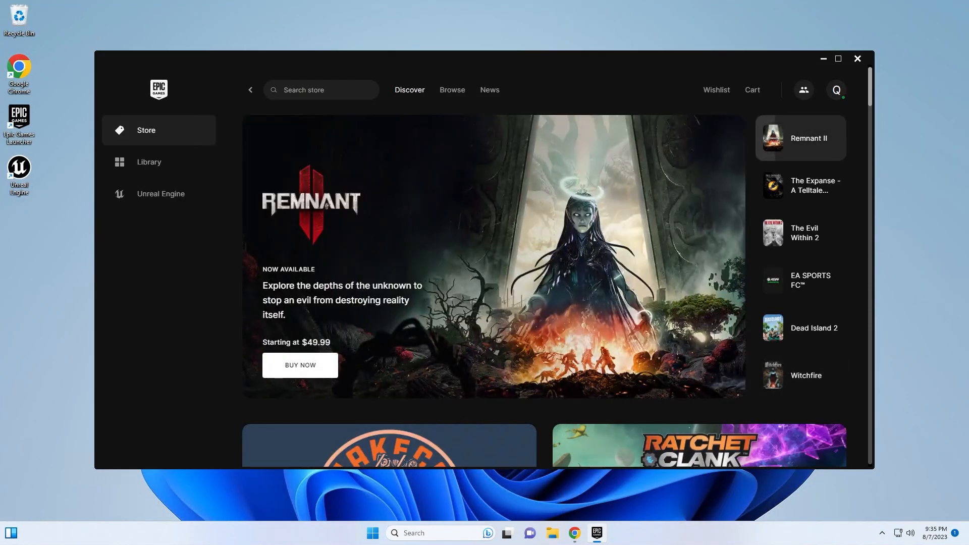
mouse_move(403, 167)
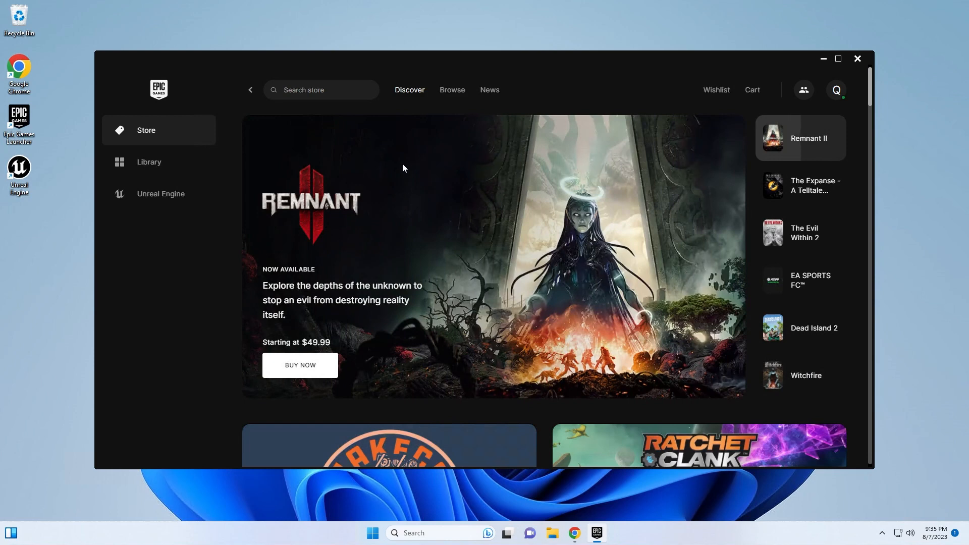
mouse_move(776, 332)
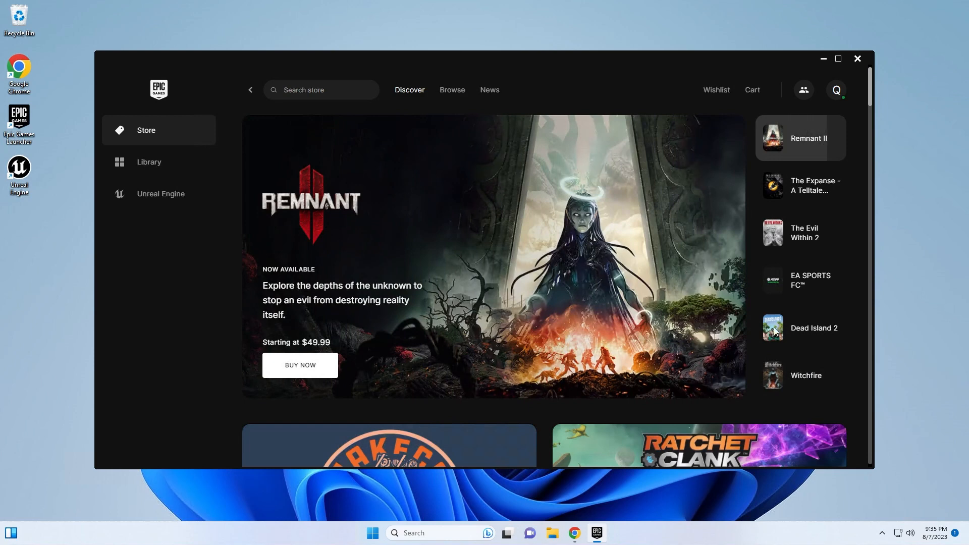
click(857, 59)
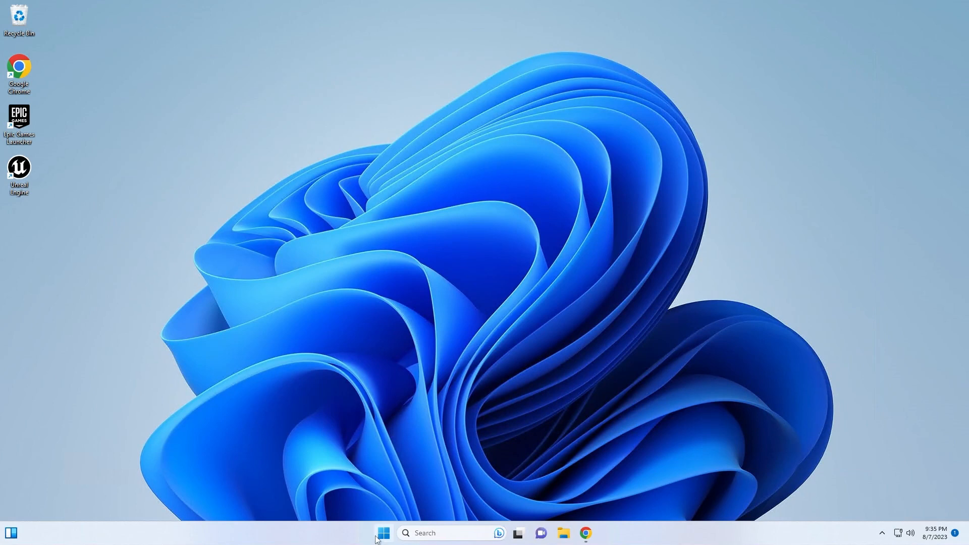
click(384, 532)
text(epic ga)
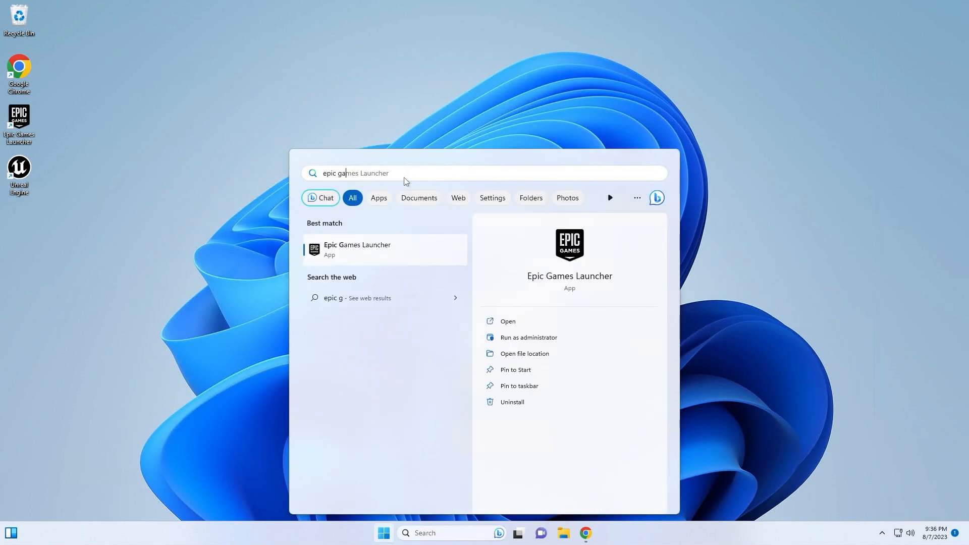
text(cher)
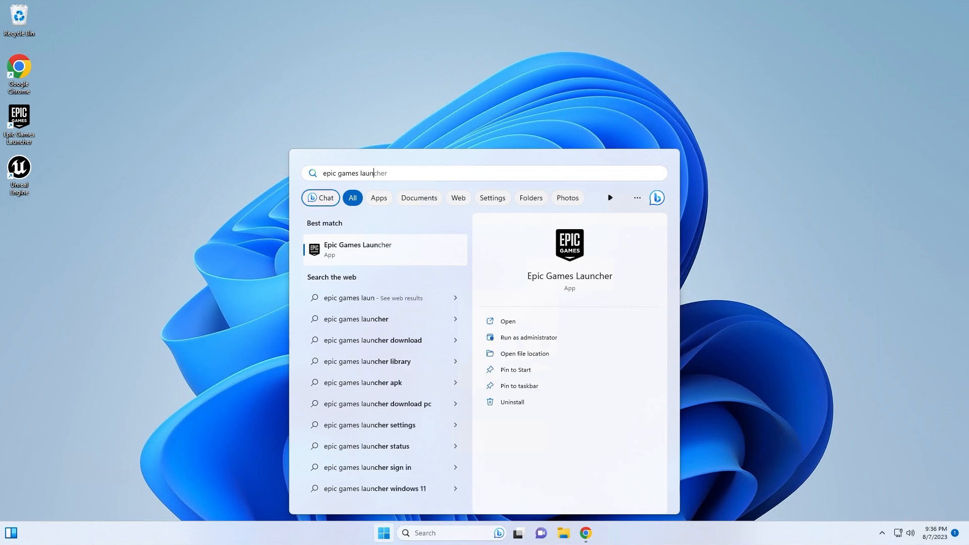
mouse_move(354, 250)
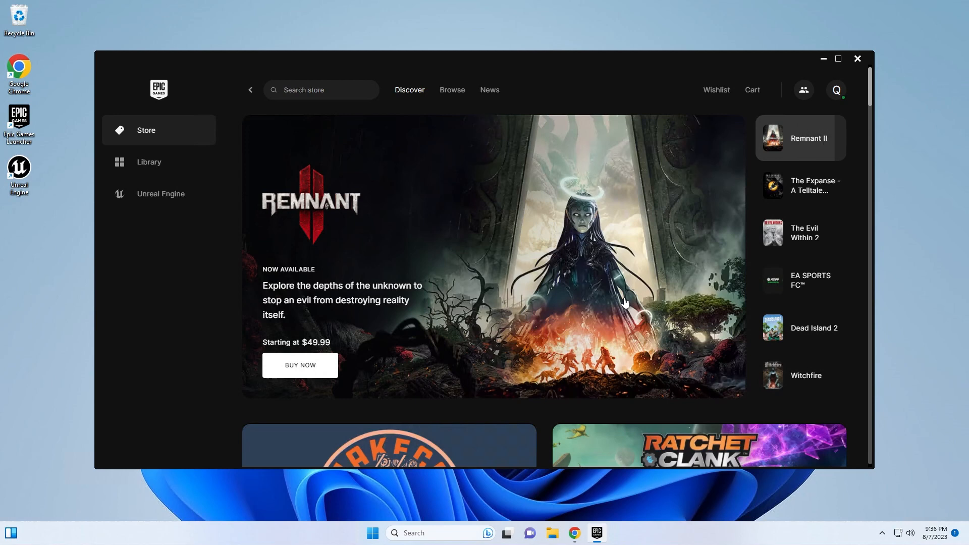
click(799, 186)
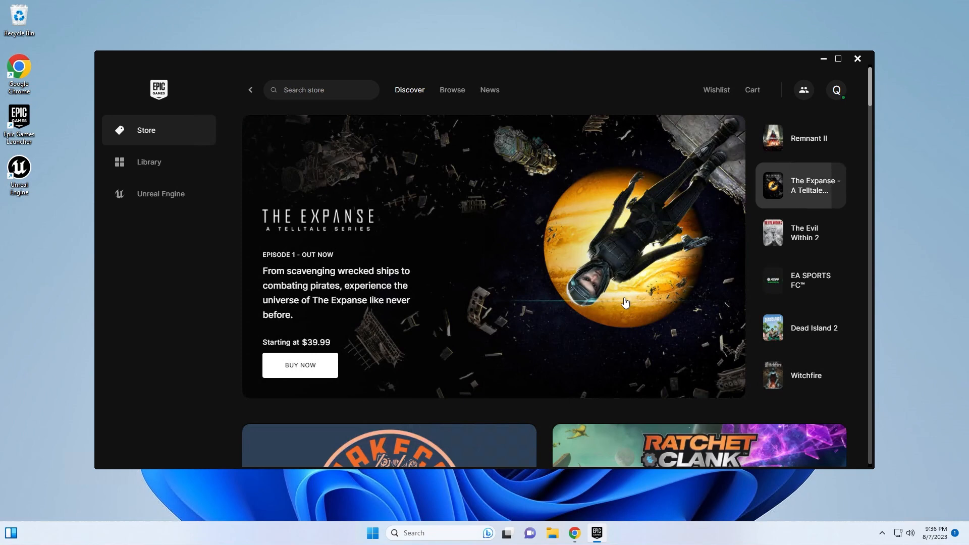
click(160, 194)
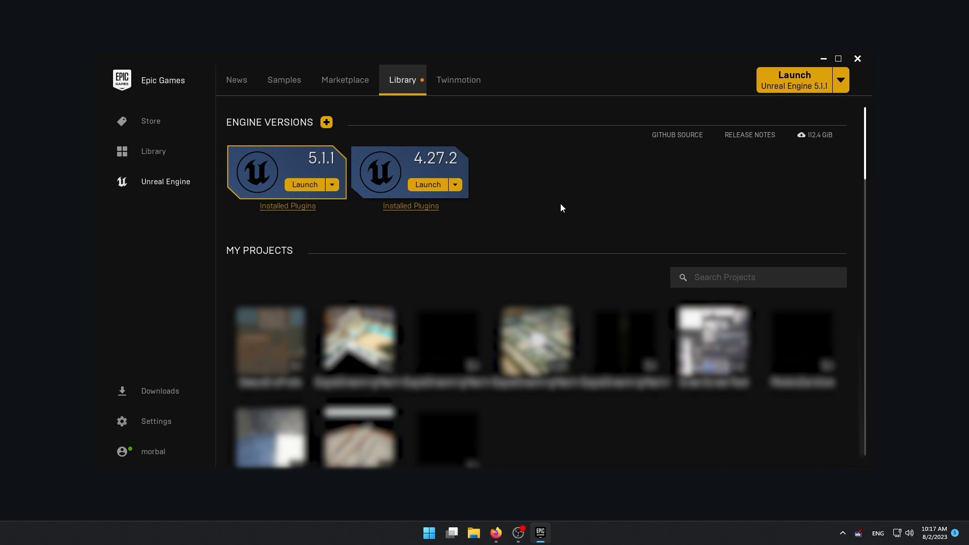
mouse_move(510, 198)
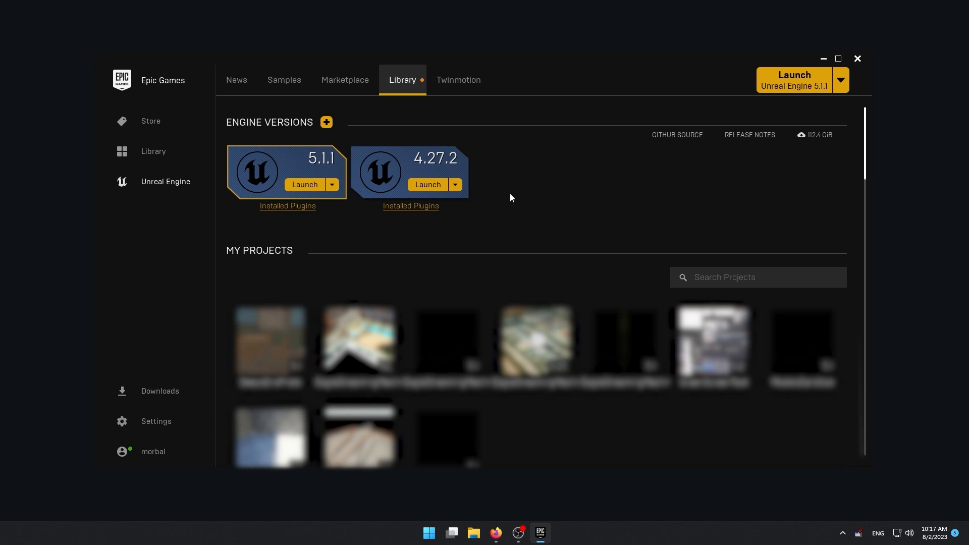
mouse_move(215, 238)
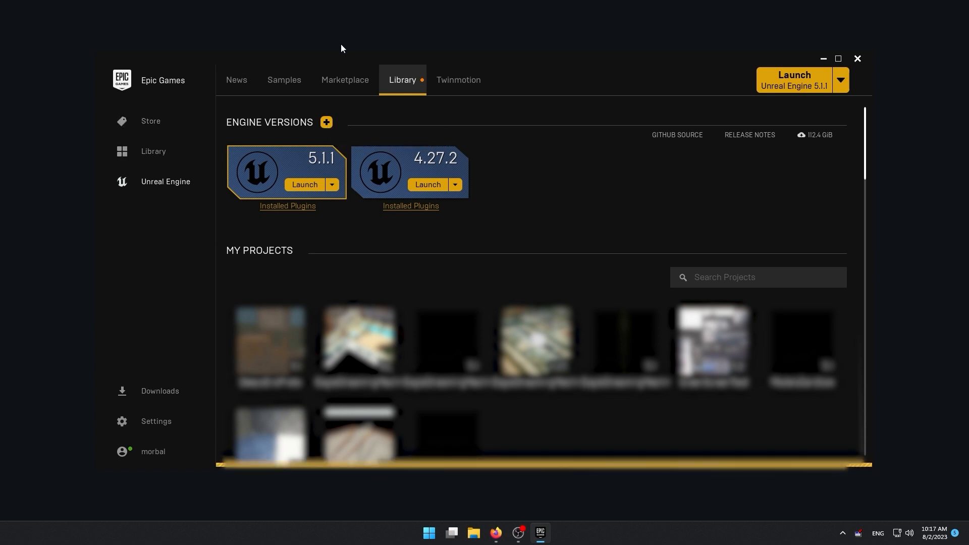
Step: Add a new engine version slot in the library and show its available versions list
click(237, 79)
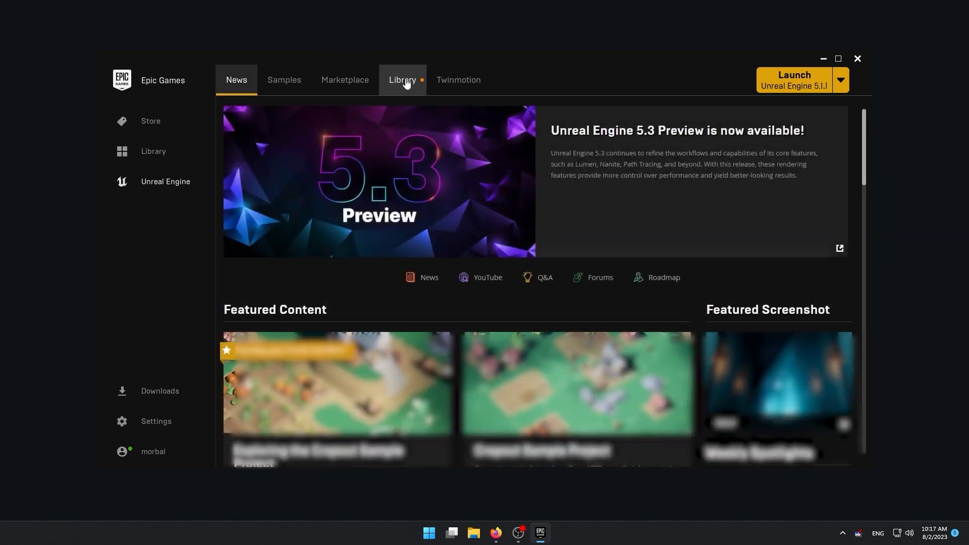
click(402, 80)
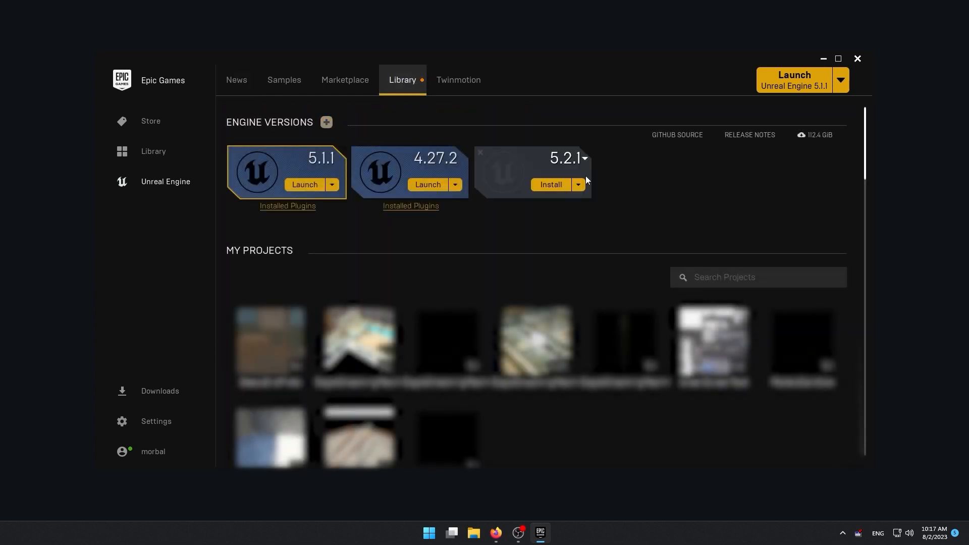
mouse_move(569, 175)
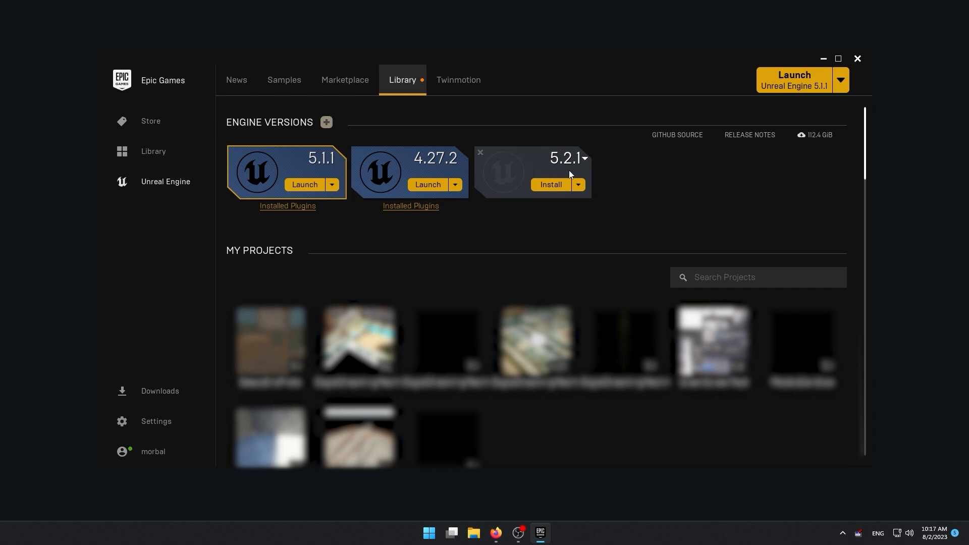
click(583, 158)
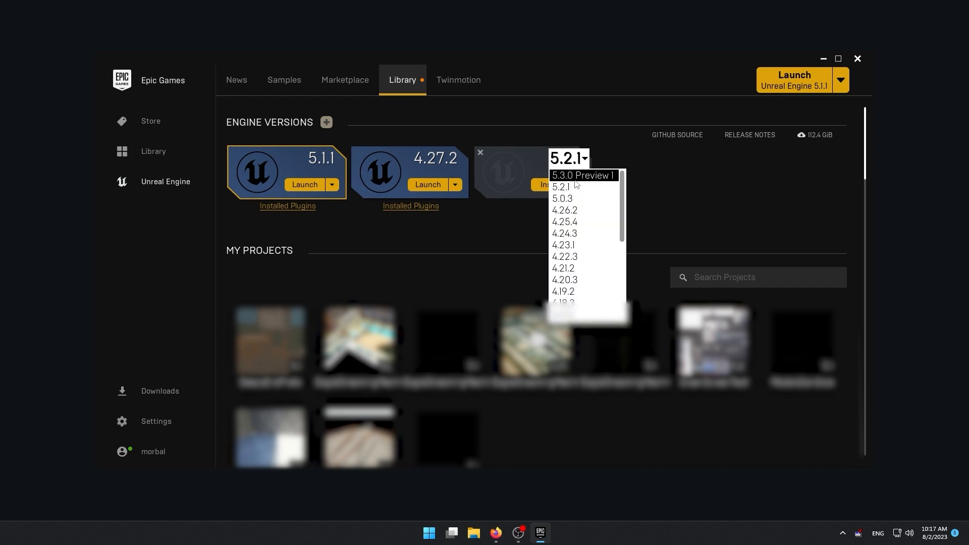
mouse_move(563, 234)
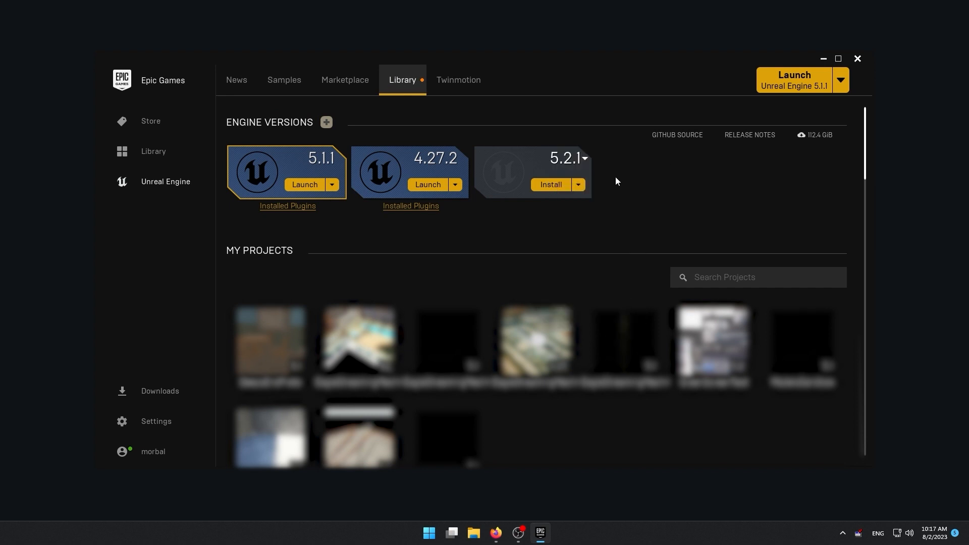
Step: Start installing engine 5.2.1, bringing up the Choose install location prompt
click(549, 184)
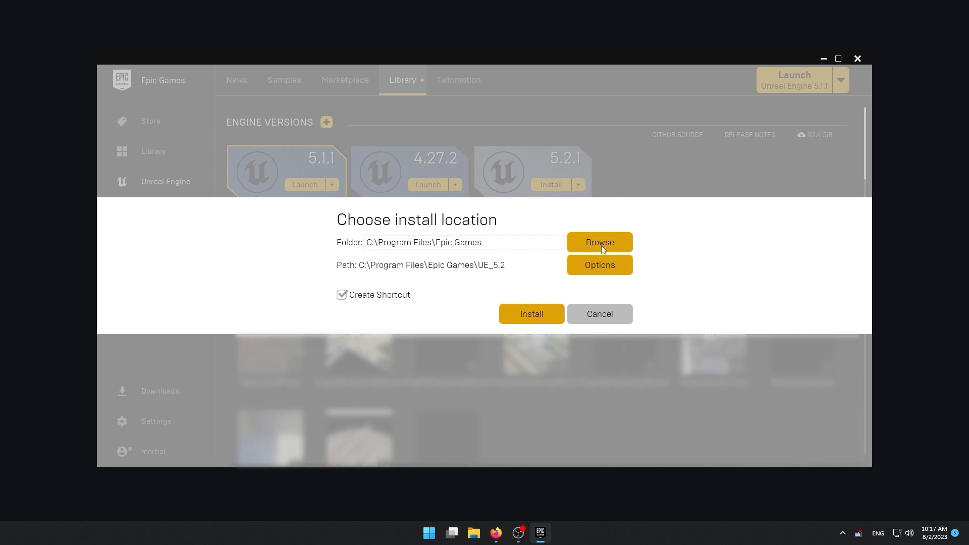
mouse_move(589, 266)
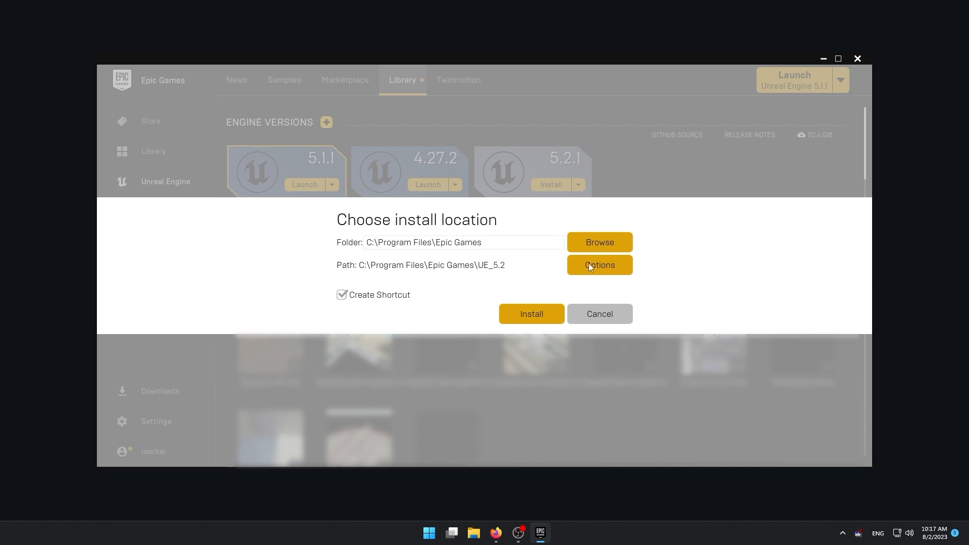
Step: Show the 5.2.1 component options with Starter Content, Templates and Engine Source checked
click(597, 265)
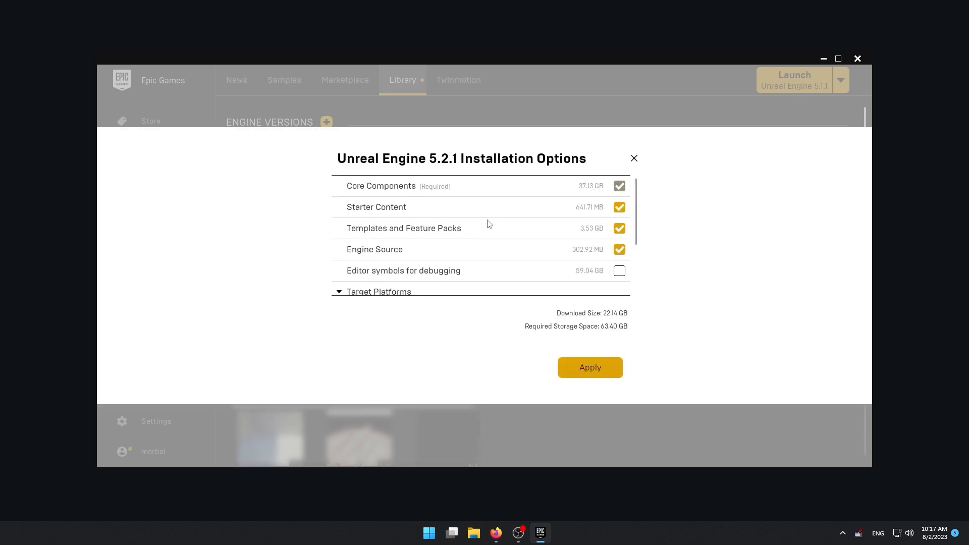
mouse_move(623, 216)
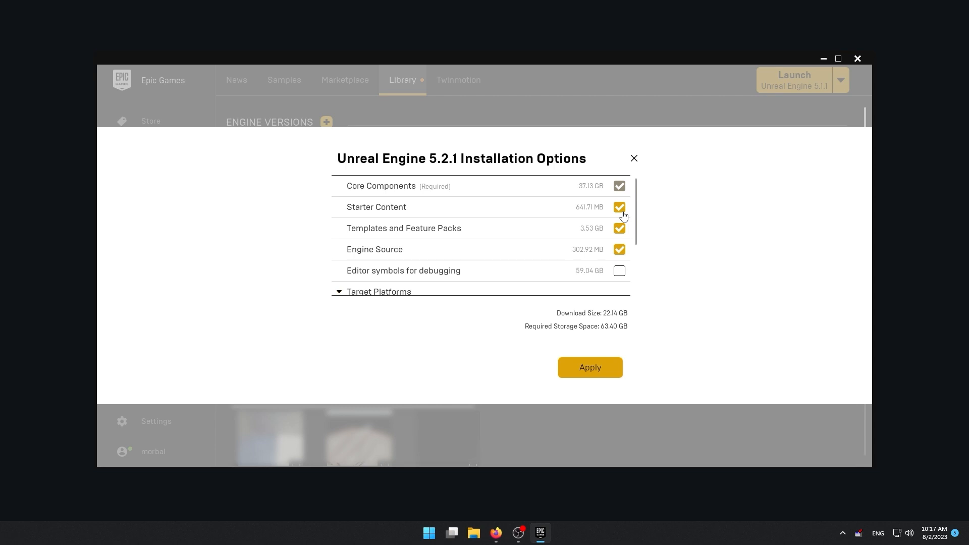
mouse_move(616, 228)
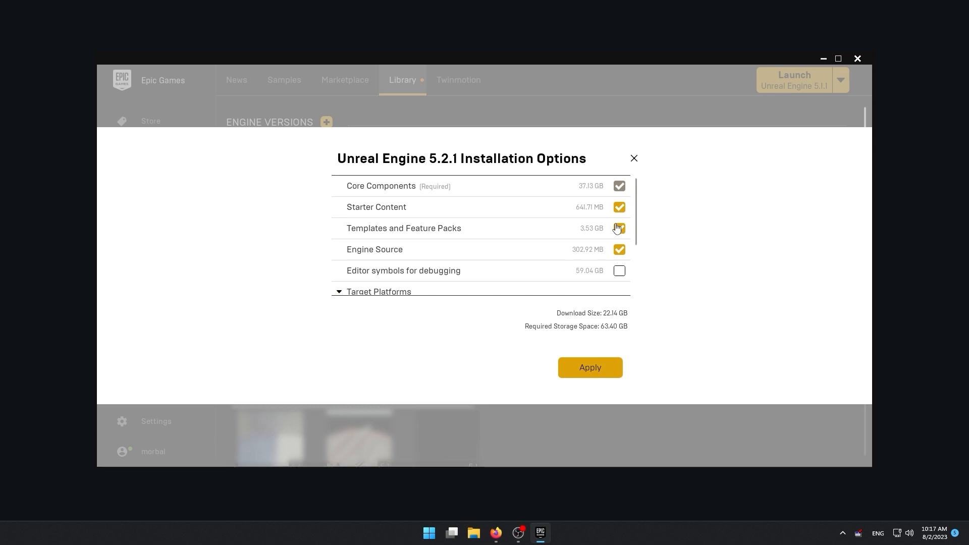
click(619, 228)
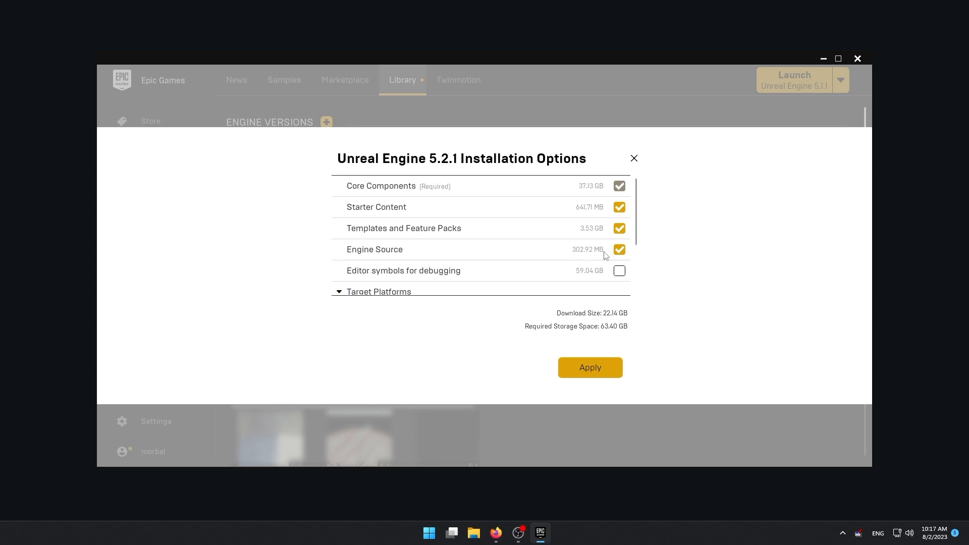
mouse_move(604, 272)
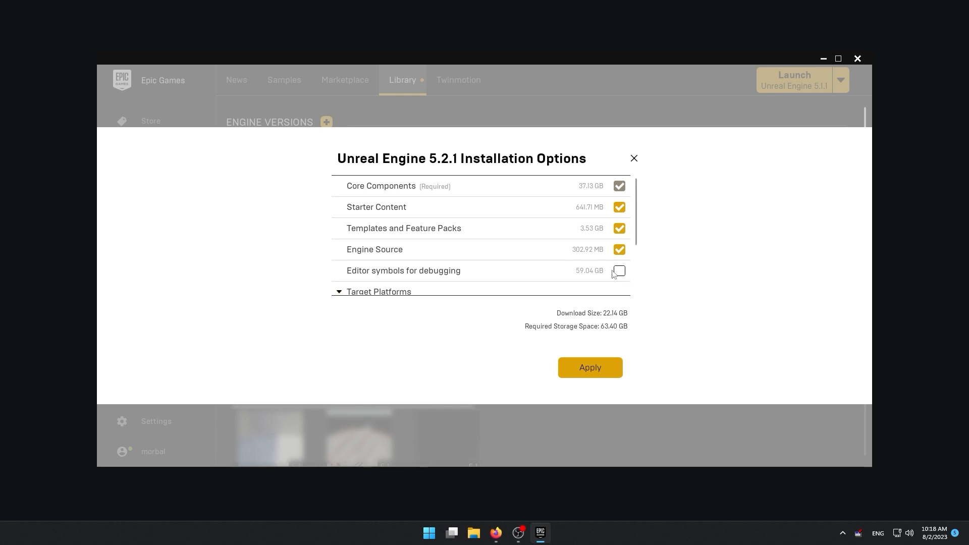
Step: Remove iOS from Target Platforms, keeping Android, and apply the installation options
scroll(down, 3)
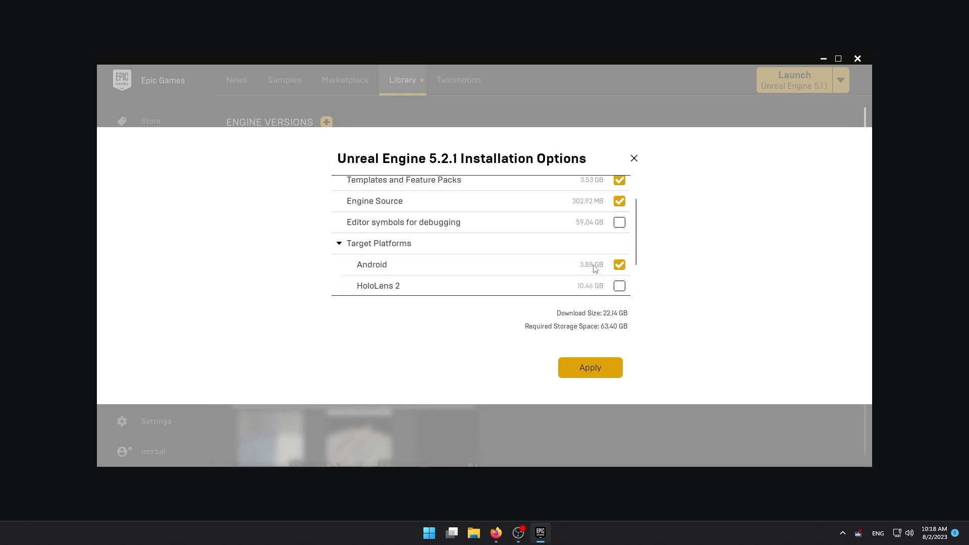
scroll(down, 3)
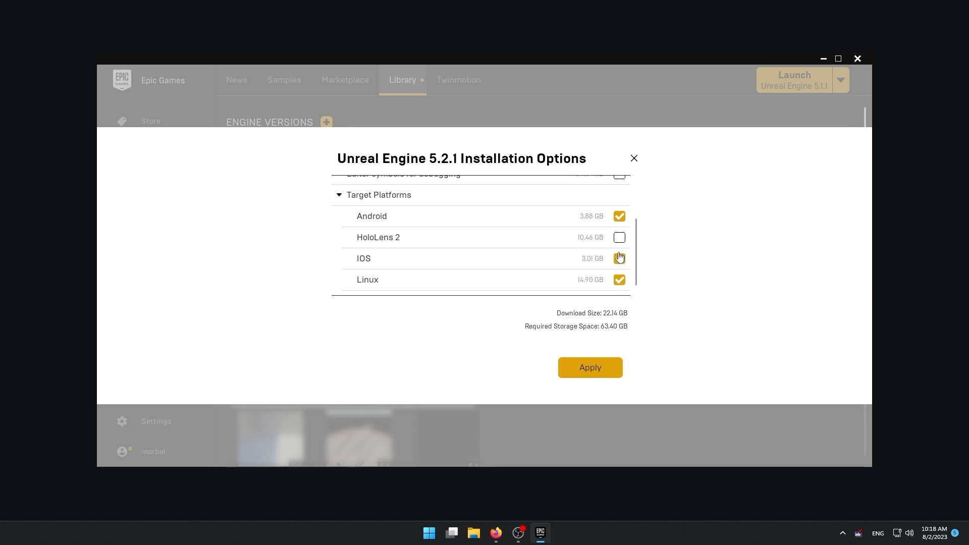
scroll(down, 3)
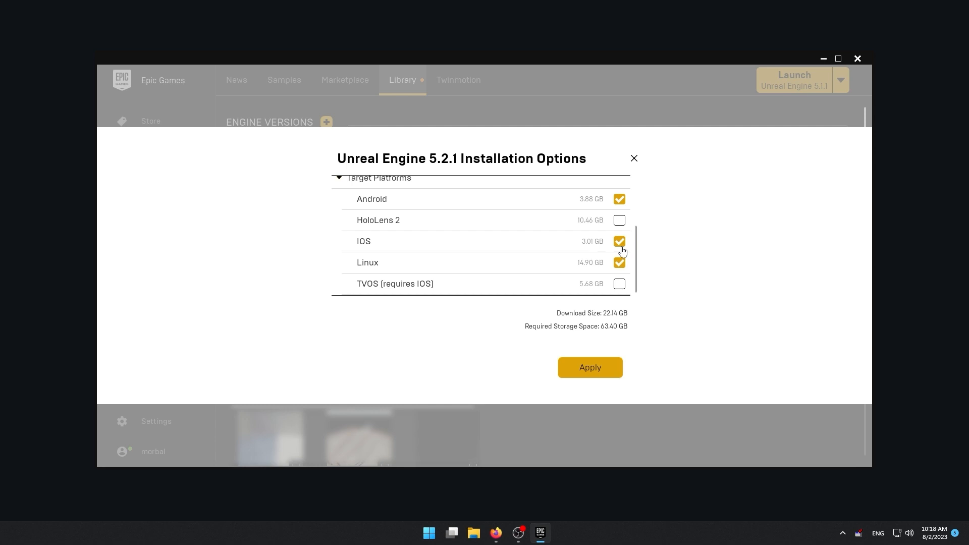
click(618, 241)
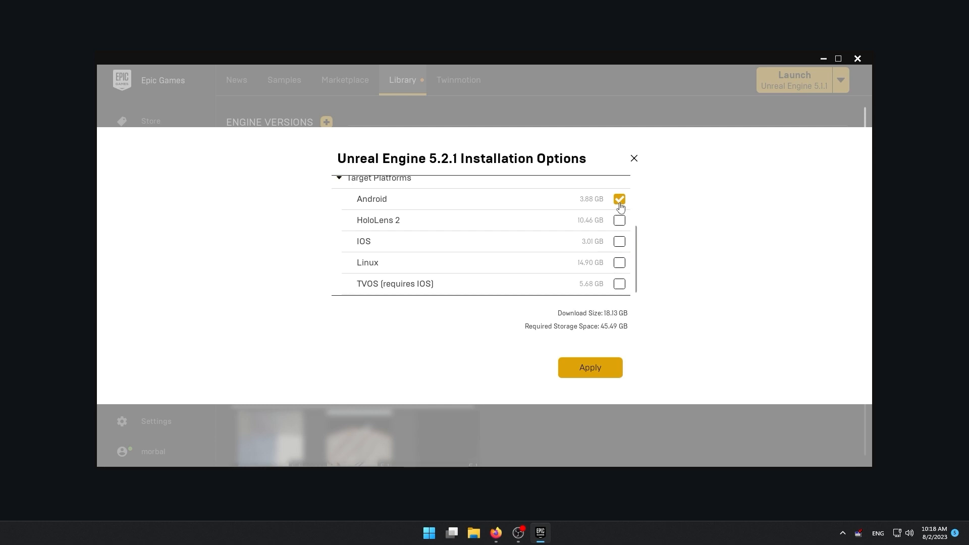
scroll(up, 3)
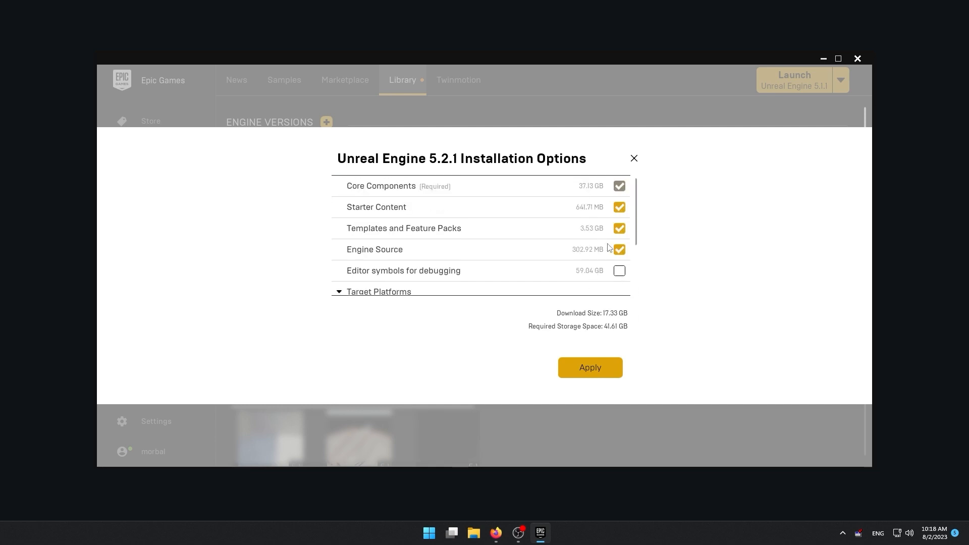
mouse_move(573, 368)
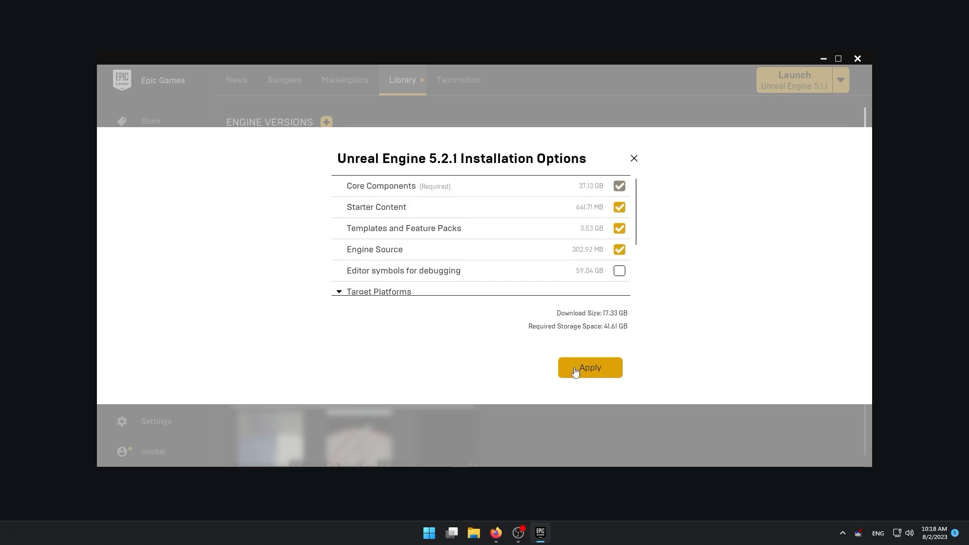
click(587, 367)
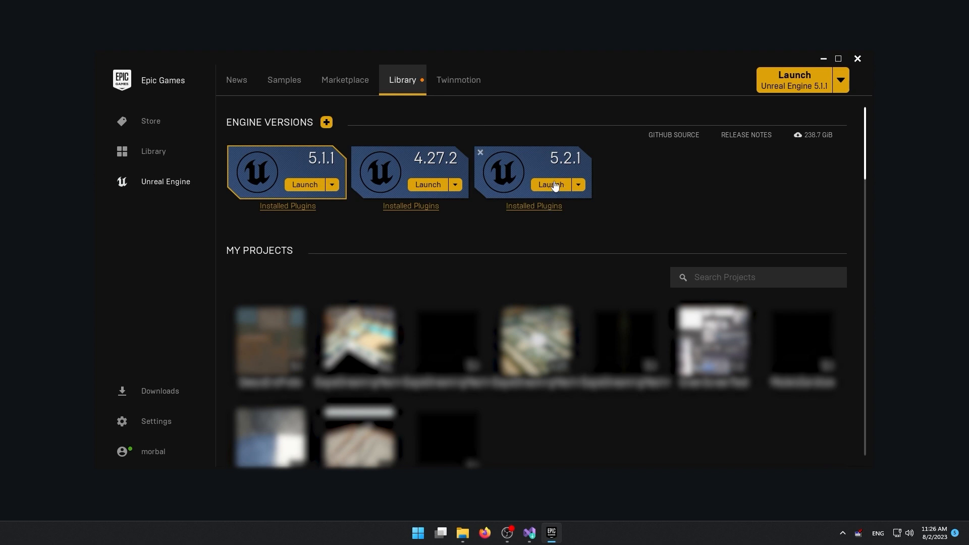
mouse_move(553, 192)
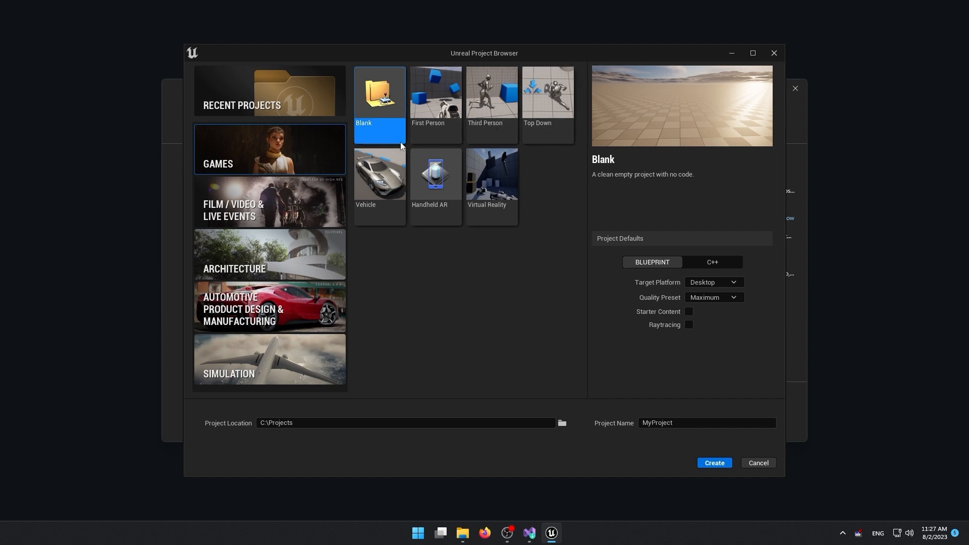
mouse_move(712, 261)
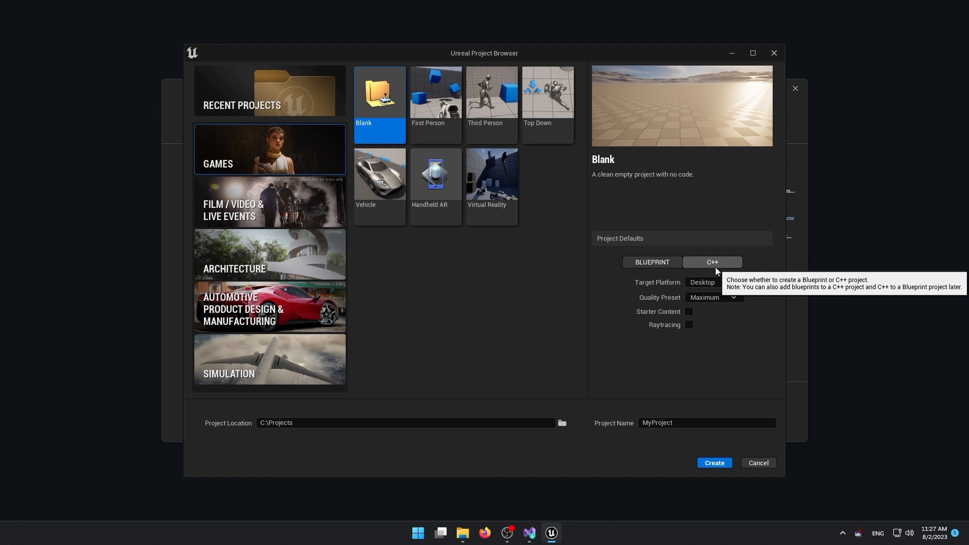
mouse_move(679, 406)
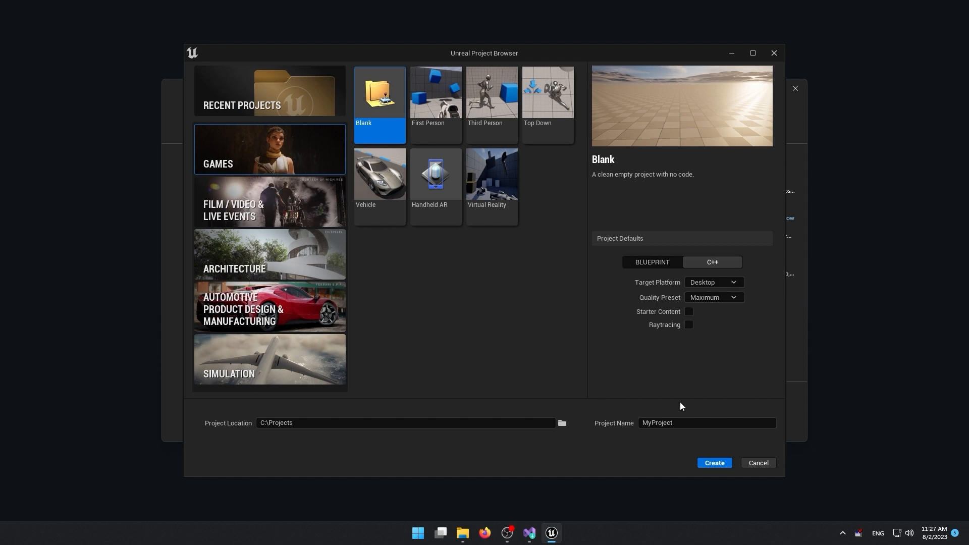
Step: Keep Desktop as target platform, confirm the C:\Projects location, and create MyProject
click(714, 283)
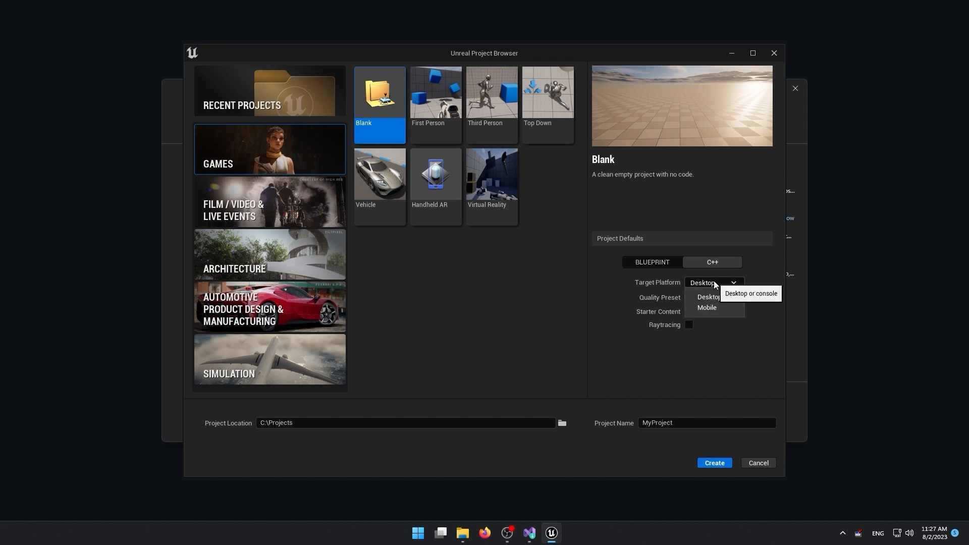
click(706, 297)
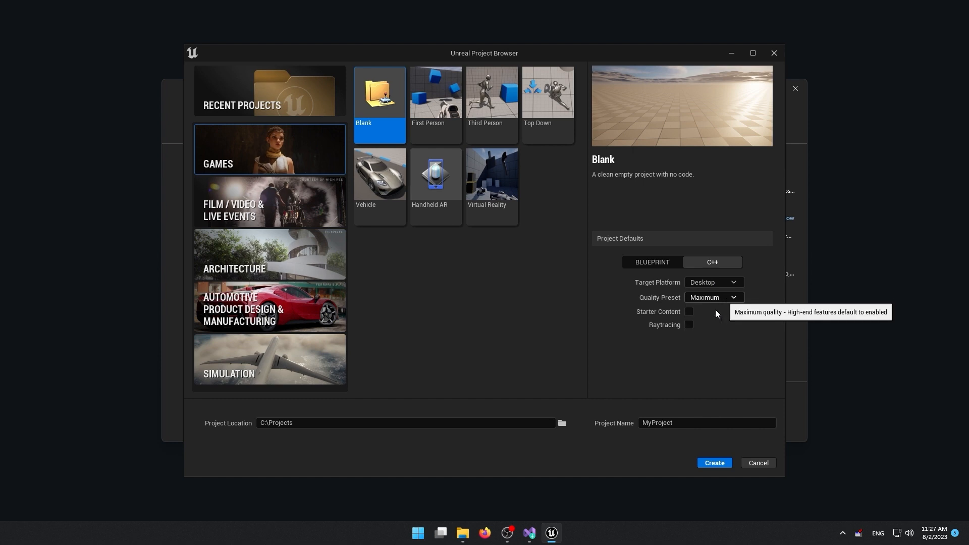
mouse_move(420, 414)
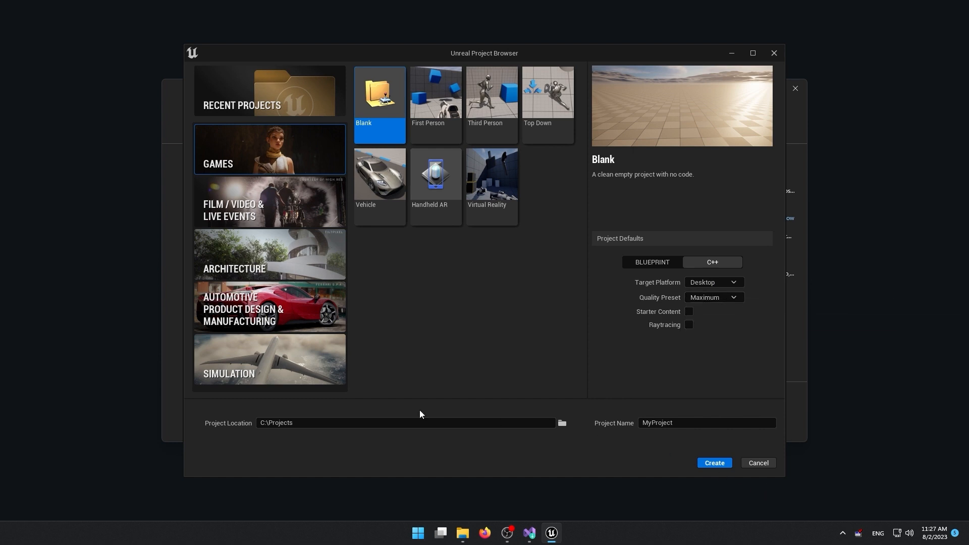
click(404, 423)
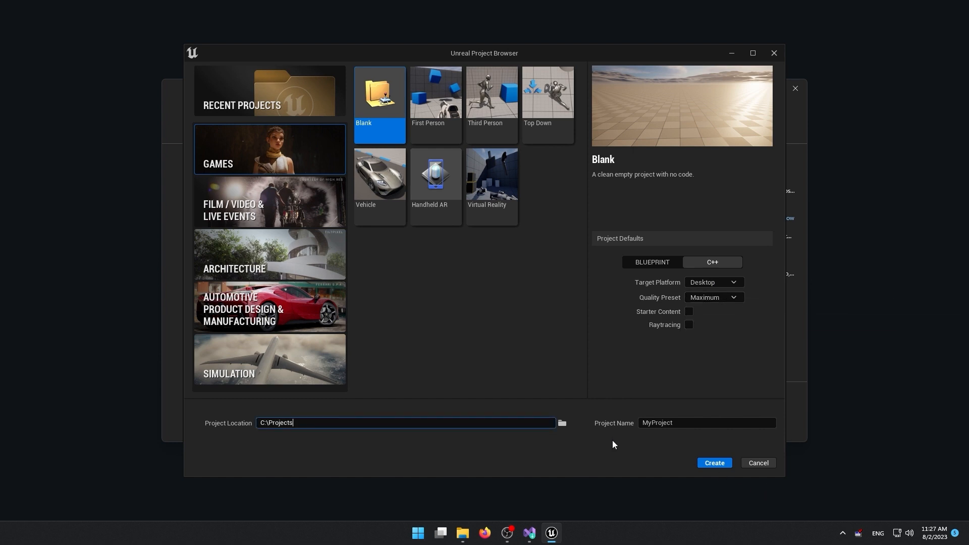
triple_click(705, 423)
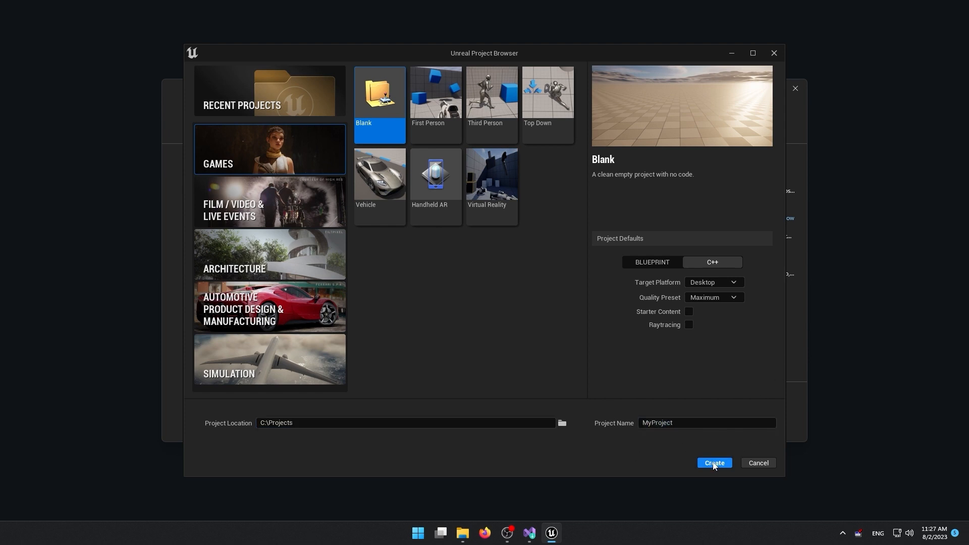
click(714, 463)
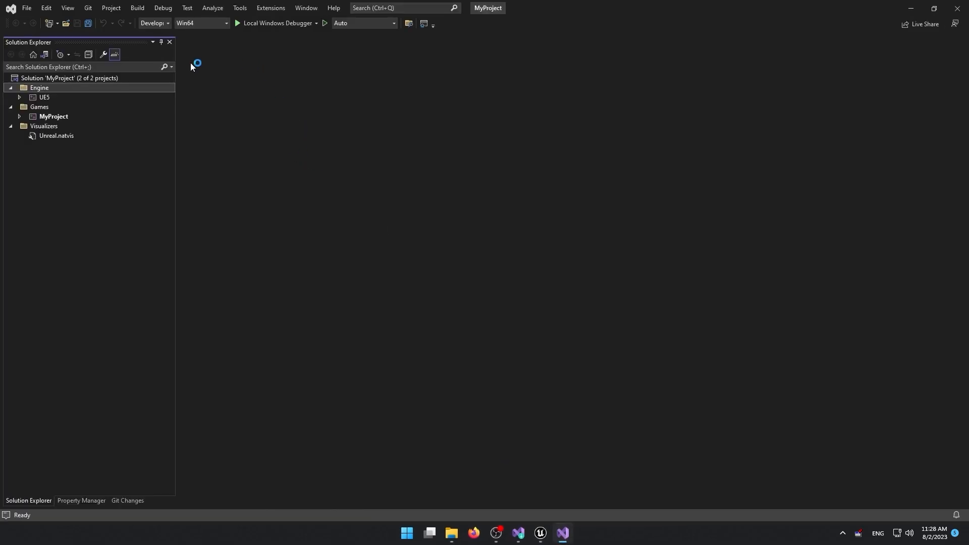
mouse_move(339, 130)
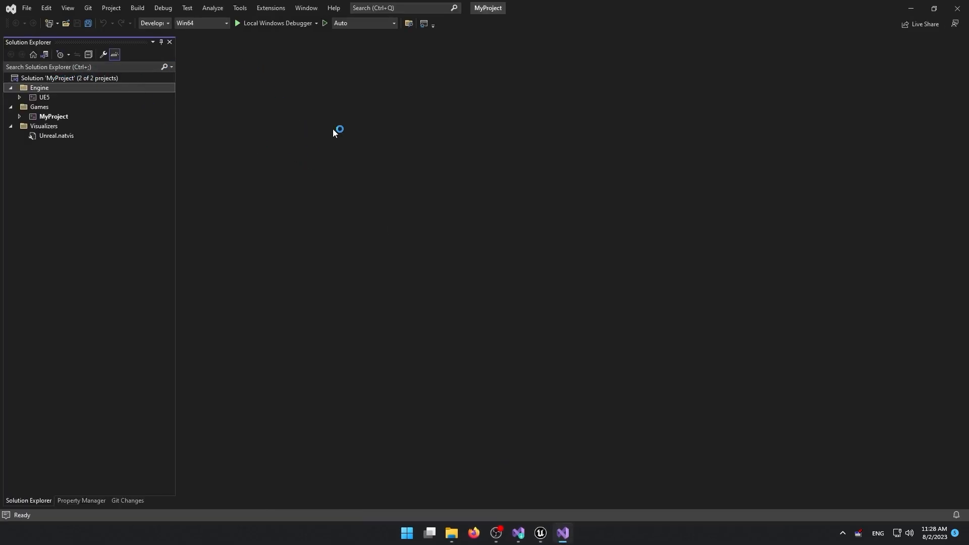
mouse_move(80, 117)
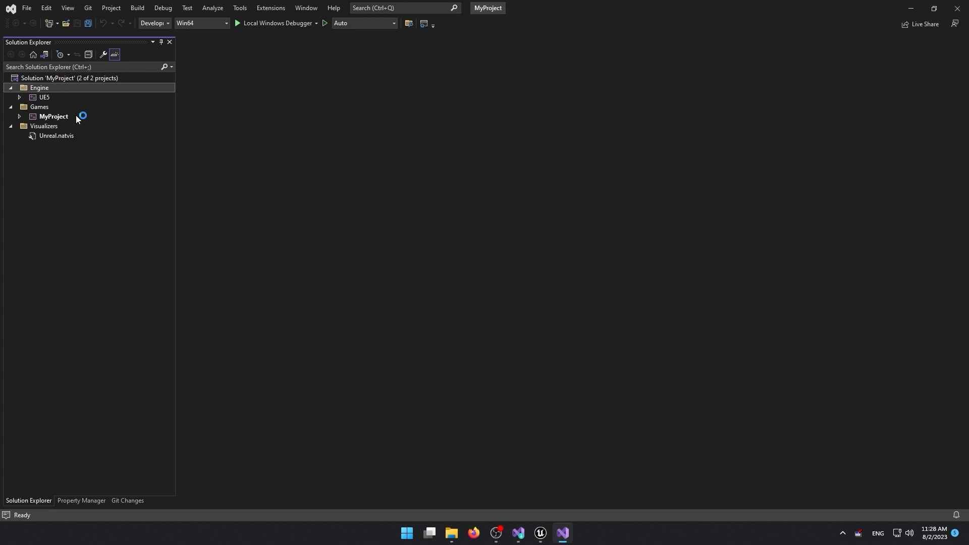
Step: Select the MyProject game project under Games in Solution Explorer
click(297, 532)
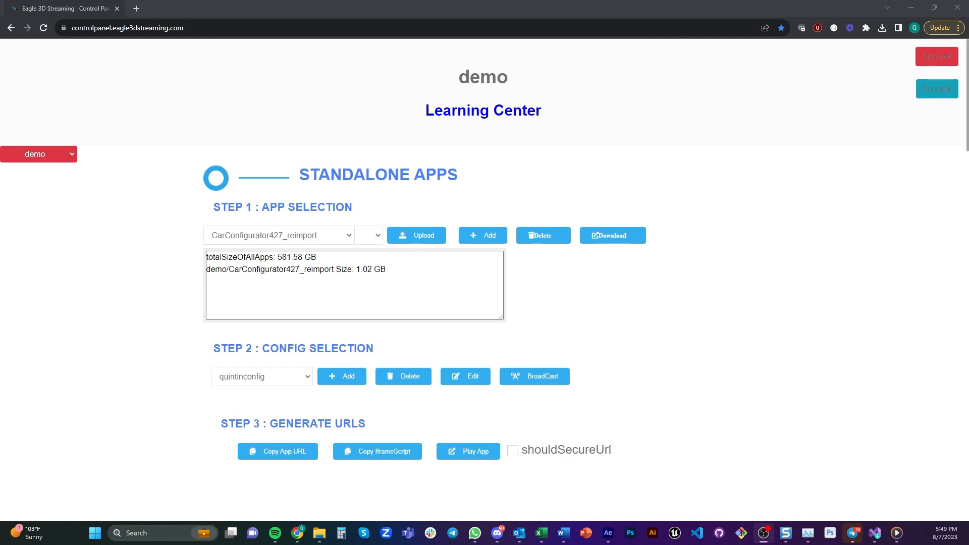
mouse_move(664, 246)
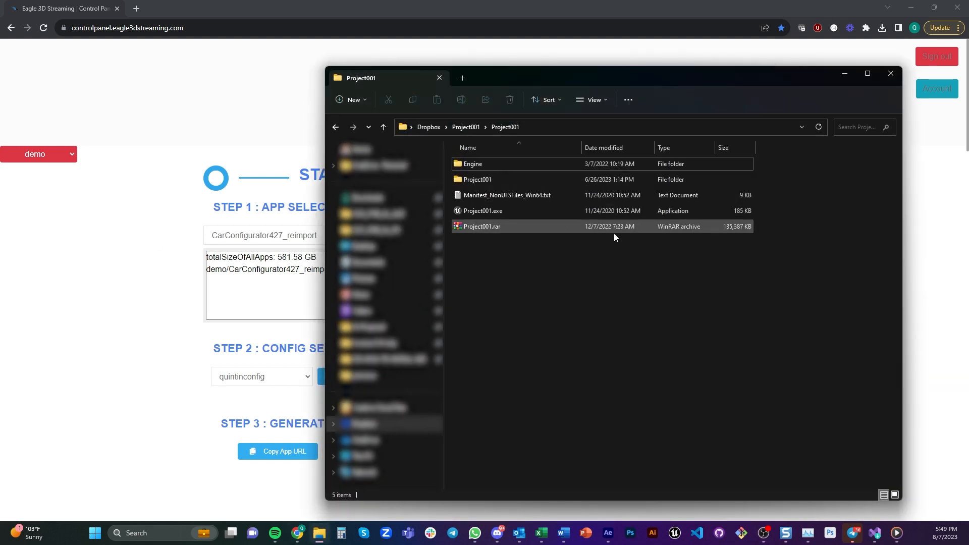
click(477, 179)
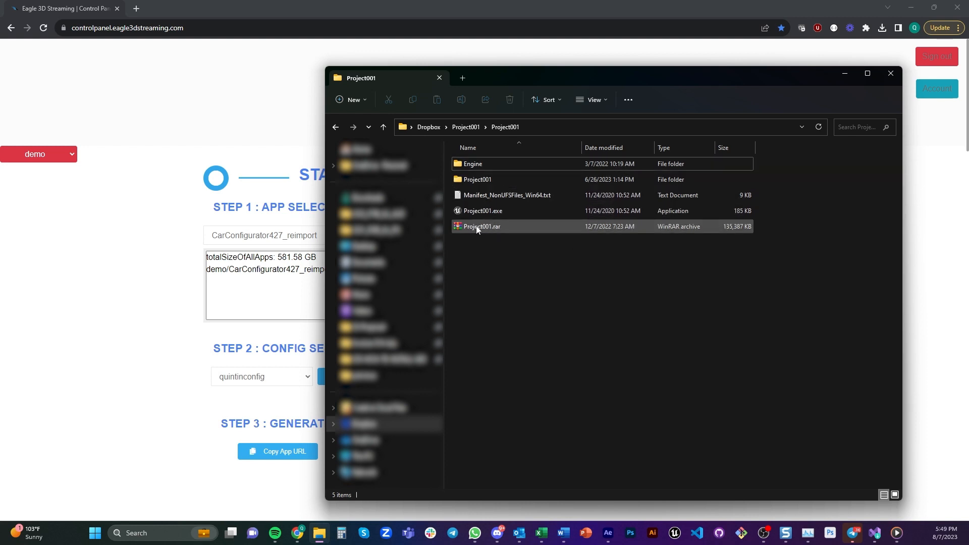
mouse_move(481, 227)
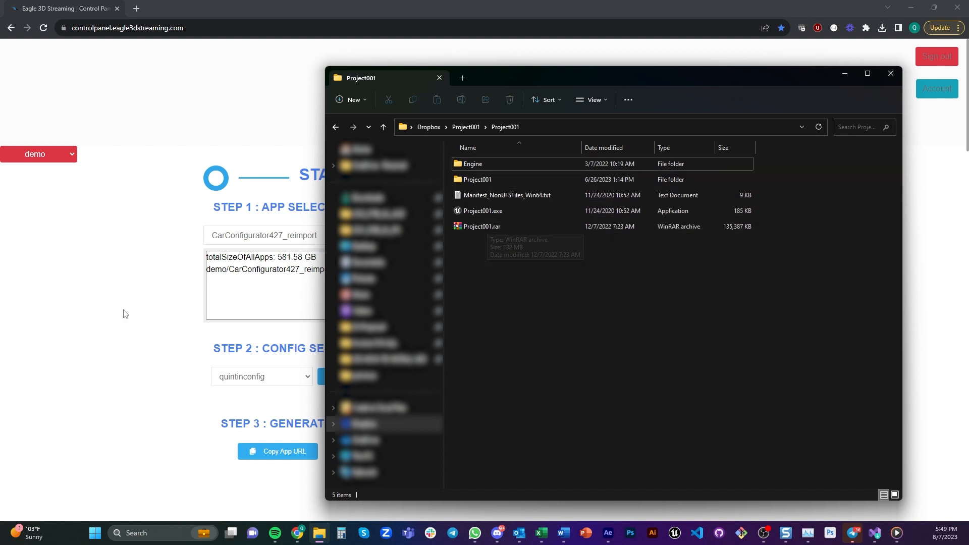
click(890, 73)
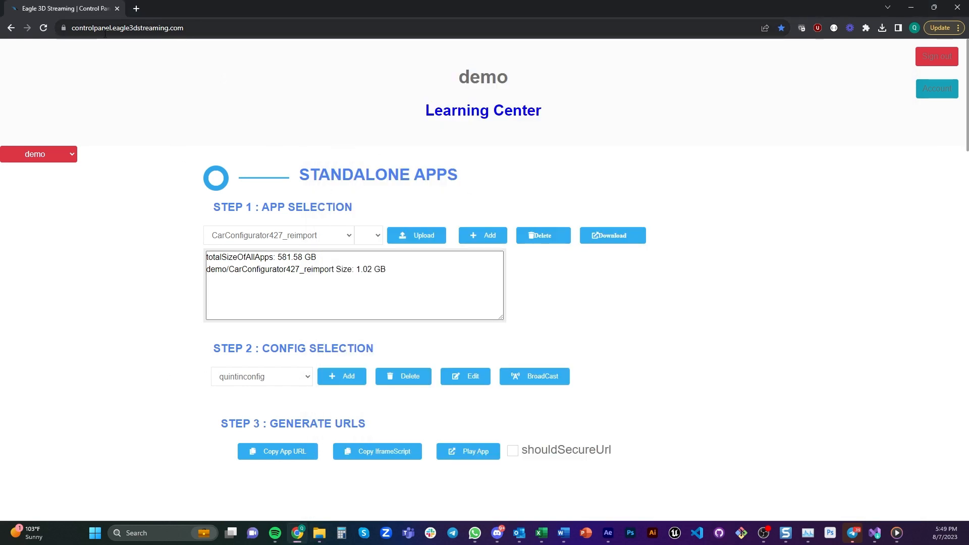
mouse_move(803, 217)
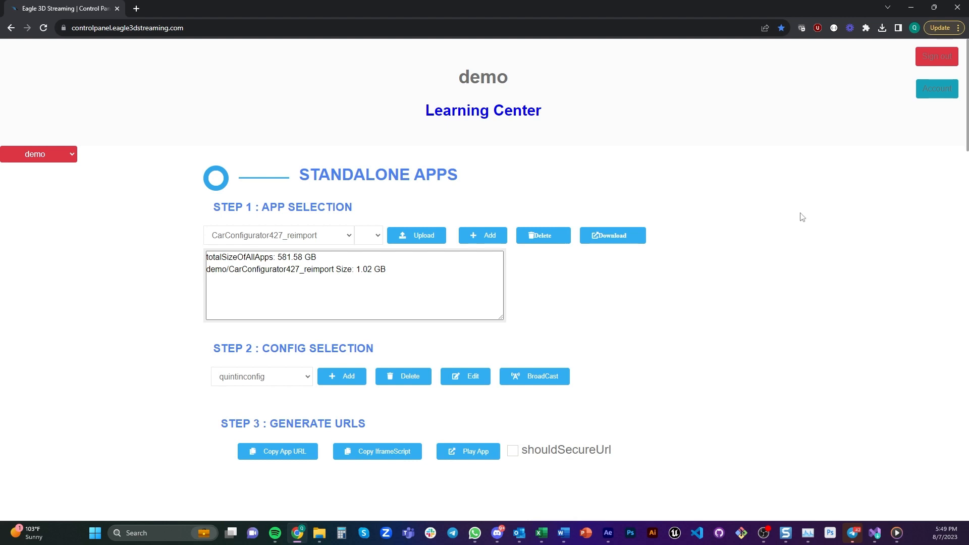
mouse_move(256, 242)
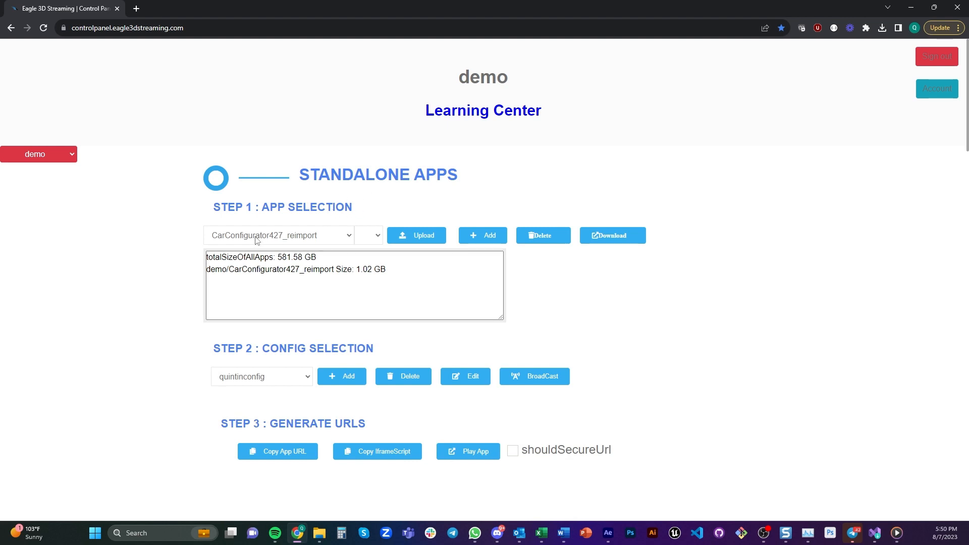
mouse_move(467, 451)
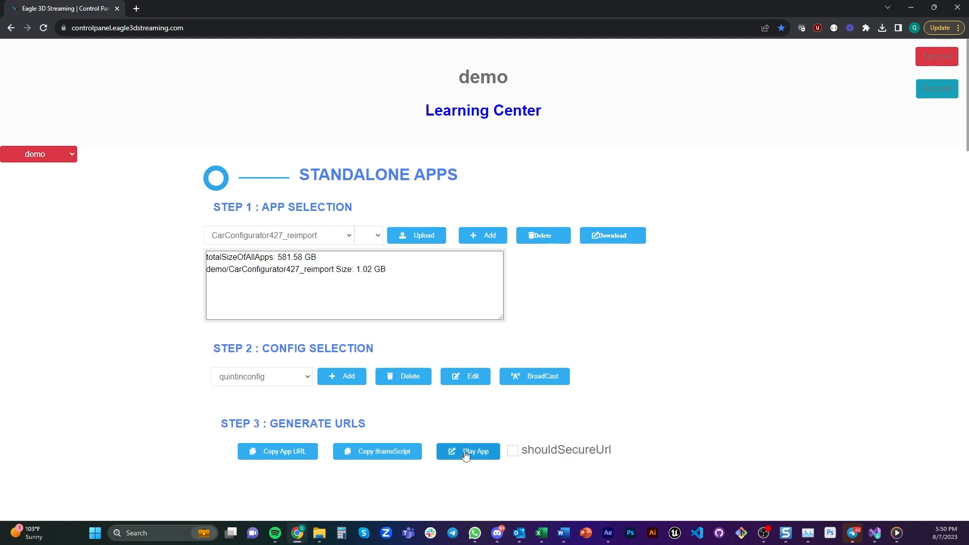
Step: Play CarConfigurator427_reimport as a stream with the quintinconfig configuration
click(468, 450)
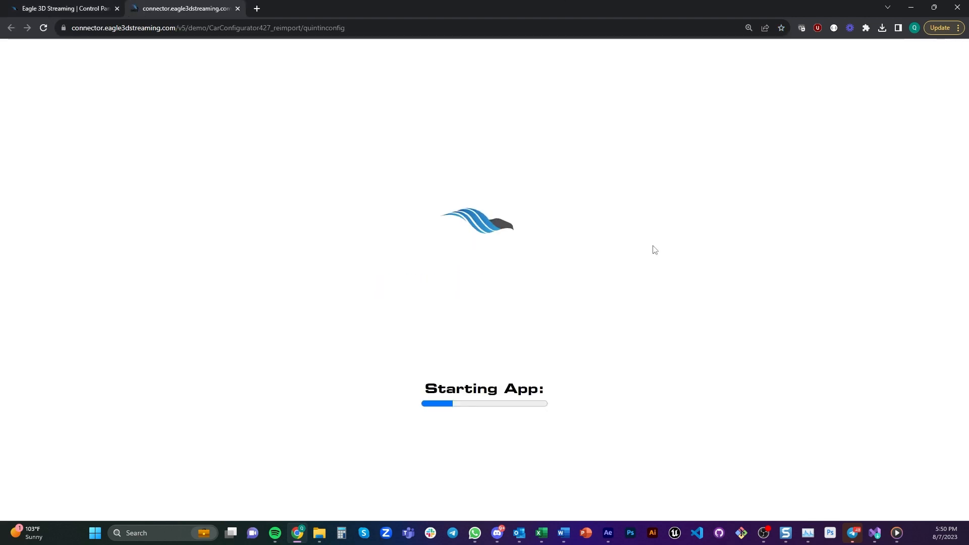